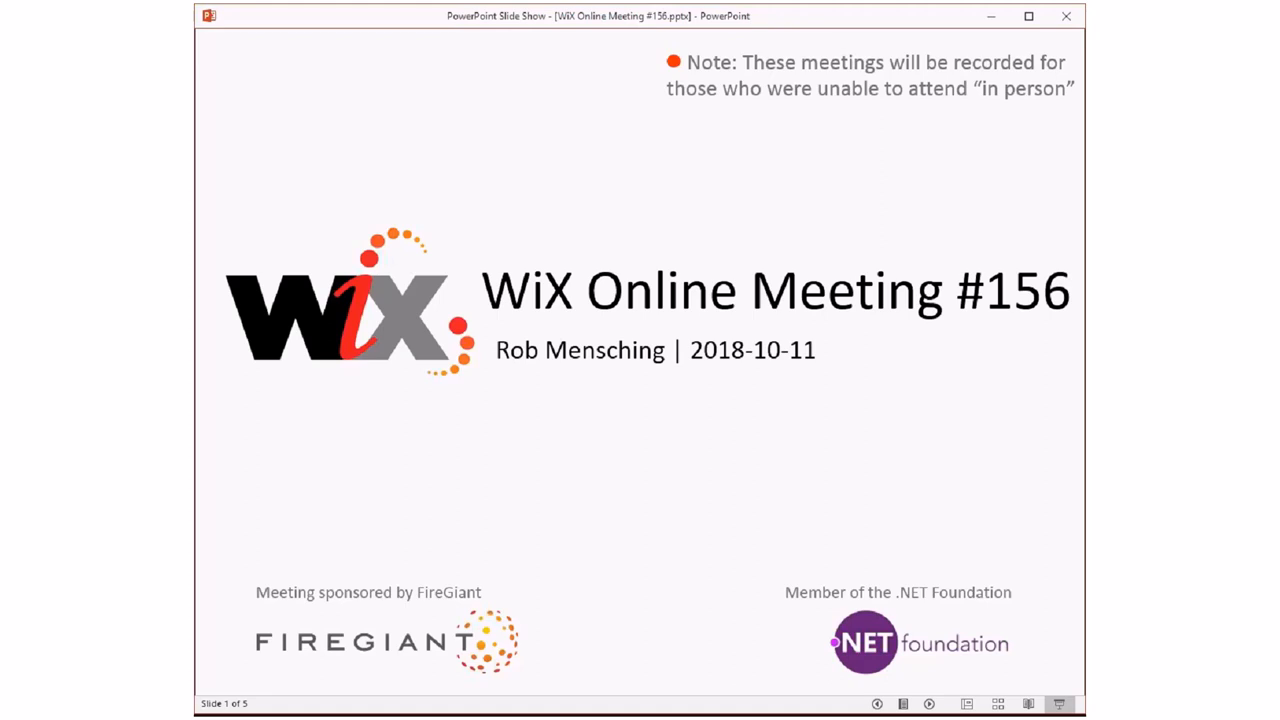
pyautogui.moveTo(775, 13)
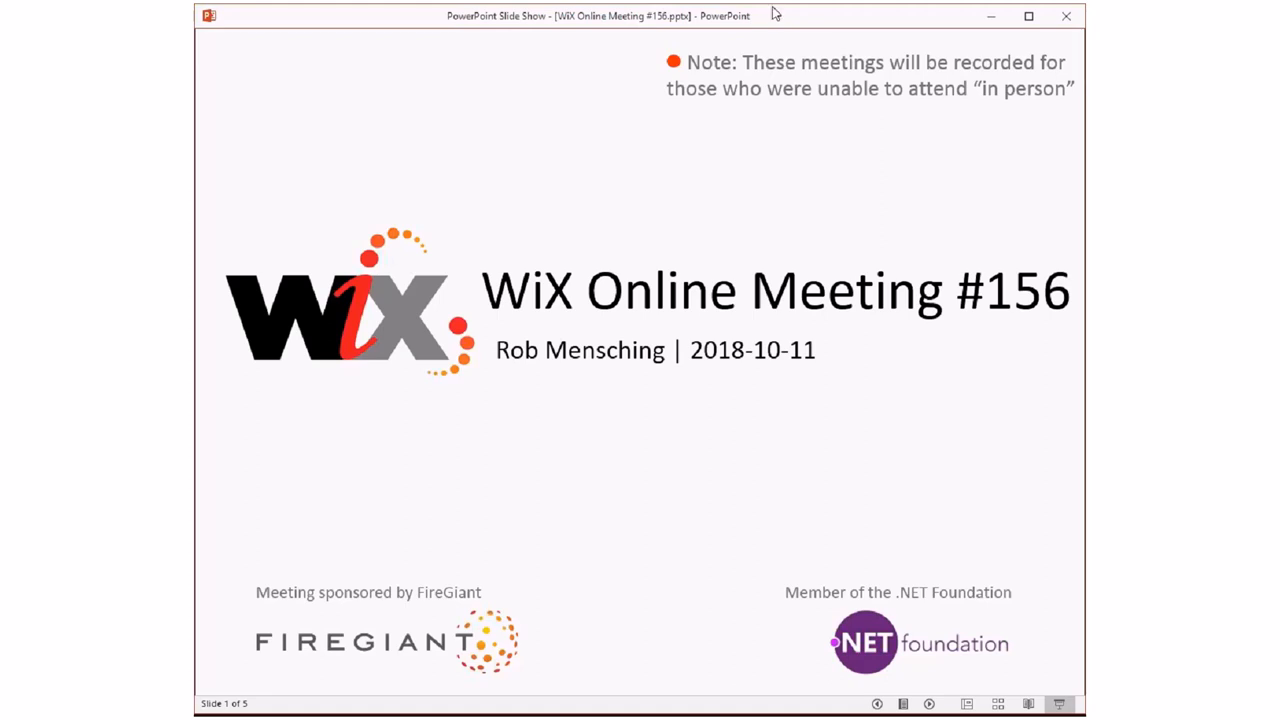
pyautogui.moveTo(775, 18)
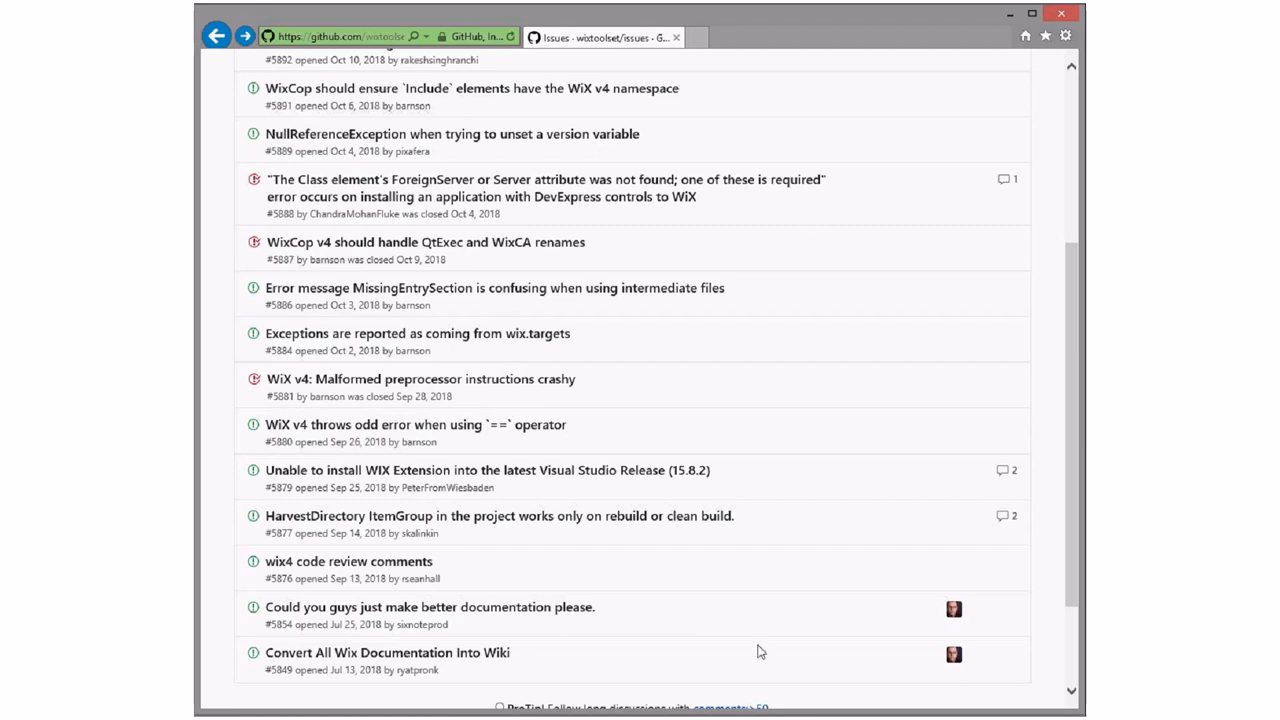
pyautogui.moveTo(767, 610)
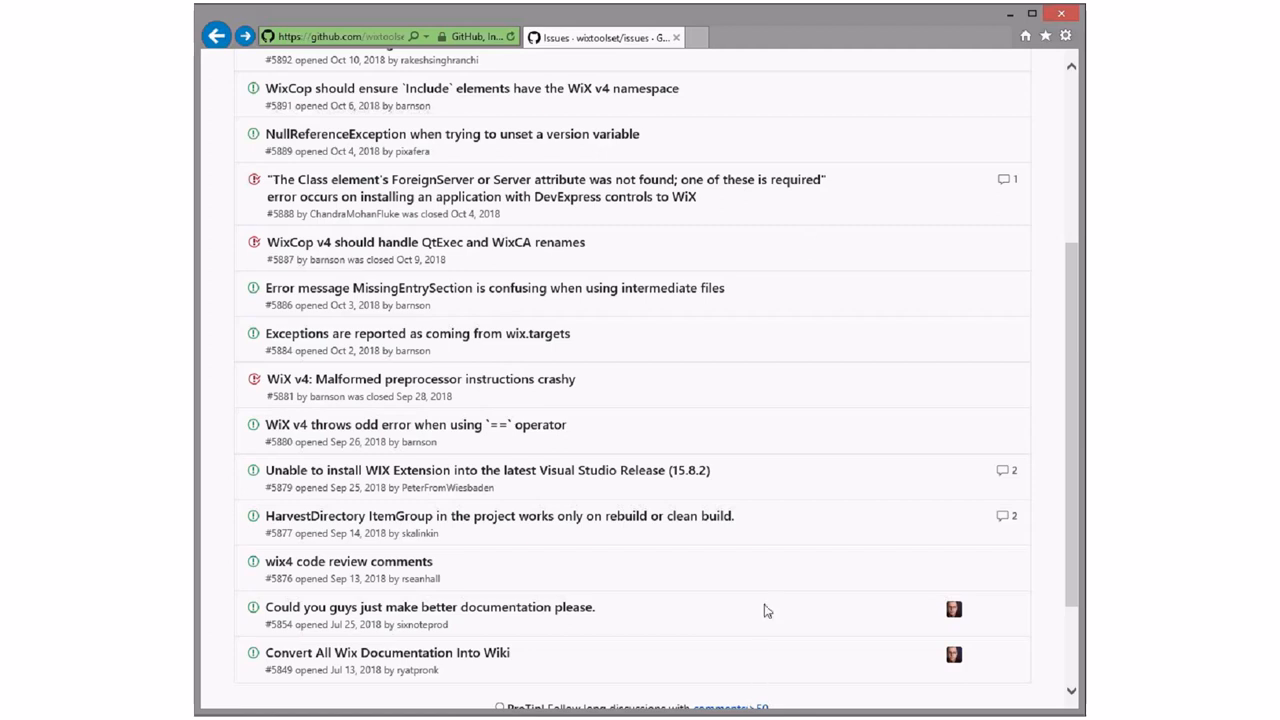
pyautogui.moveTo(779, 607)
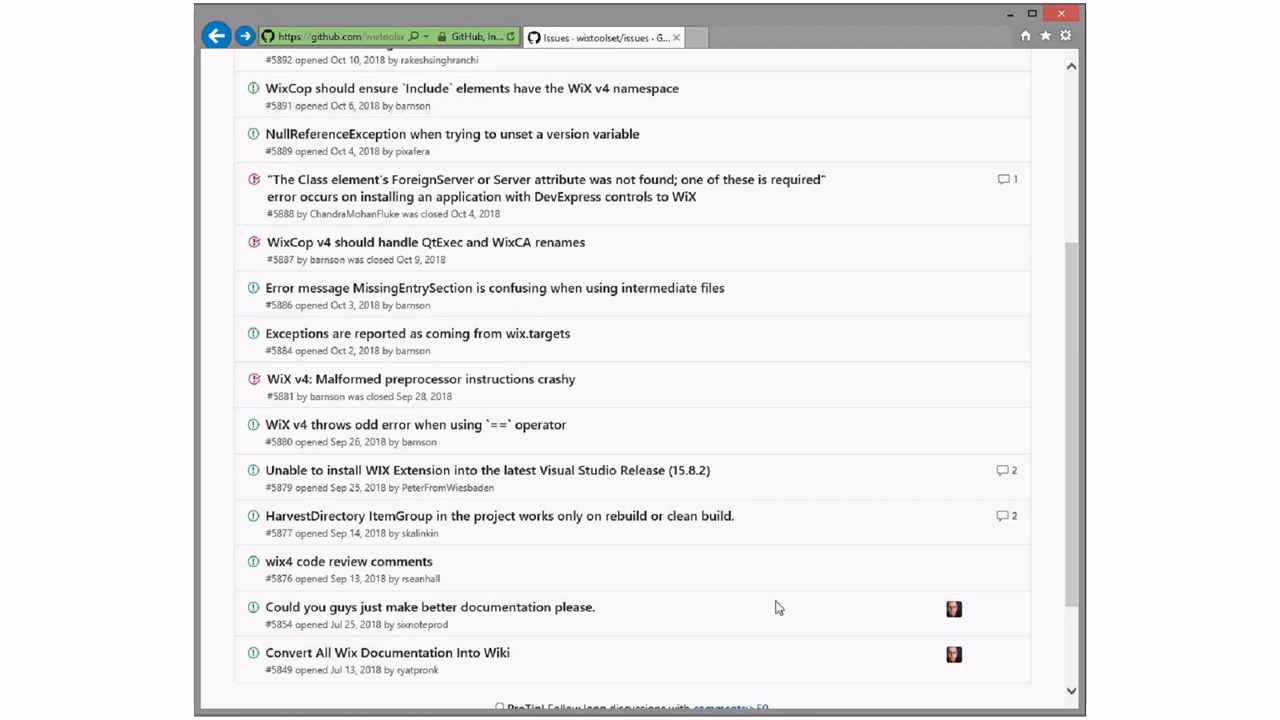
pyautogui.moveTo(703, 630)
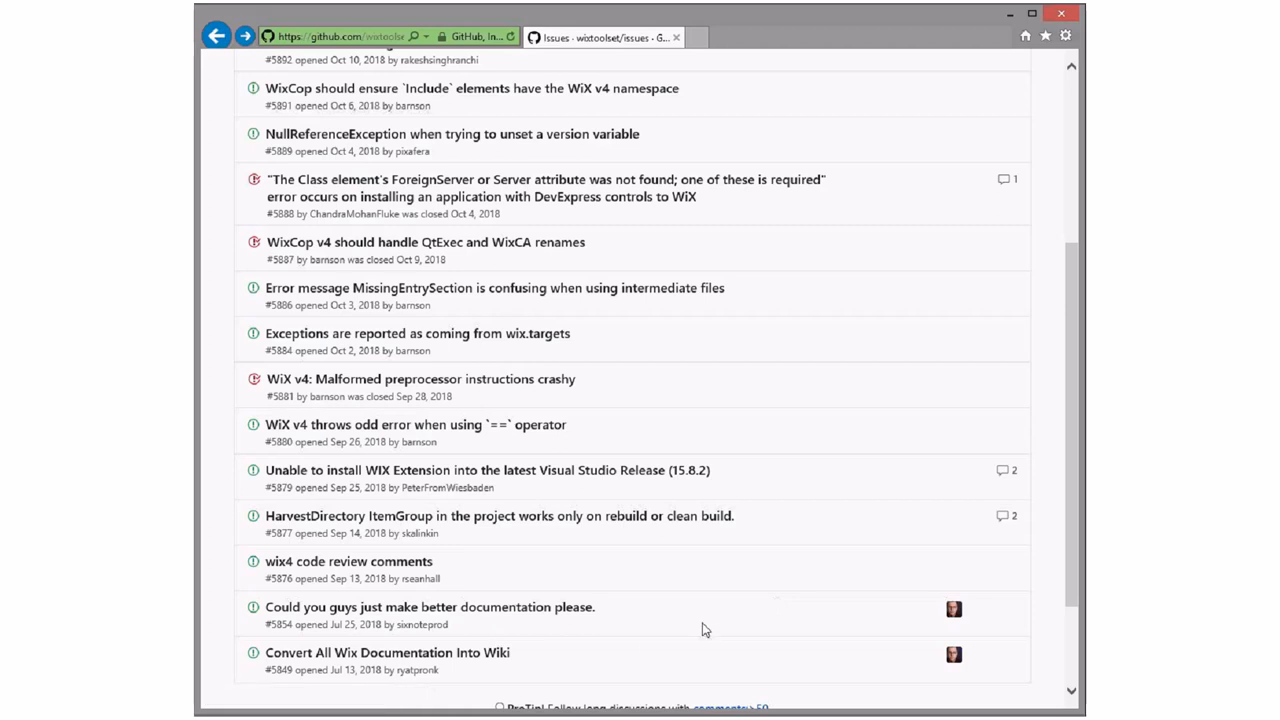
pyautogui.moveTo(611, 573)
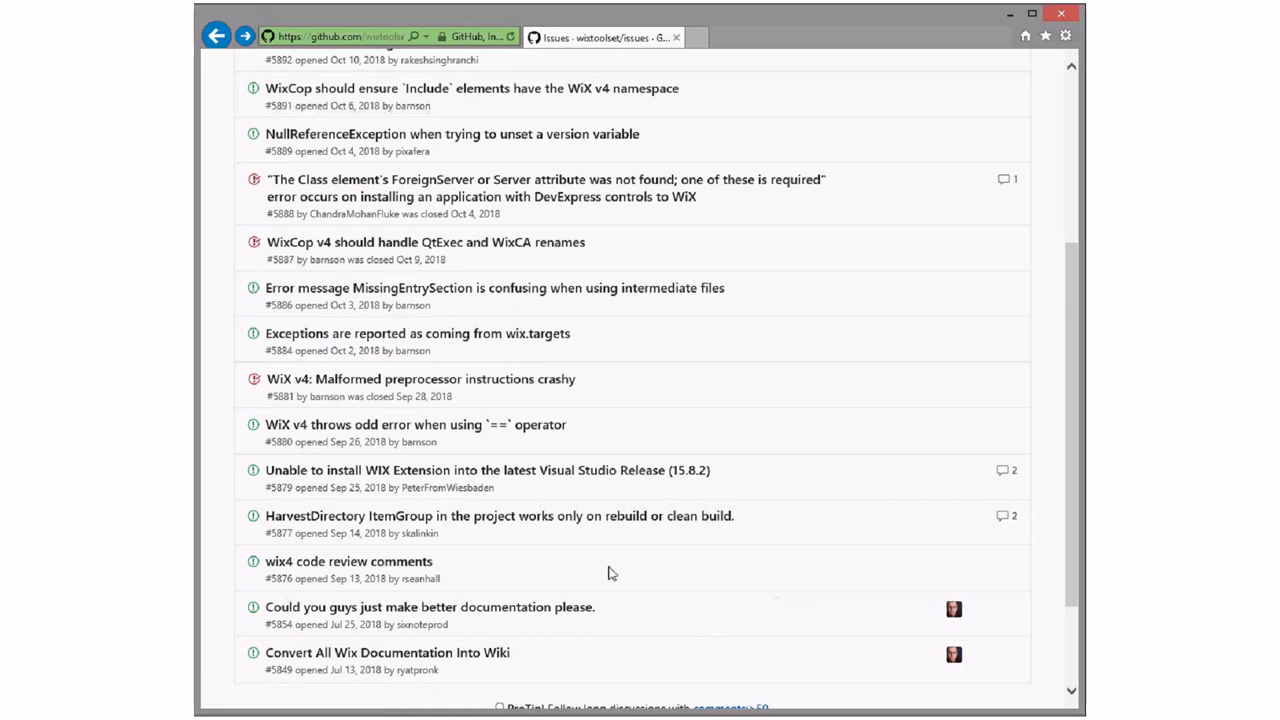
pyautogui.moveTo(349, 561)
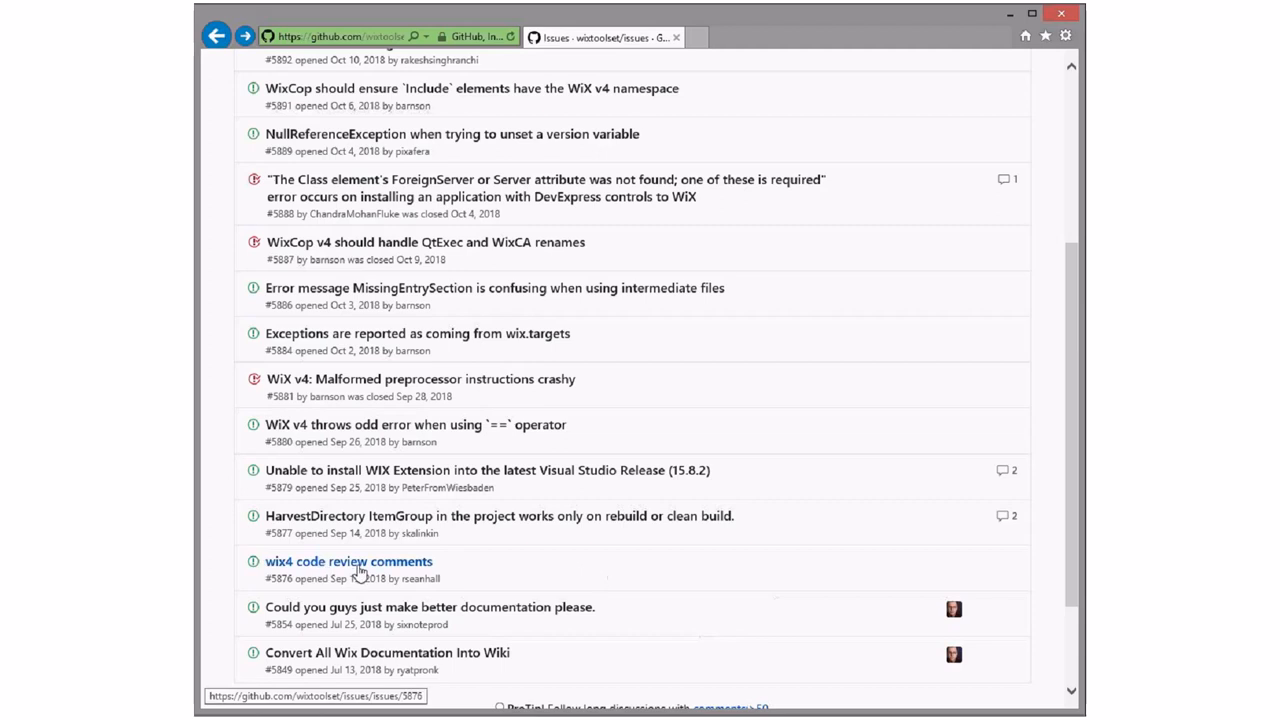
pyautogui.moveTo(540, 585)
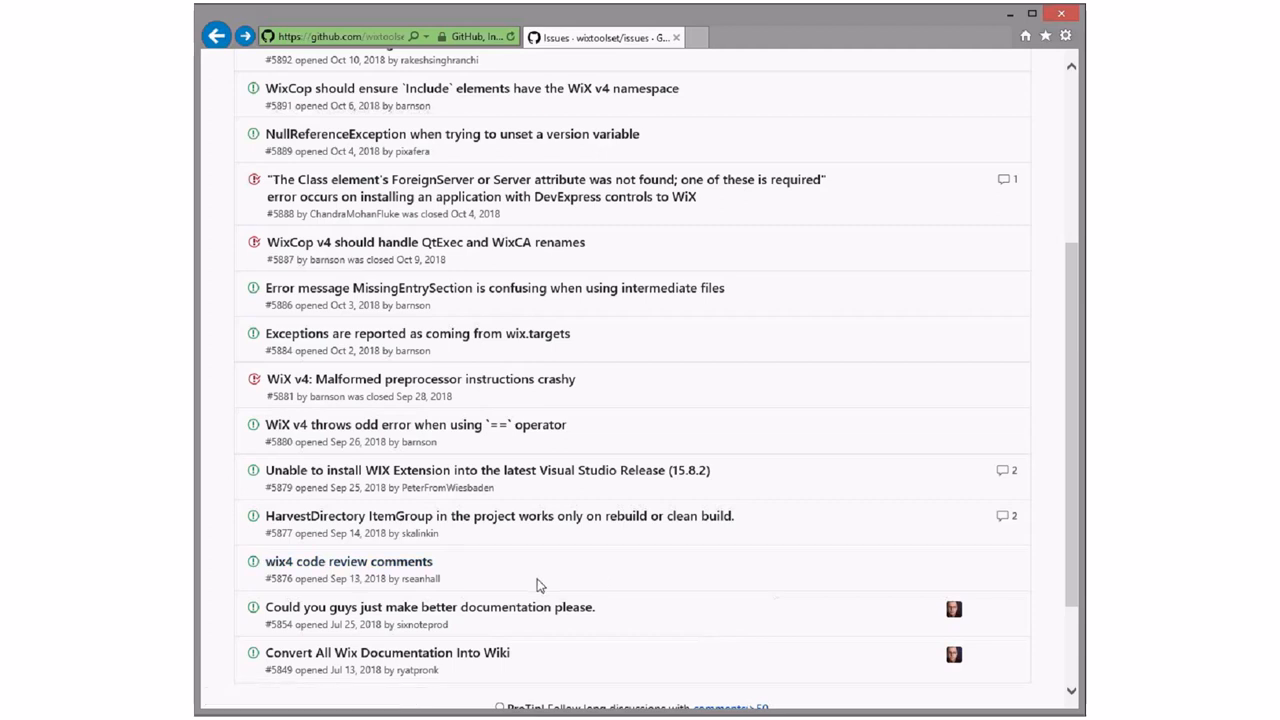
pyautogui.moveTo(530, 586)
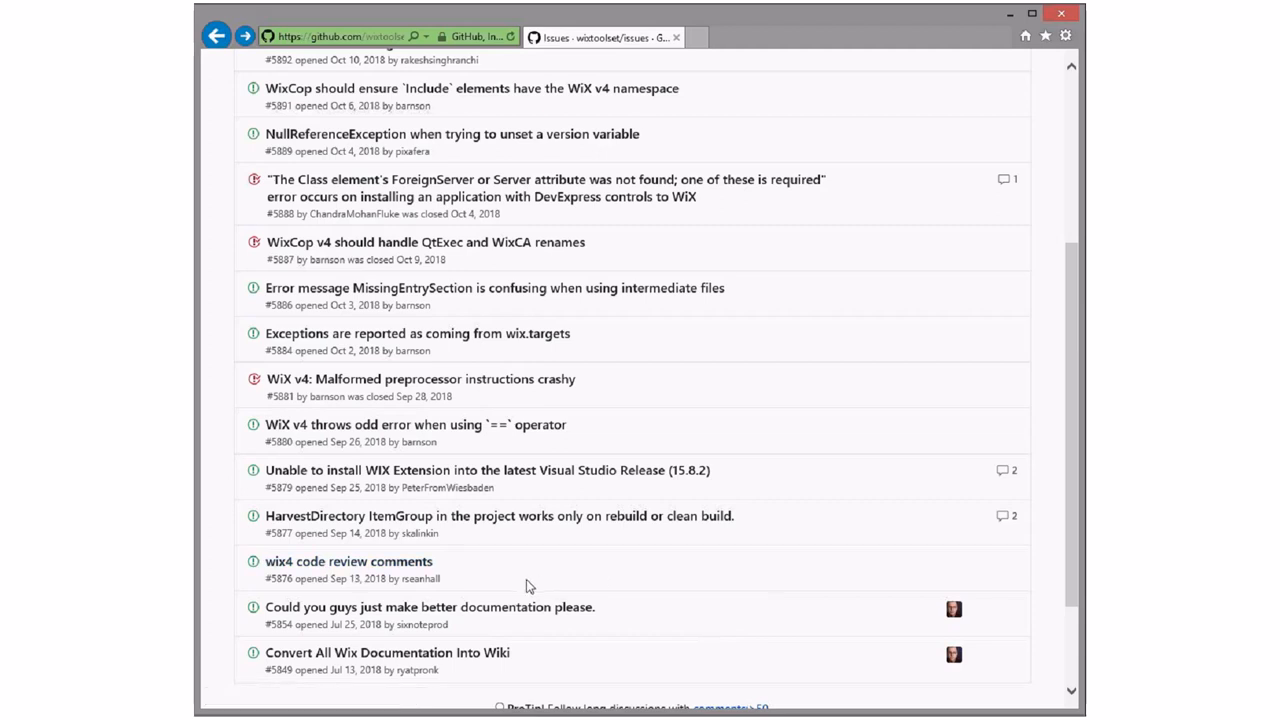
pyautogui.moveTo(744, 580)
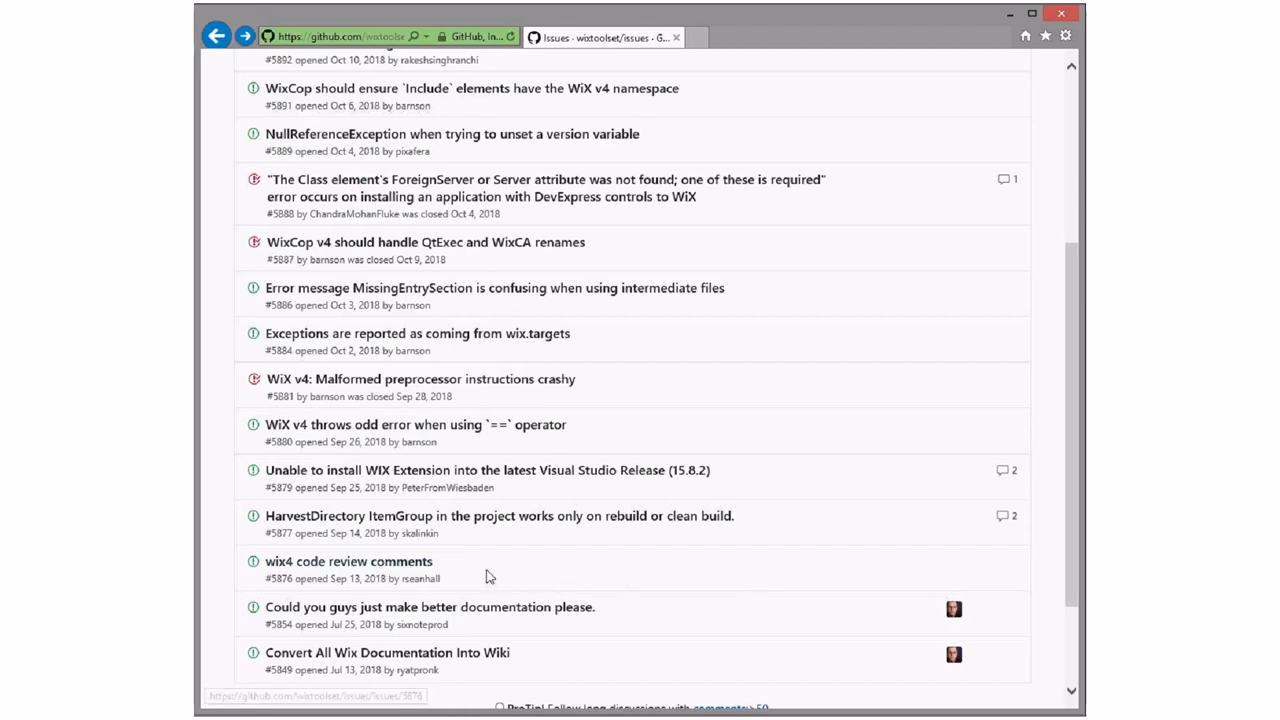
pyautogui.moveTo(809, 578)
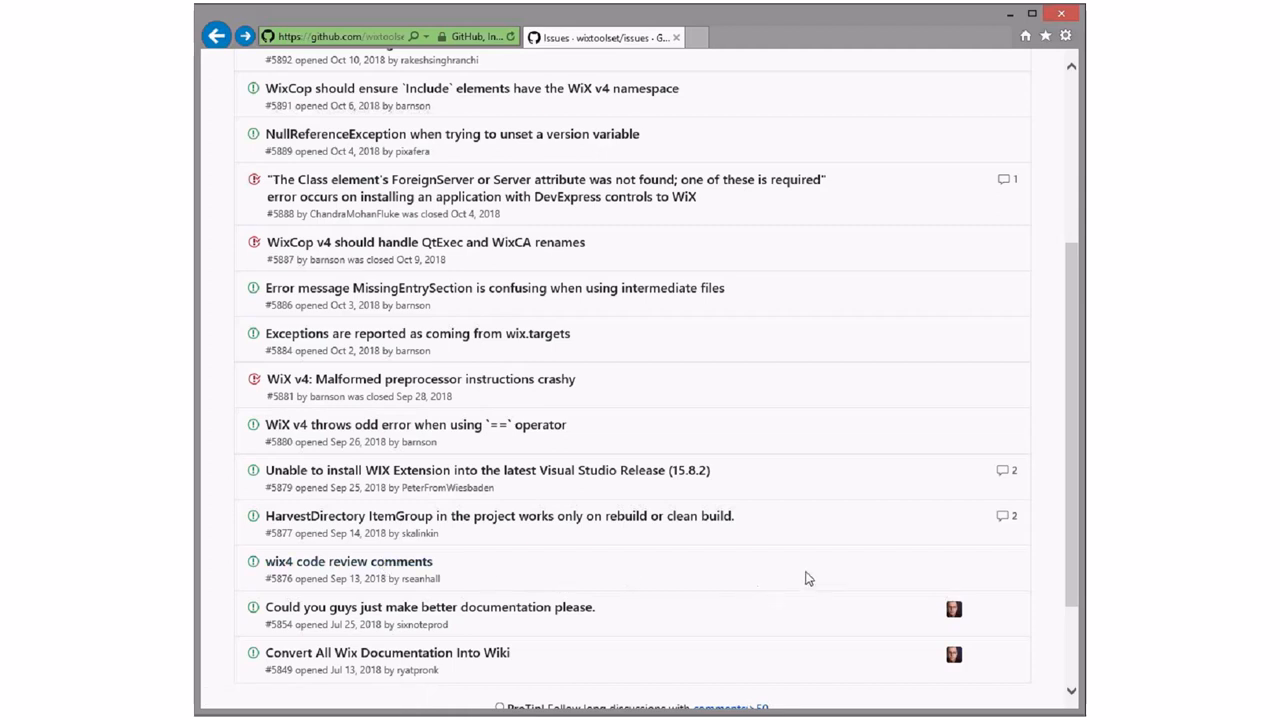
# Scroll up the no-label issues results, showing 11 open and 3 closed.
pyautogui.scroll(3)
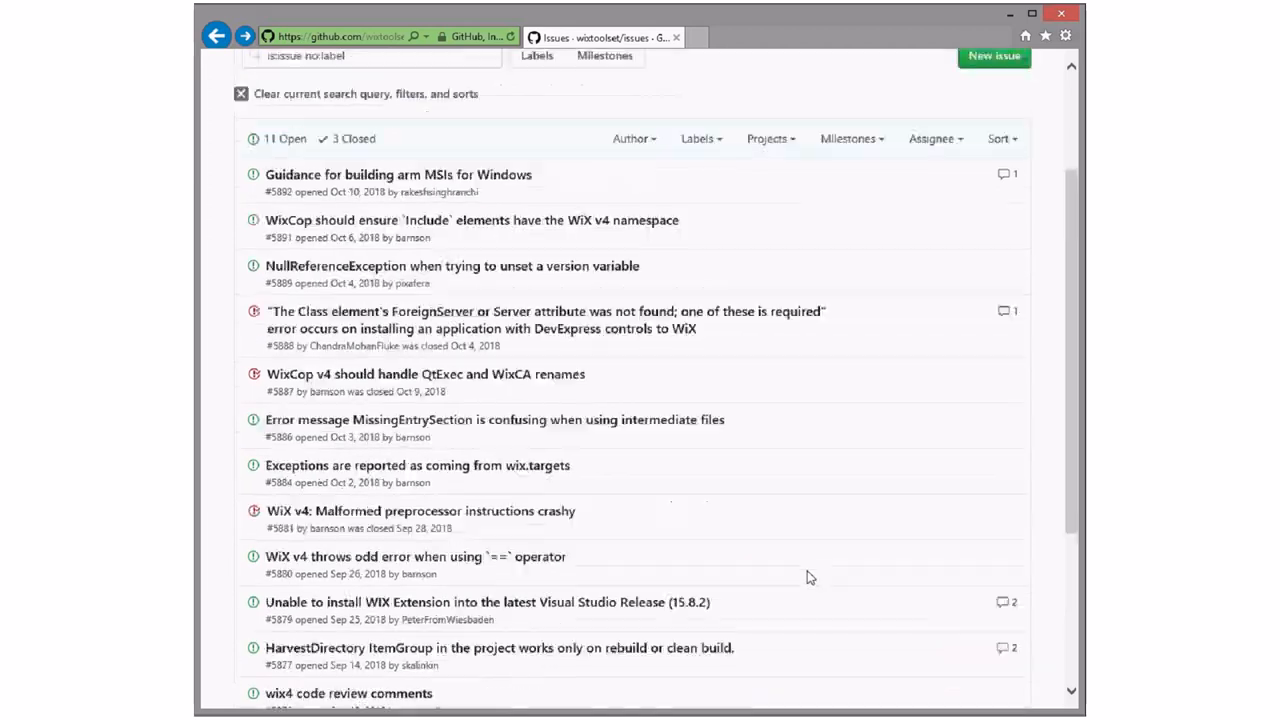
pyautogui.scroll(3)
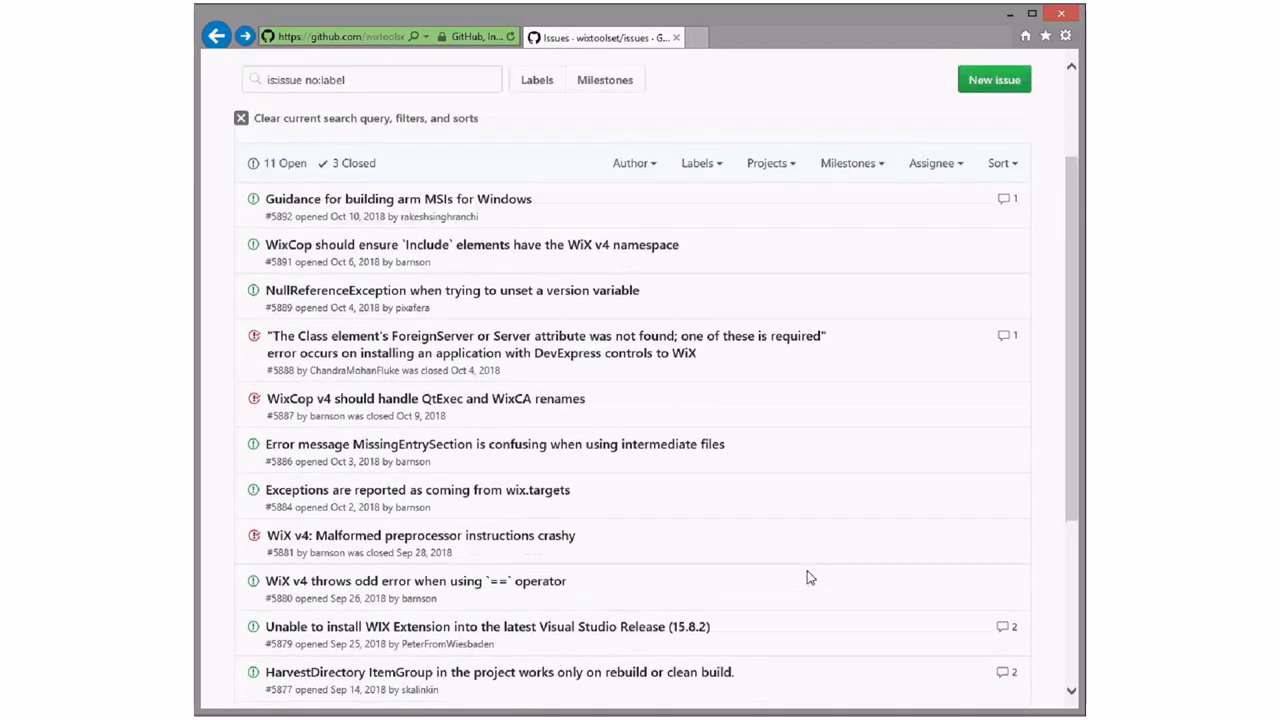
pyautogui.moveTo(891, 523)
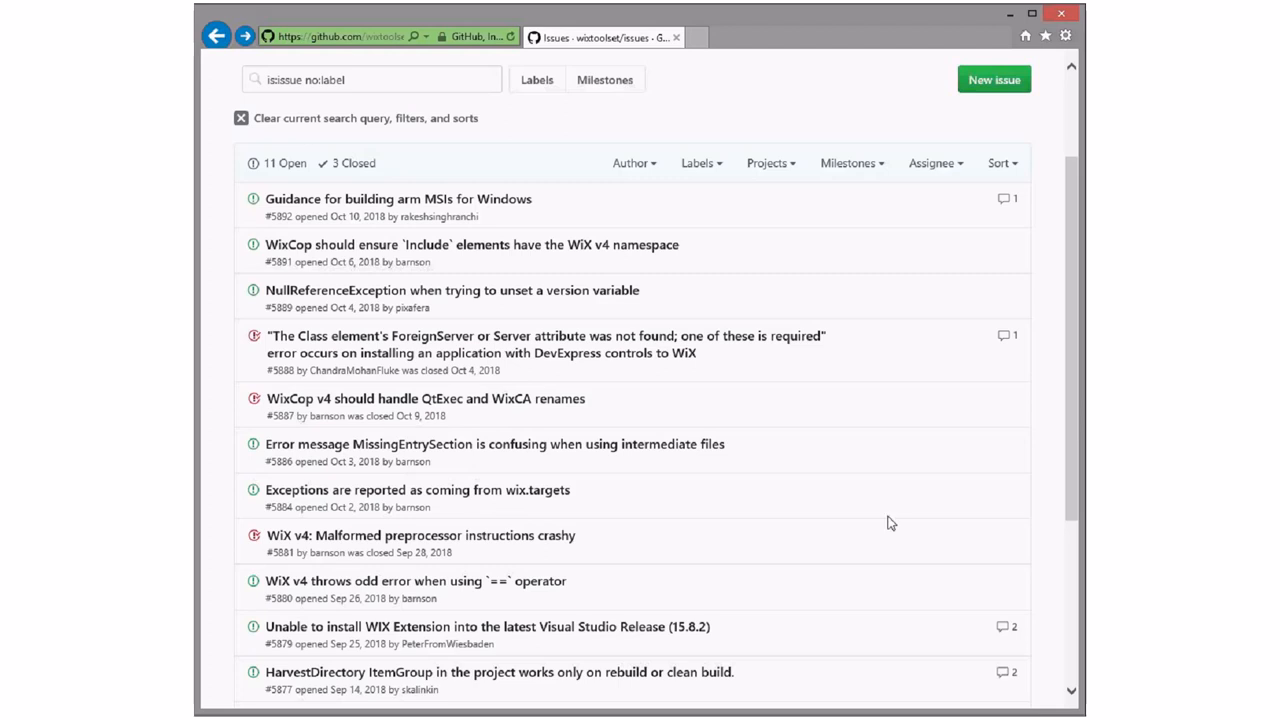
pyautogui.moveTo(886, 531)
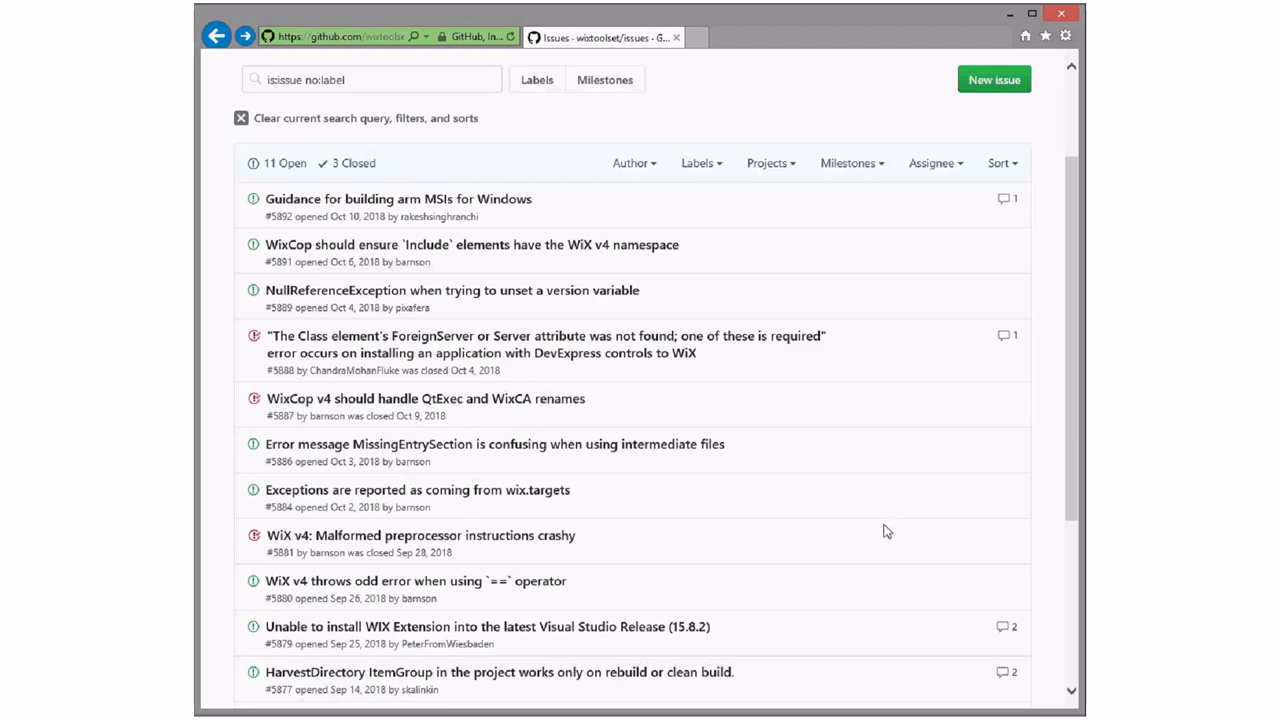
pyautogui.moveTo(677, 694)
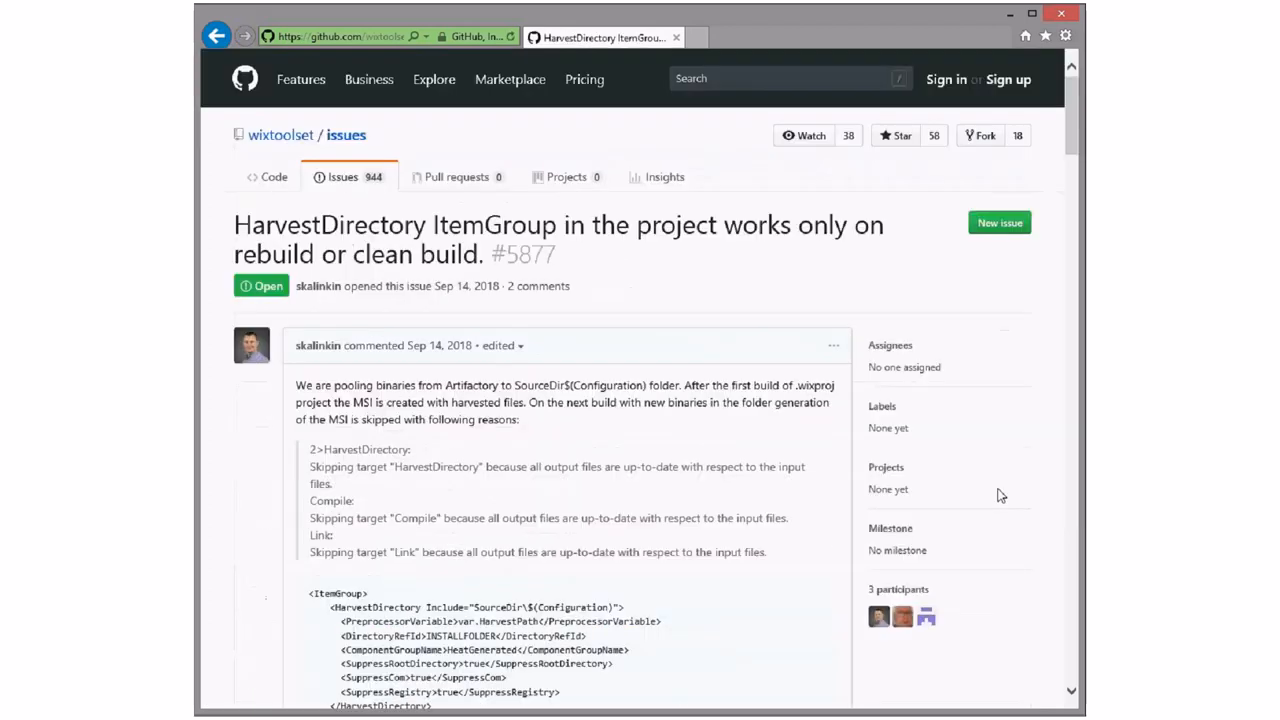
pyautogui.moveTo(695, 401)
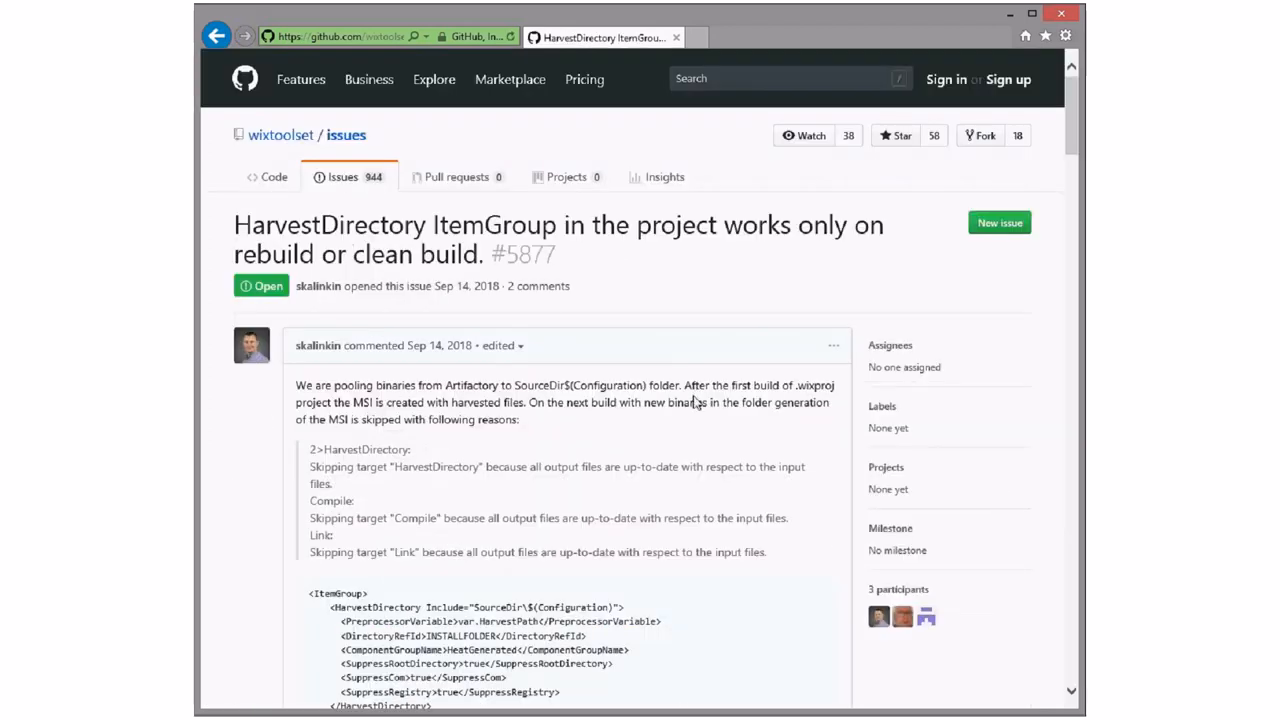
# Scroll through issue #5877's HarvestDirectory report and two comments, then back to the top.
pyautogui.scroll(-3)
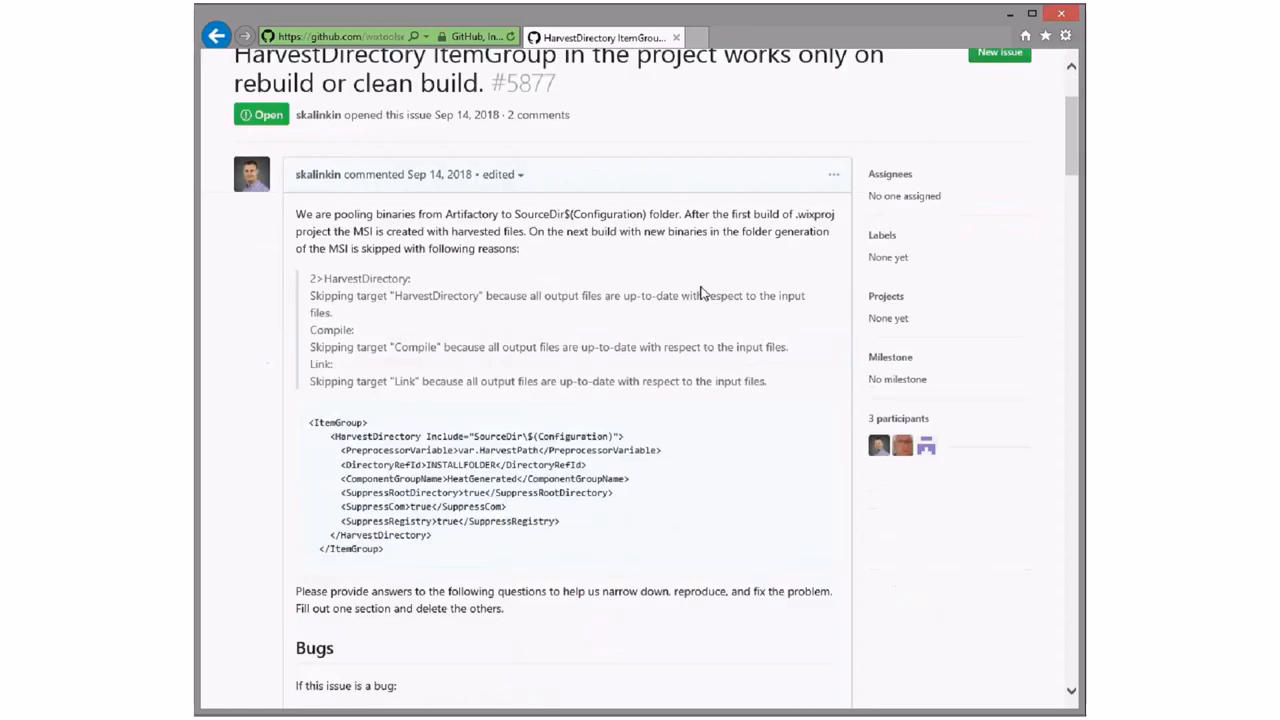
pyautogui.scroll(-3)
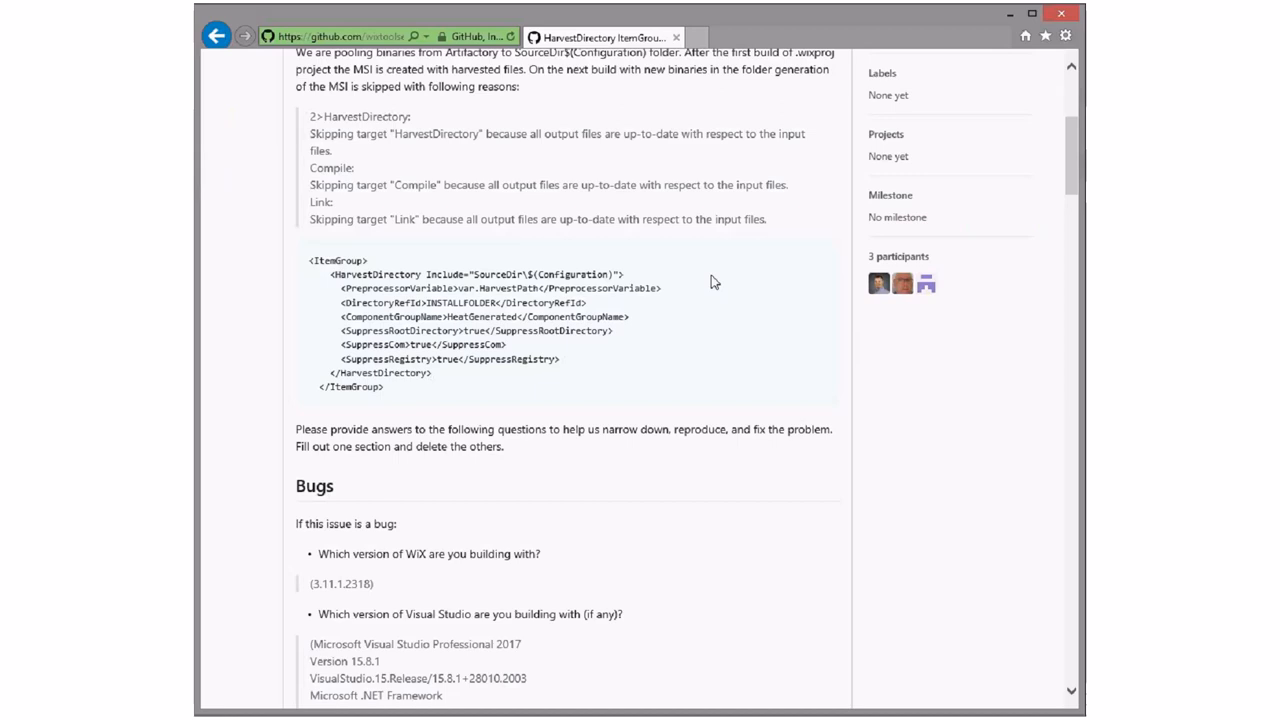
pyautogui.moveTo(724, 347)
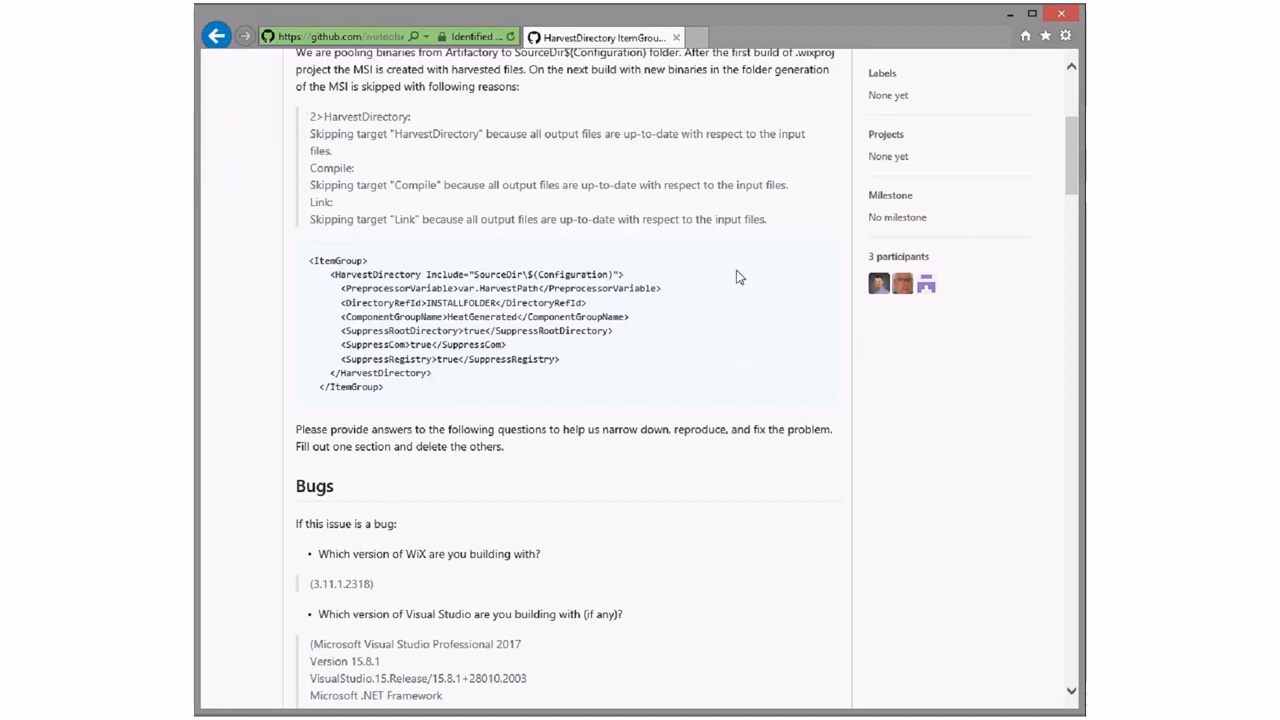
pyautogui.moveTo(752, 305)
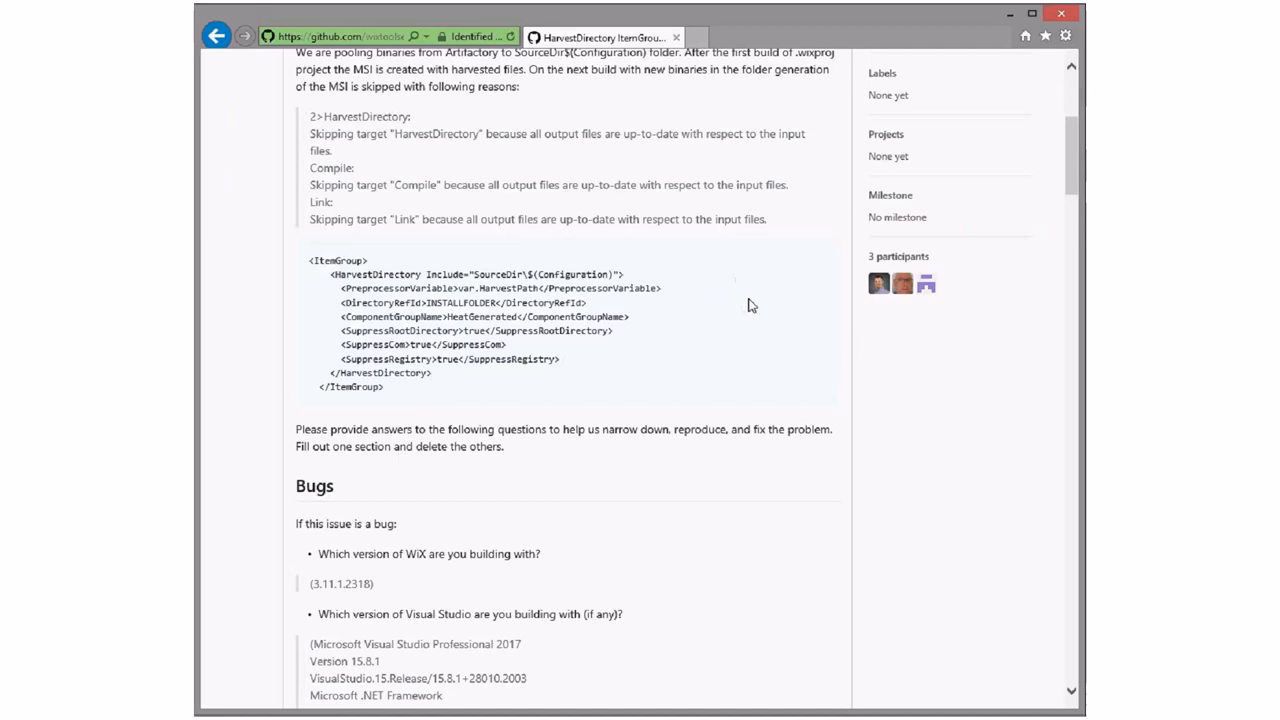
pyautogui.scroll(-3)
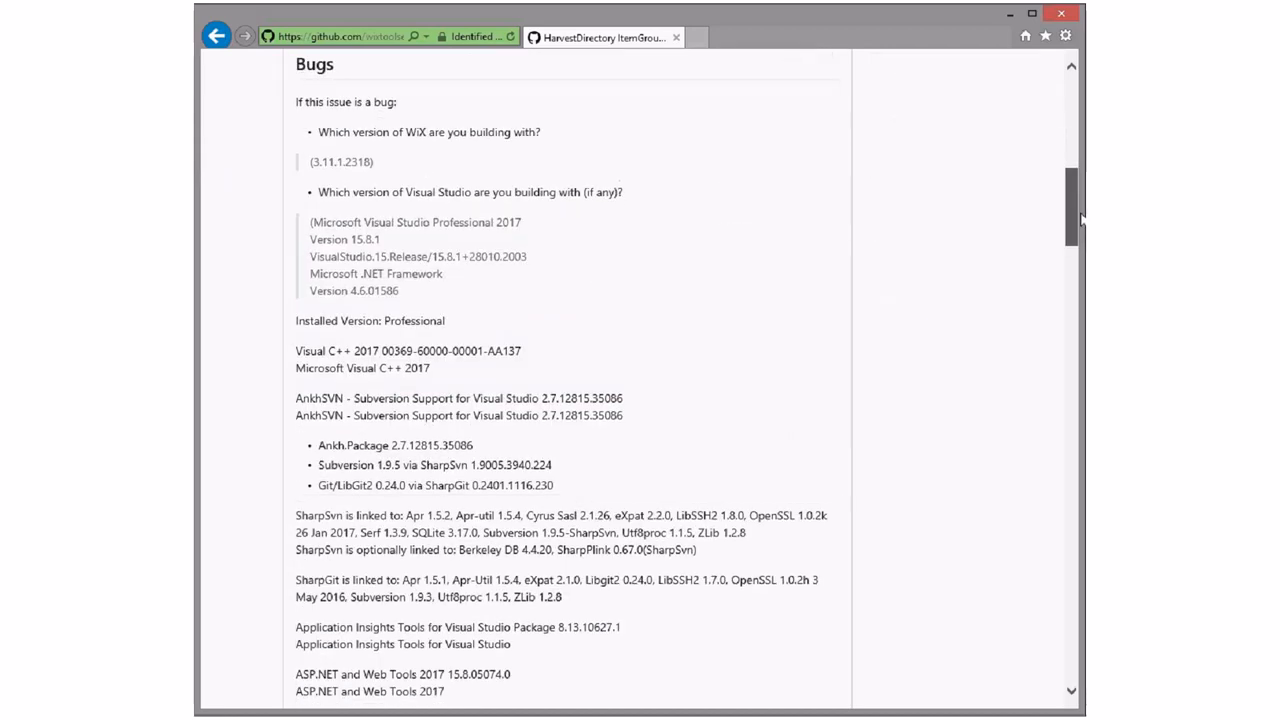
pyautogui.scroll(-3)
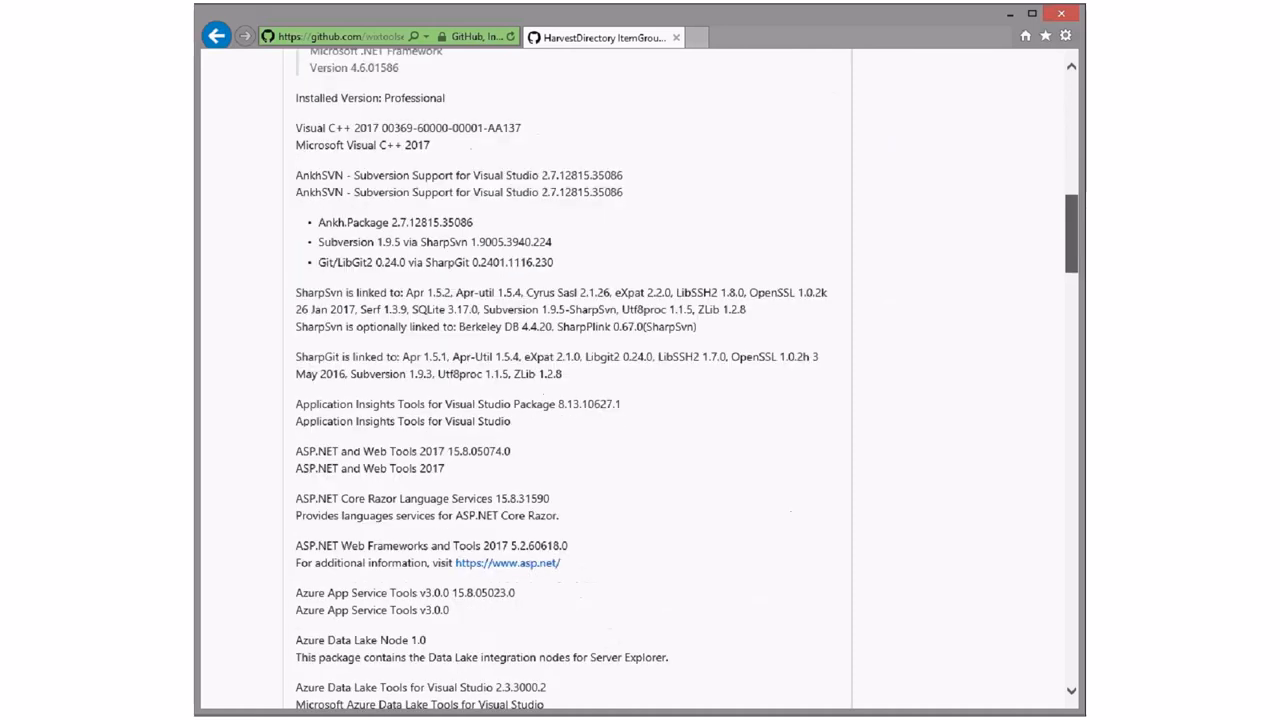
pyautogui.scroll(-3)
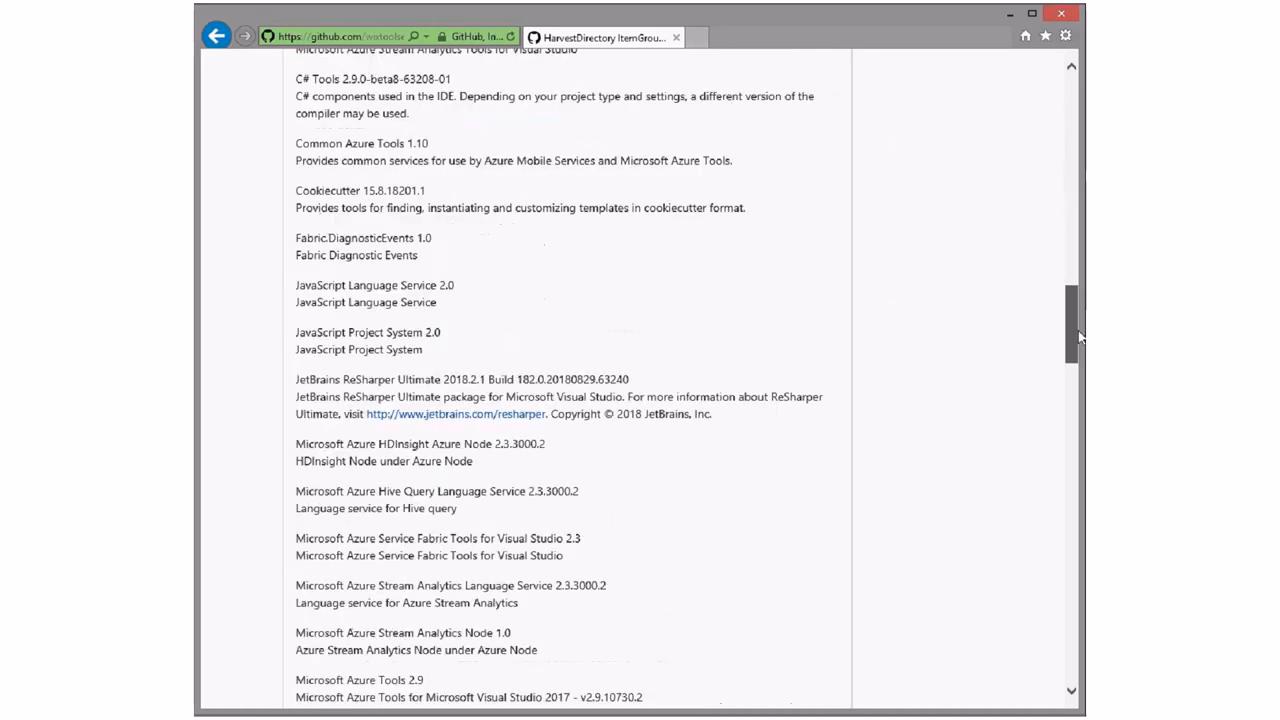
pyautogui.scroll(-3)
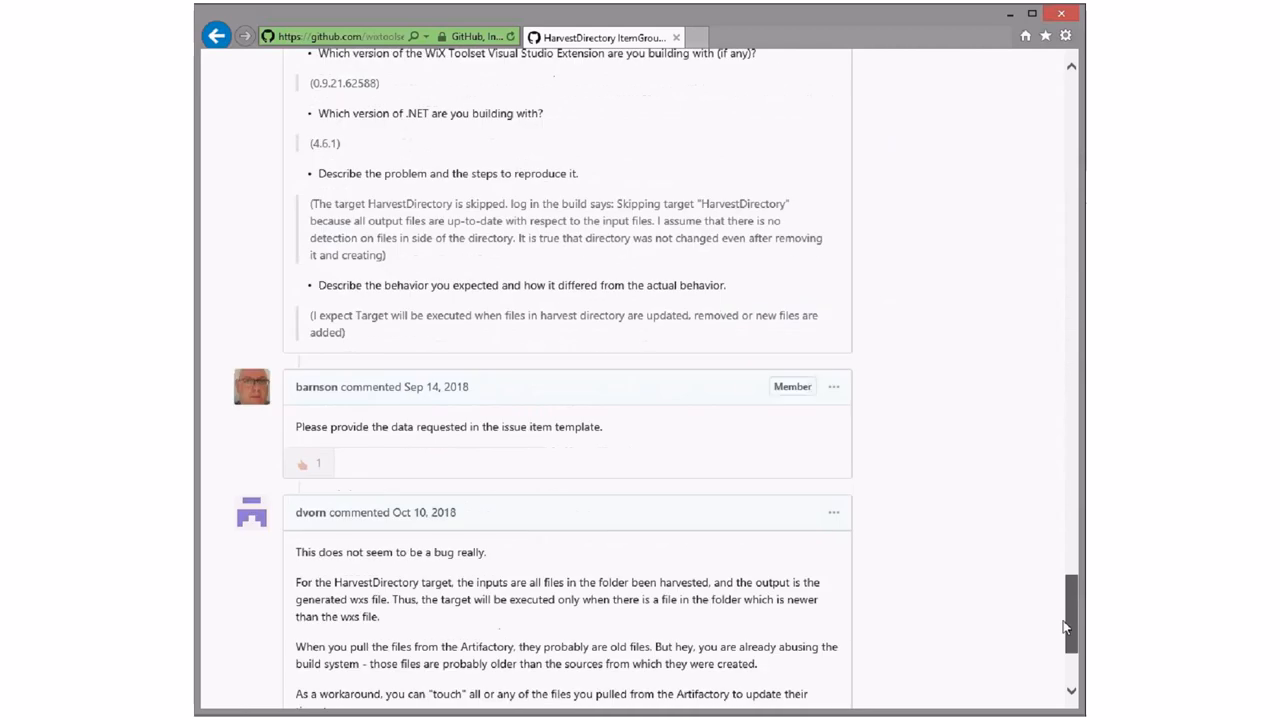
pyautogui.scroll(-3)
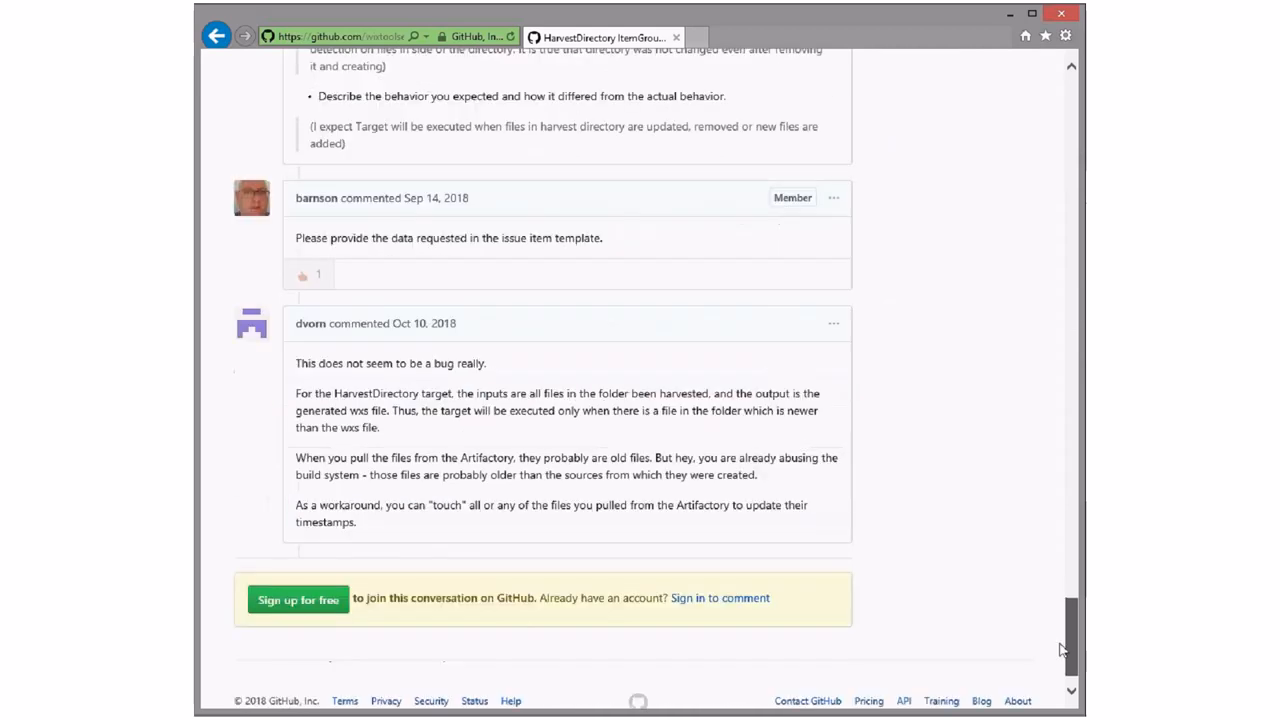
pyautogui.scroll(3)
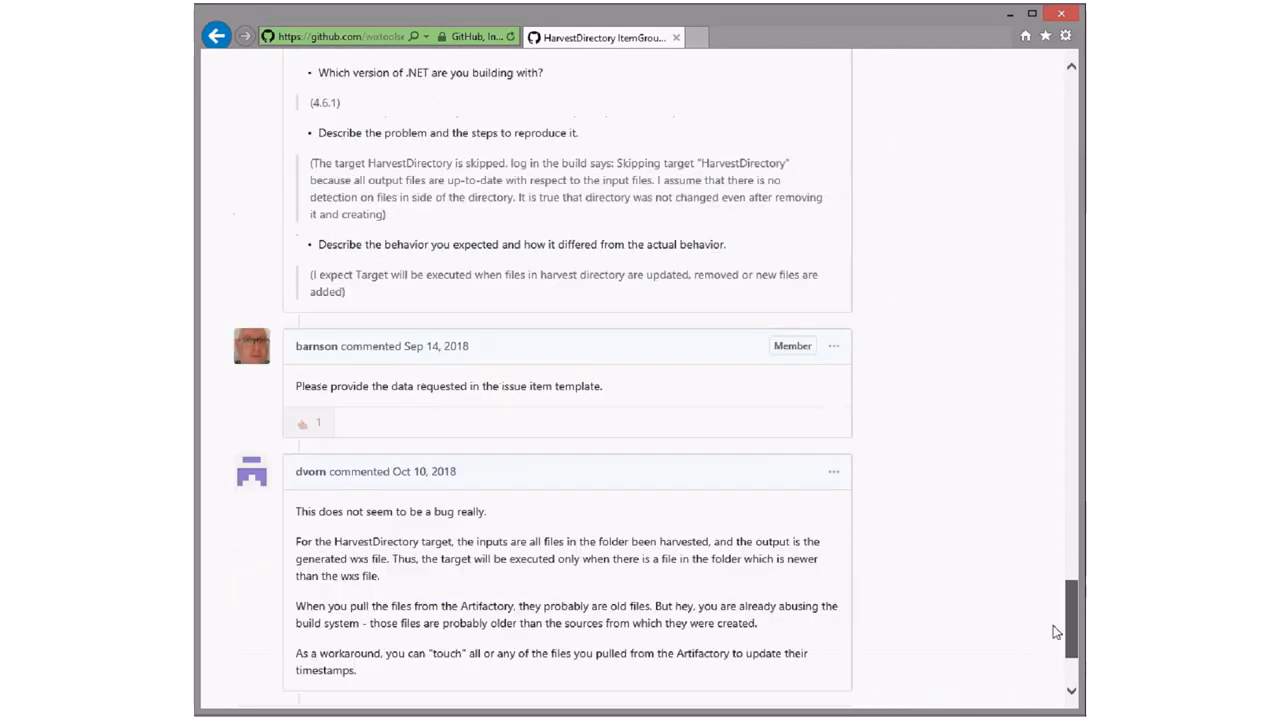
pyautogui.scroll(3)
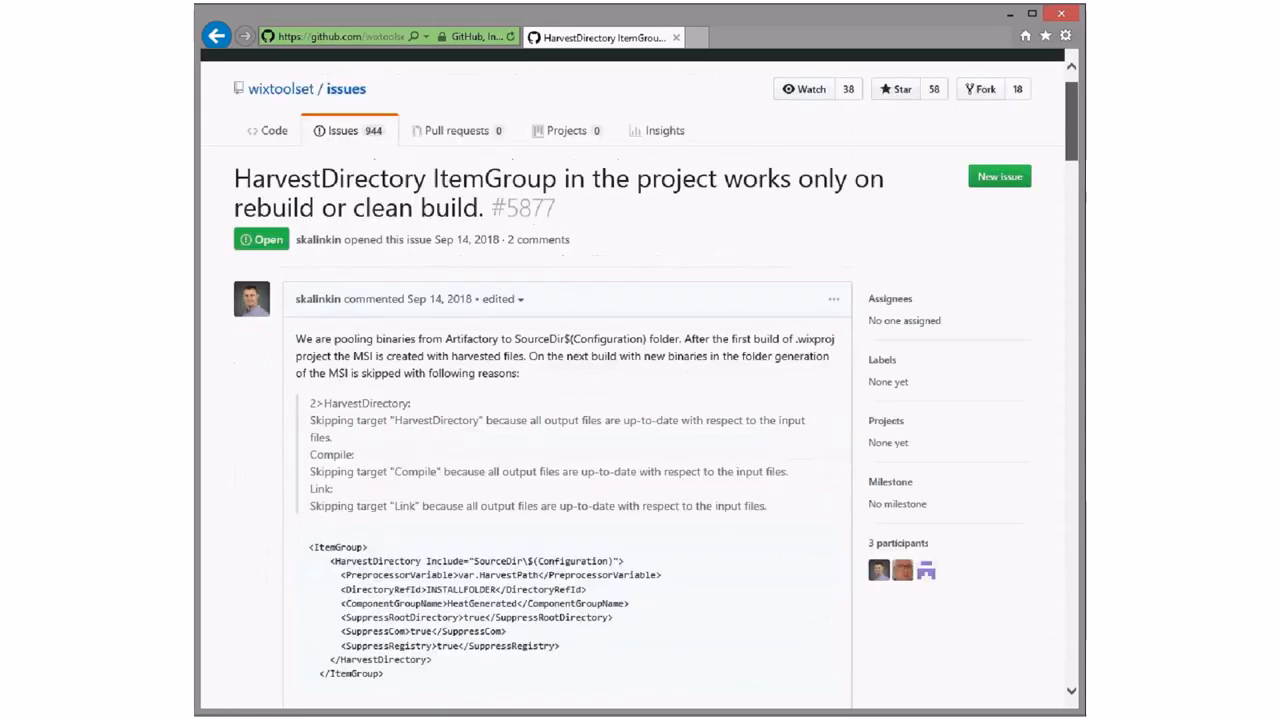
# Scroll up the unlabelled wixtoolset issues list with #5877 near the bottom.
pyautogui.scroll(3)
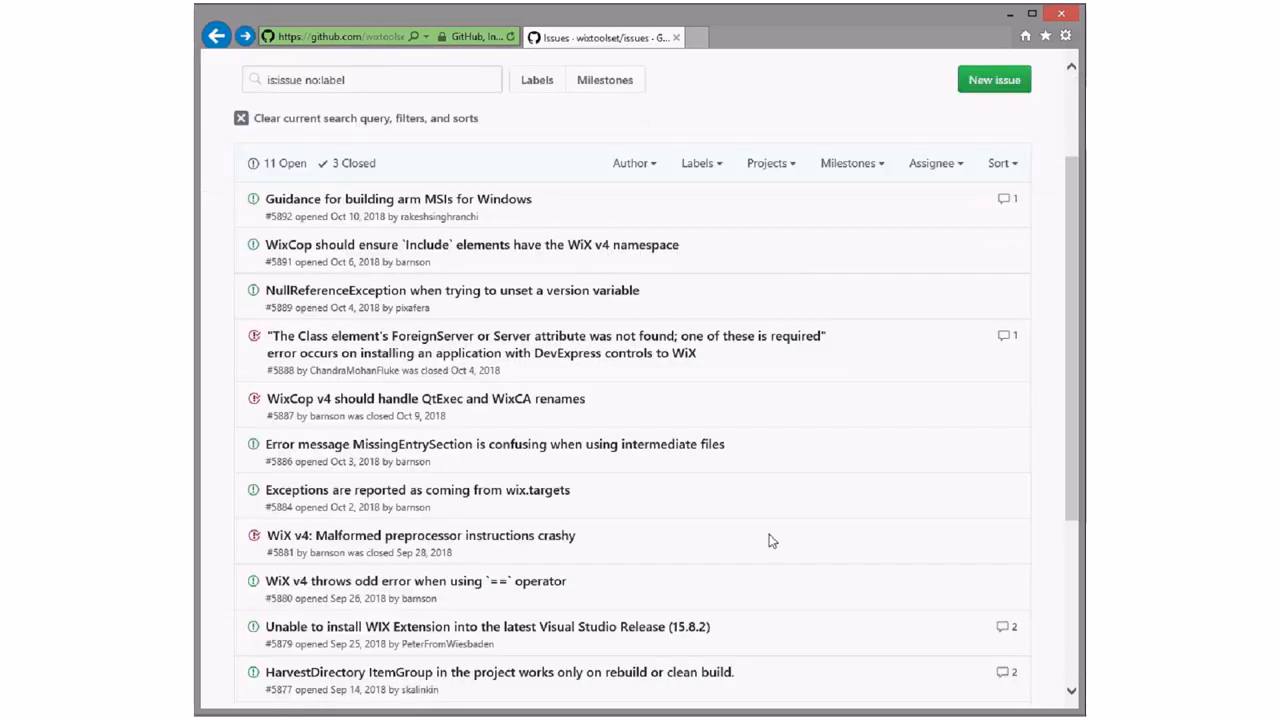
pyautogui.moveTo(655, 640)
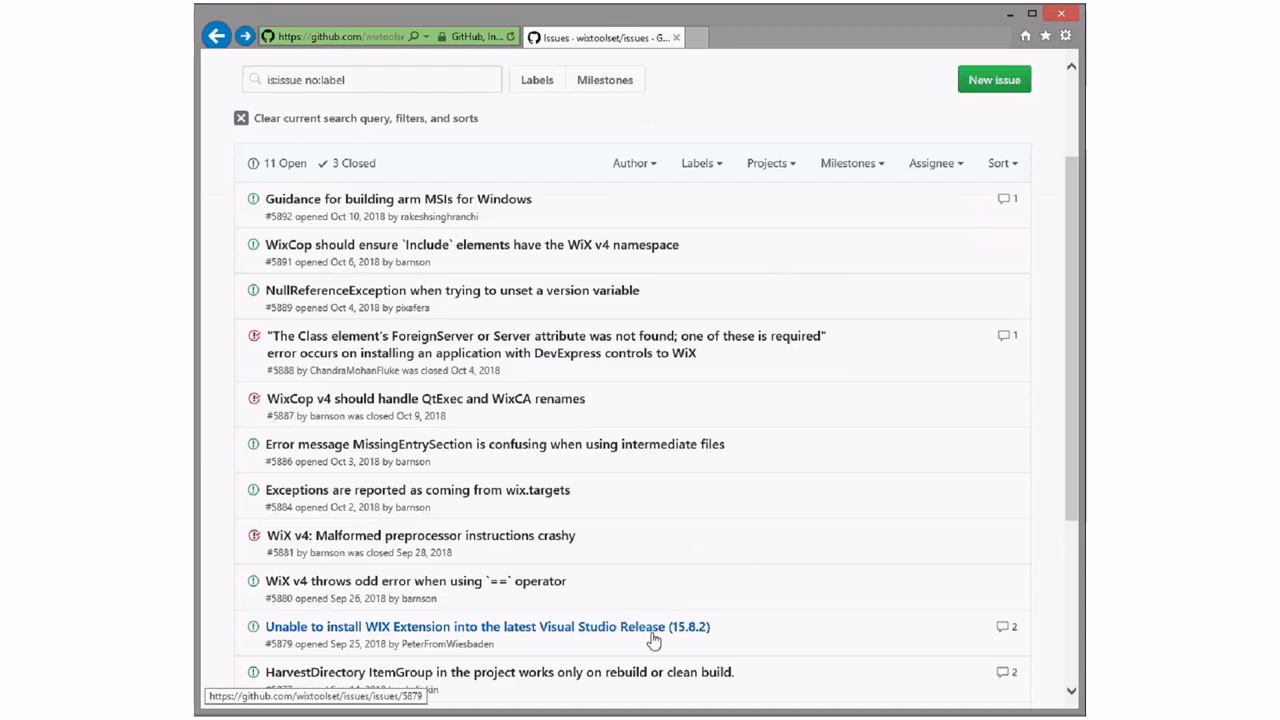
pyautogui.click(487, 626)
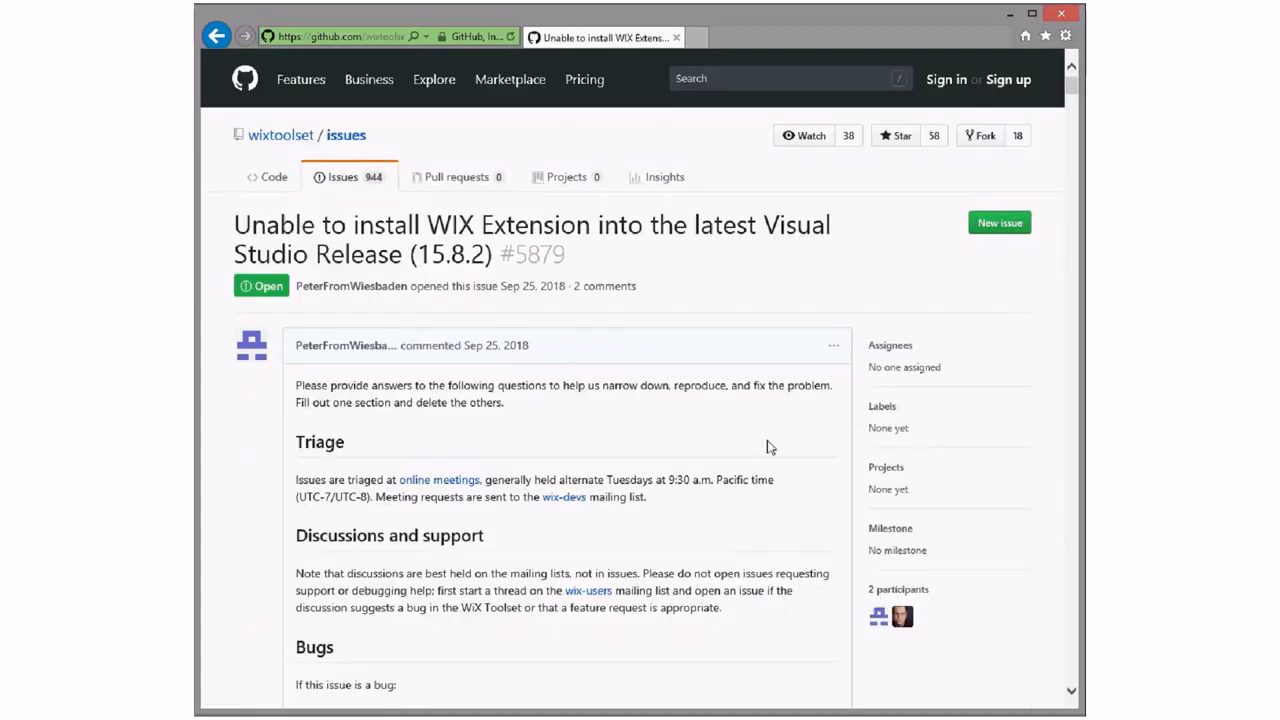
pyautogui.scroll(-3)
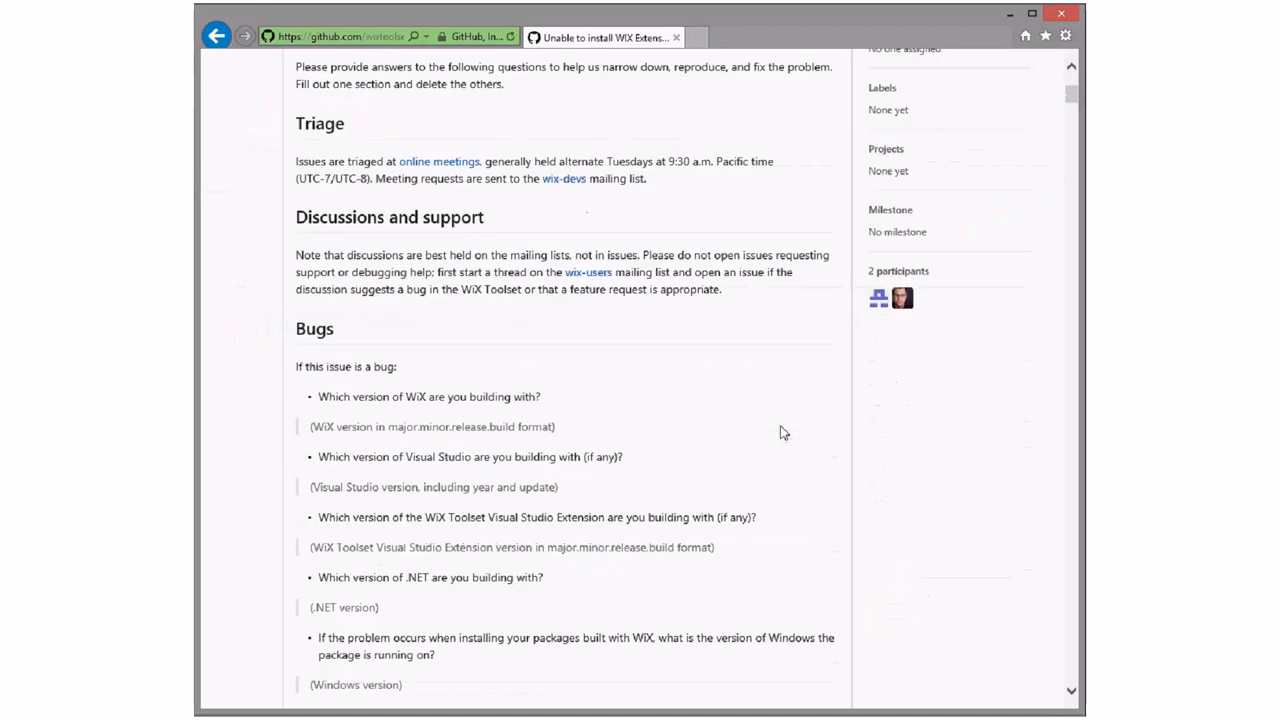
pyautogui.scroll(-3)
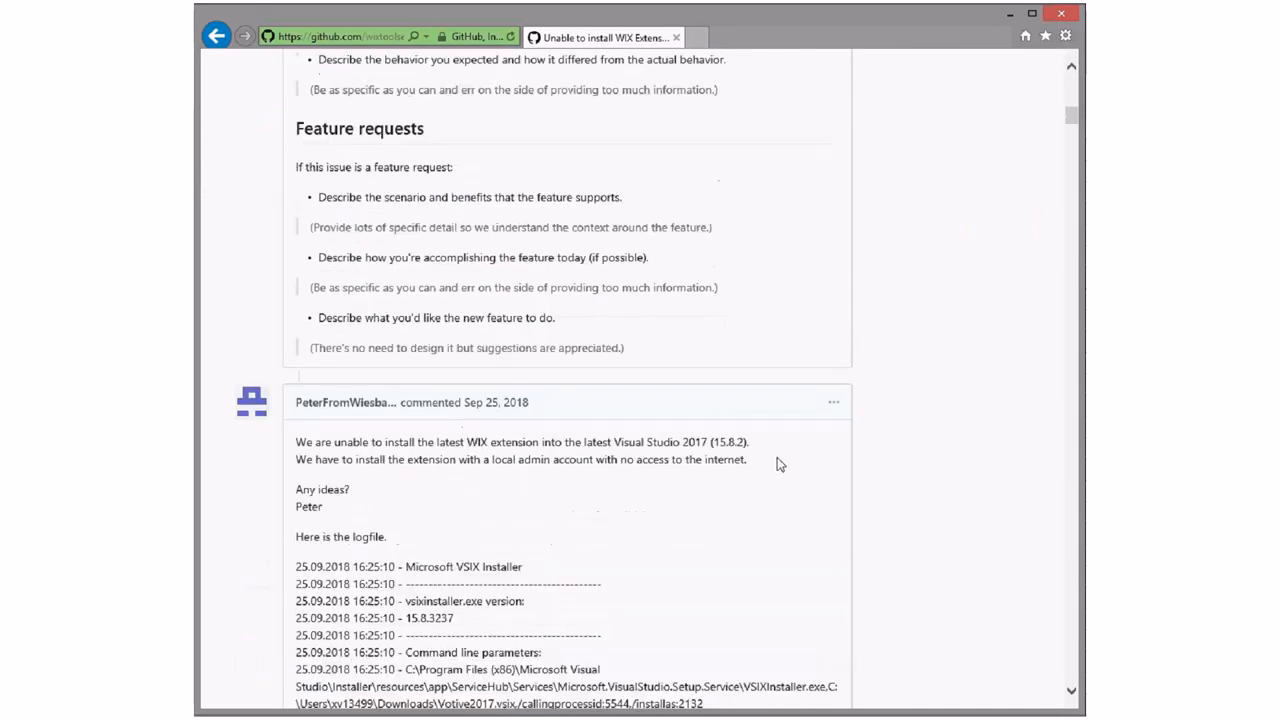
pyautogui.scroll(-3)
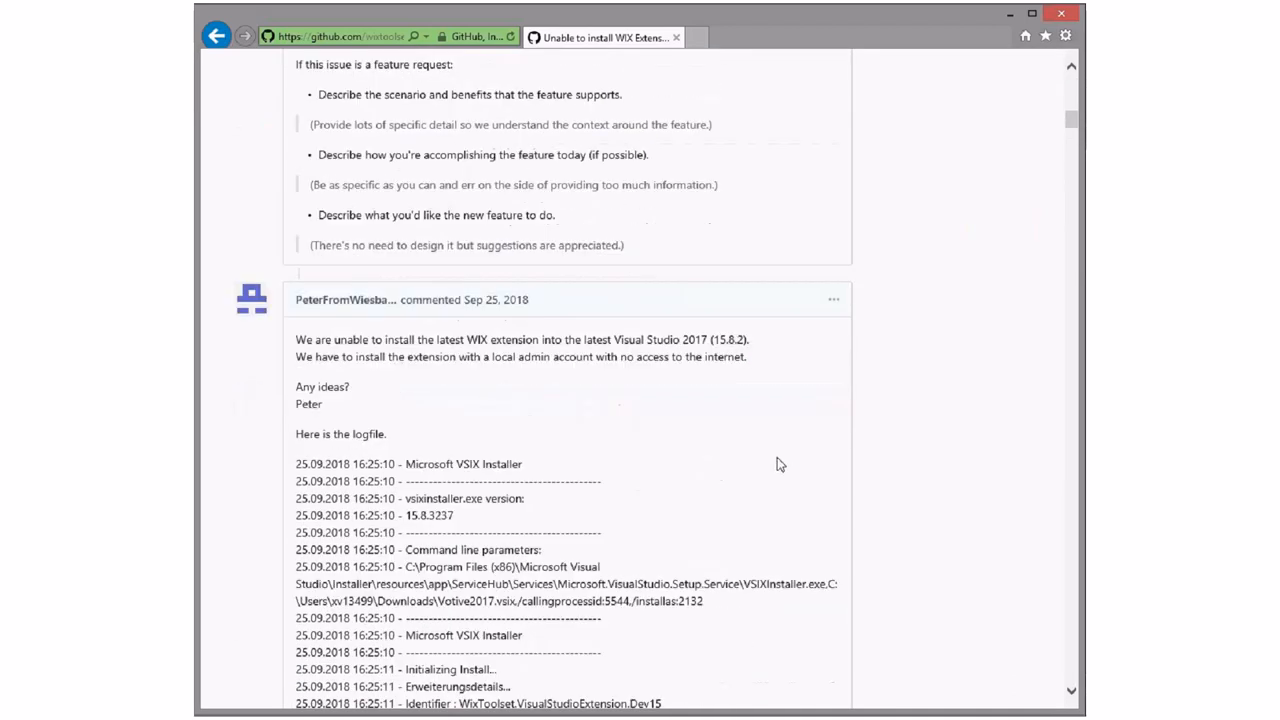
pyautogui.scroll(3)
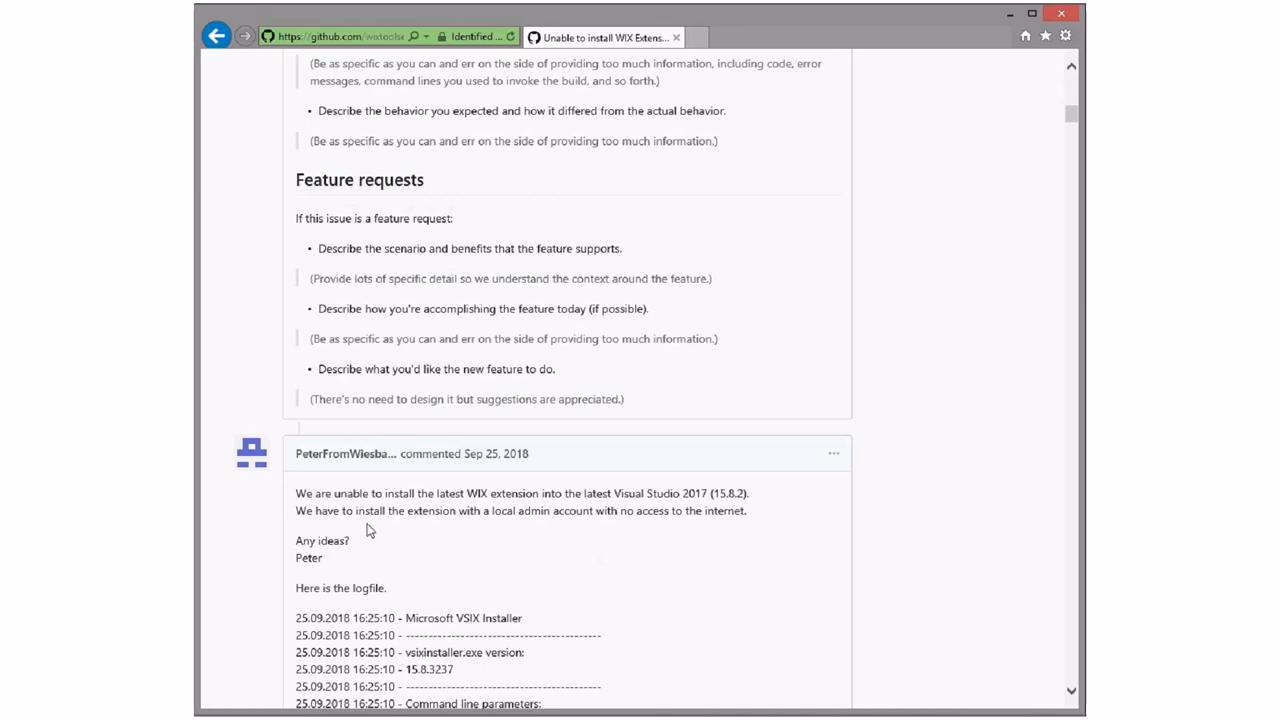
pyautogui.moveTo(396, 511)
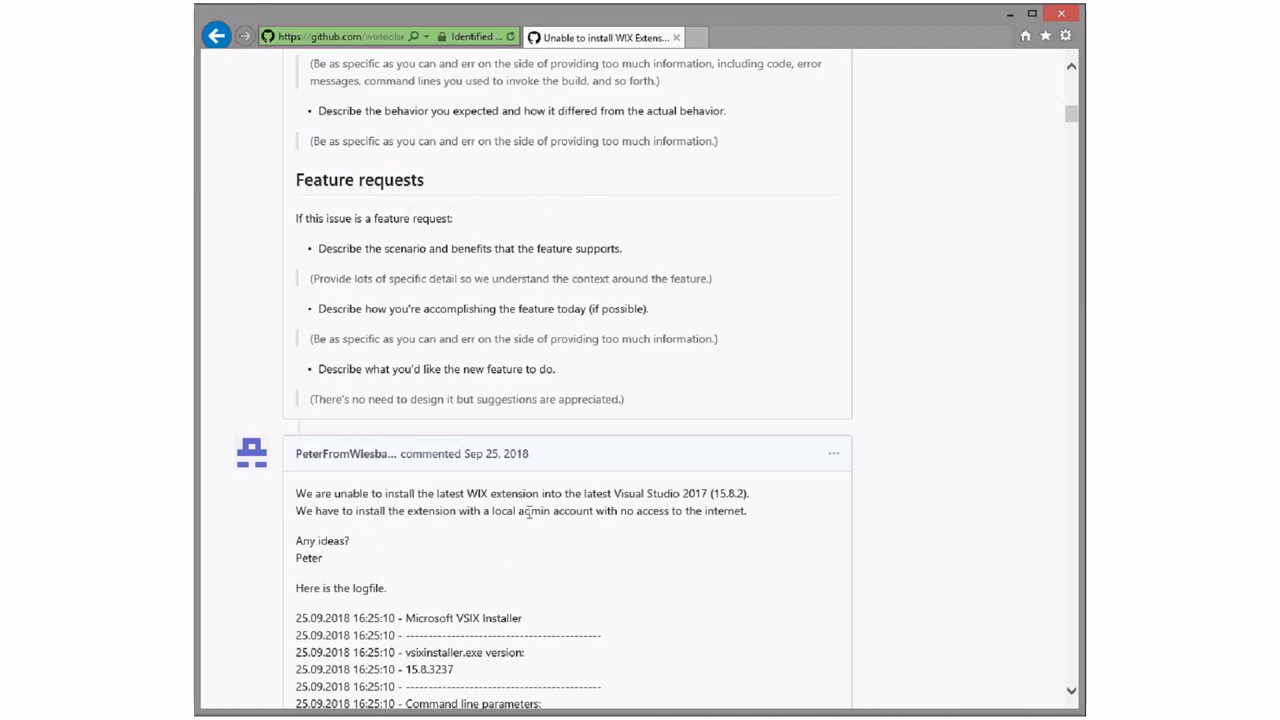
pyautogui.moveTo(690, 510)
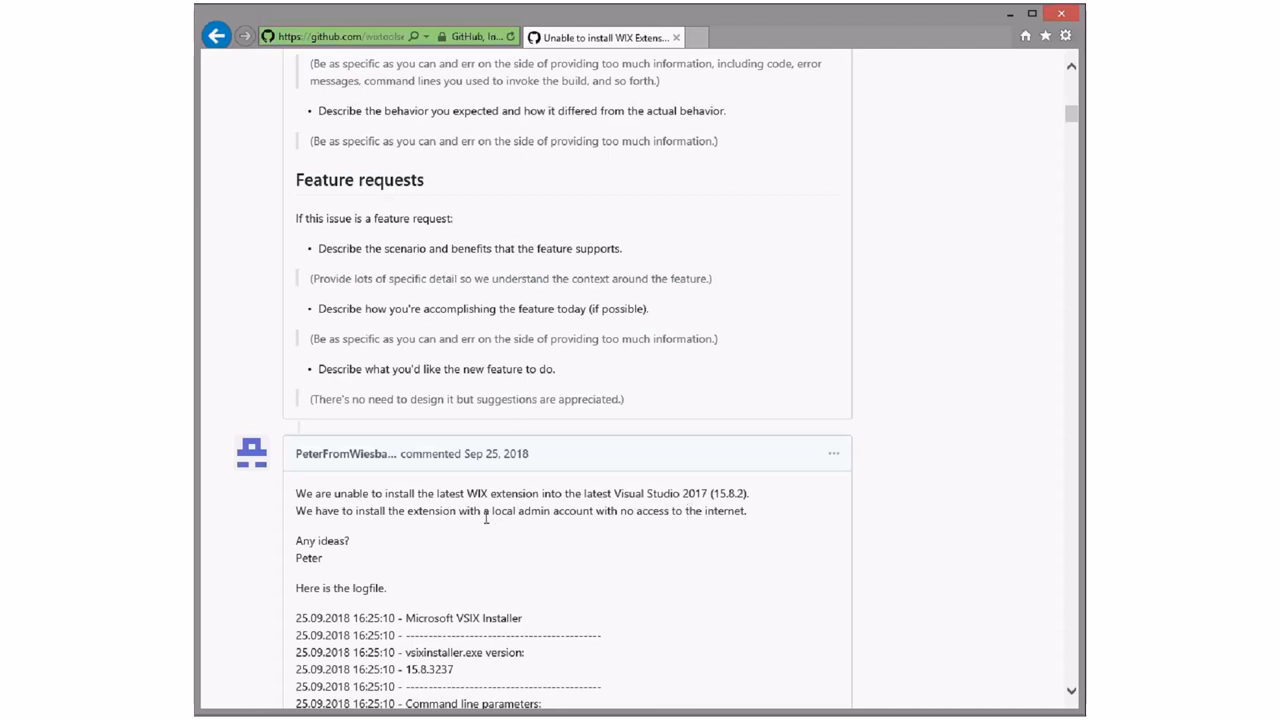
pyautogui.moveTo(617, 540)
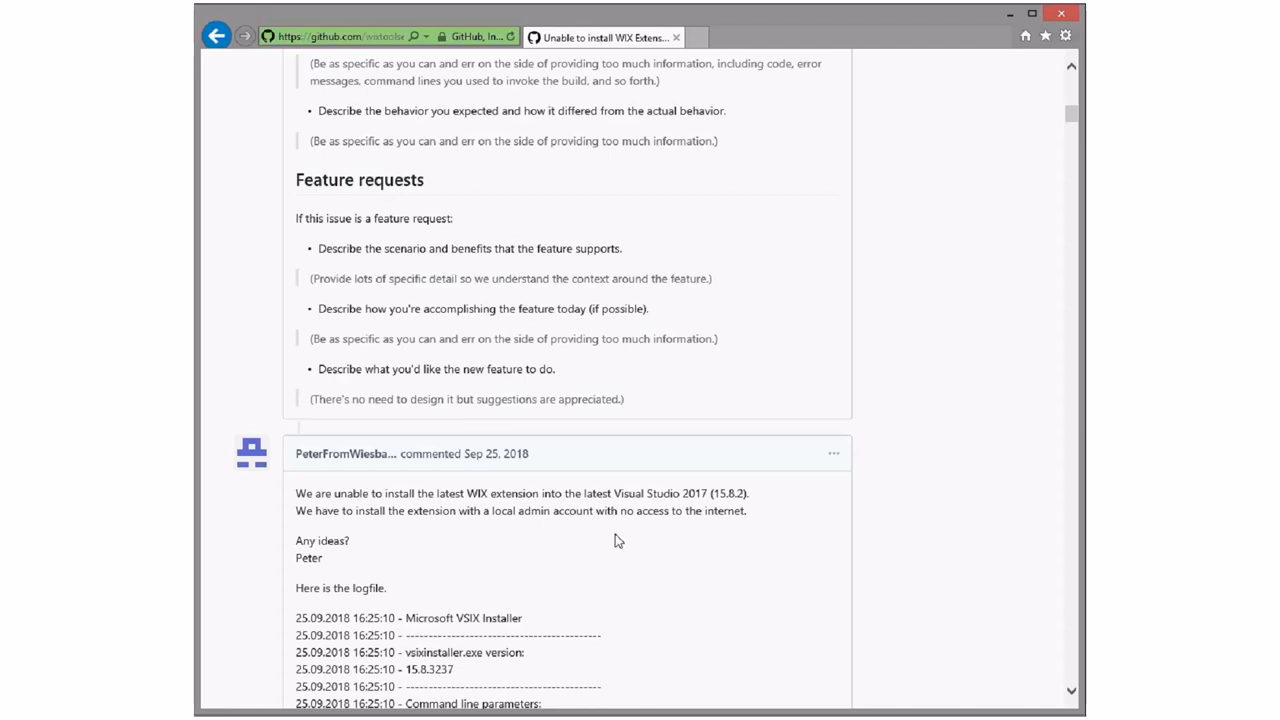
pyautogui.moveTo(650, 511)
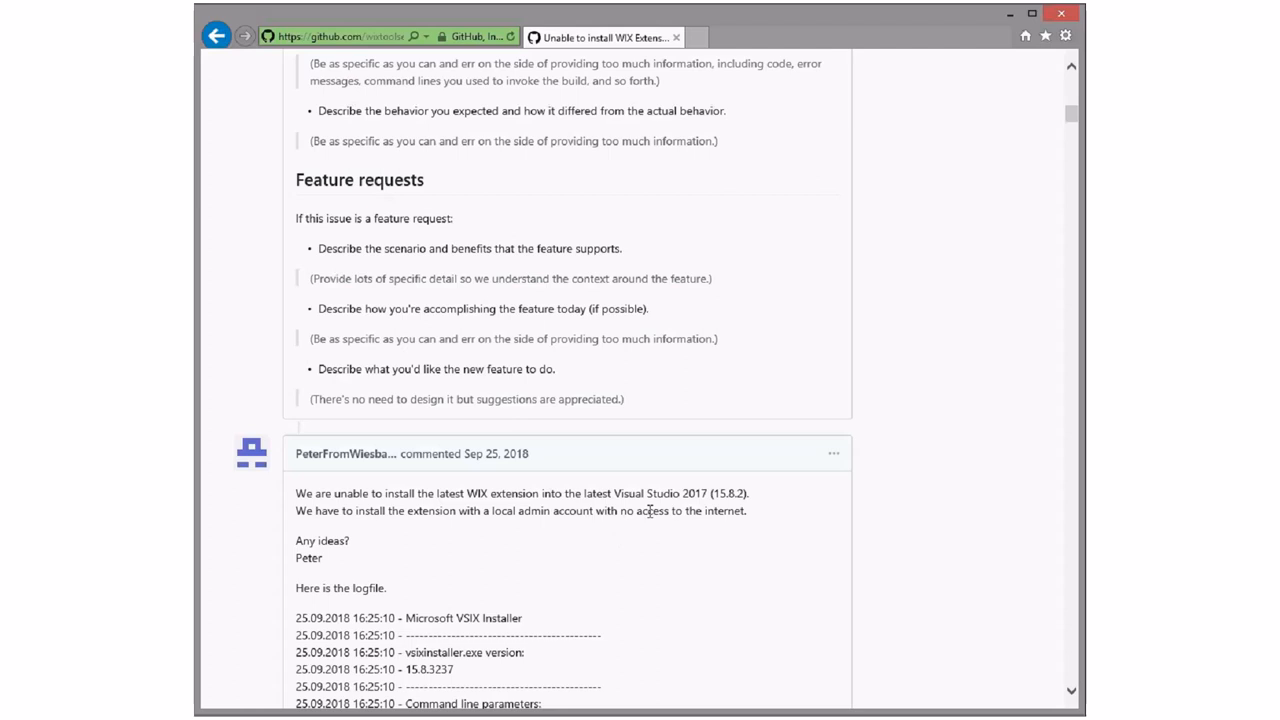
pyautogui.scroll(-3)
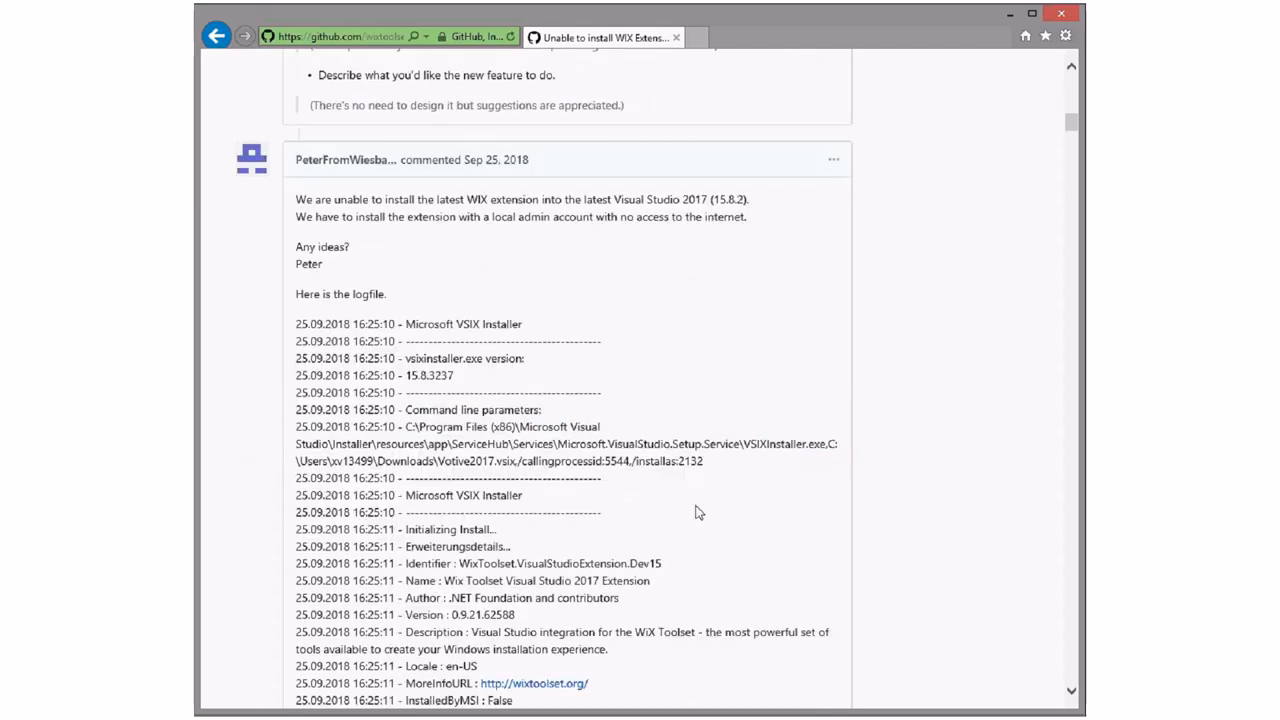
pyautogui.scroll(3)
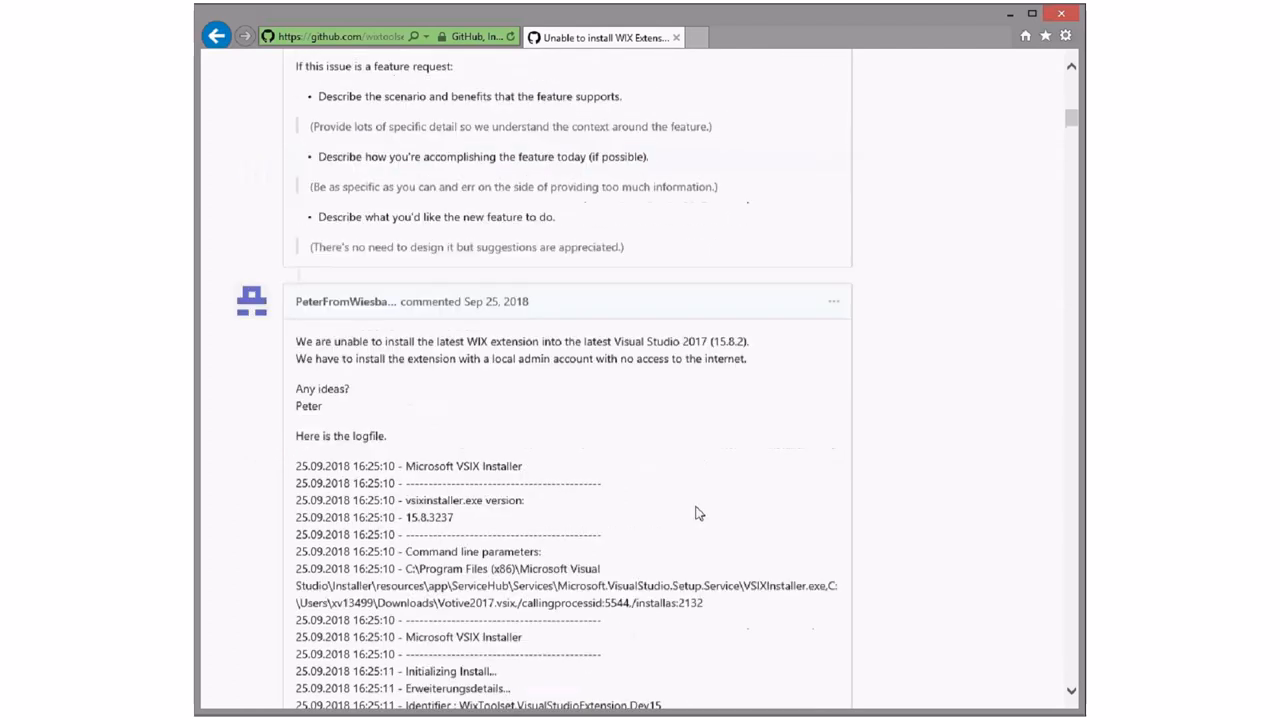
pyautogui.scroll(3)
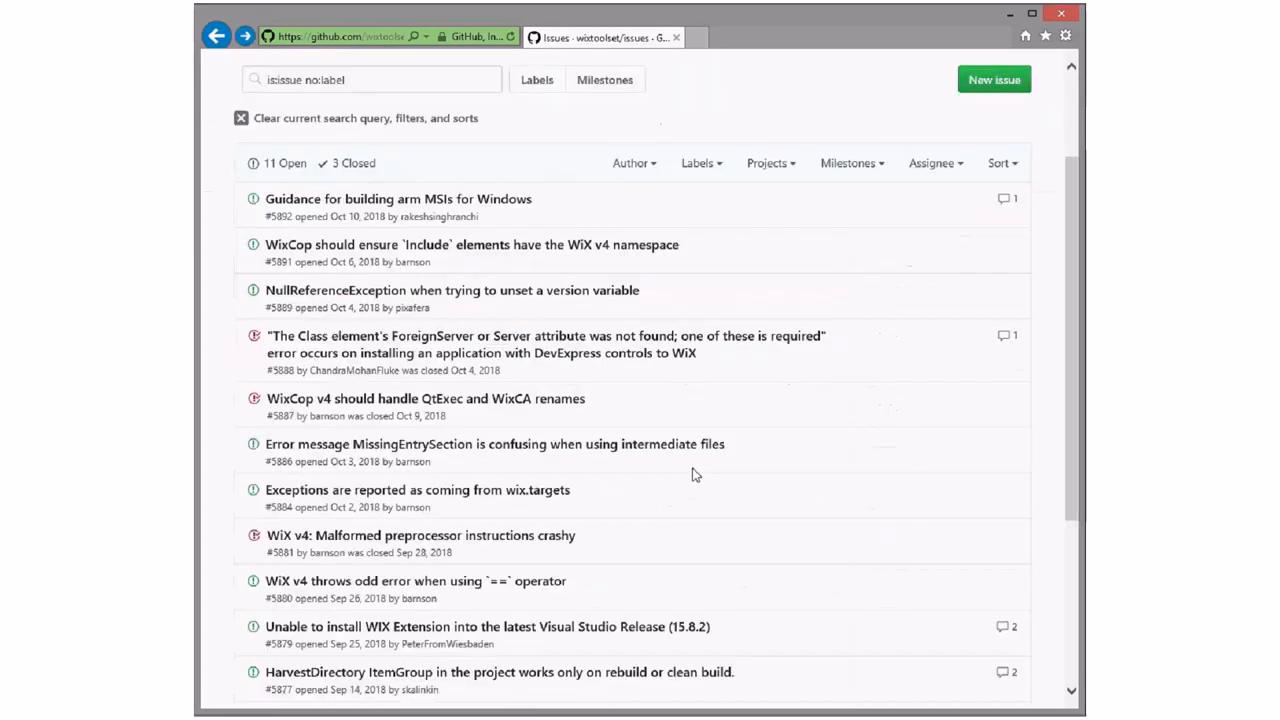
pyautogui.moveTo(485, 581)
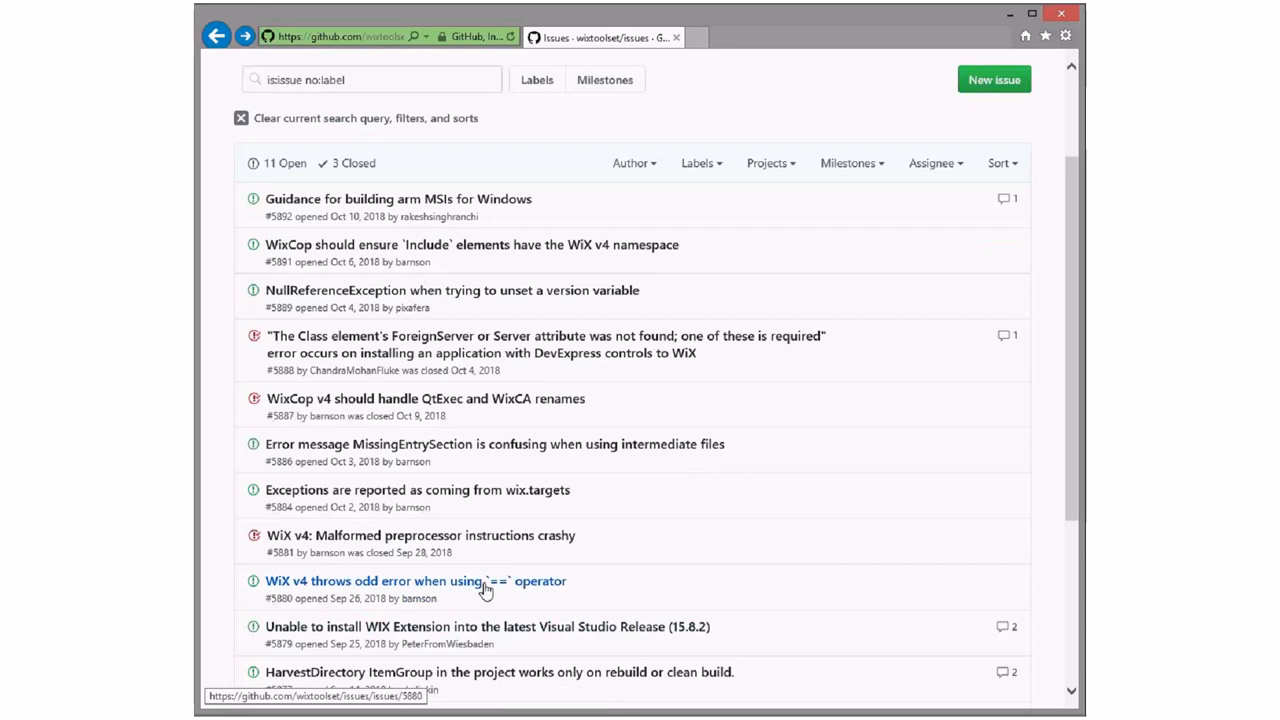
pyautogui.moveTo(540, 592)
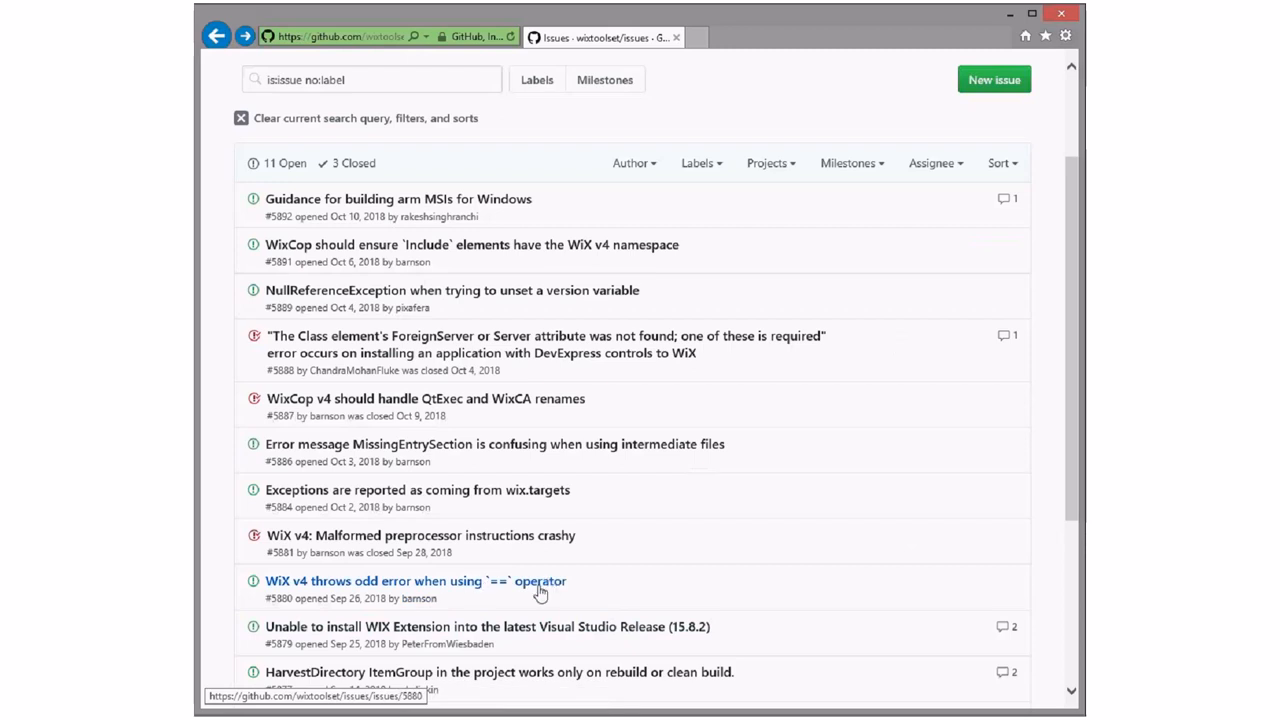
pyautogui.click(415, 580)
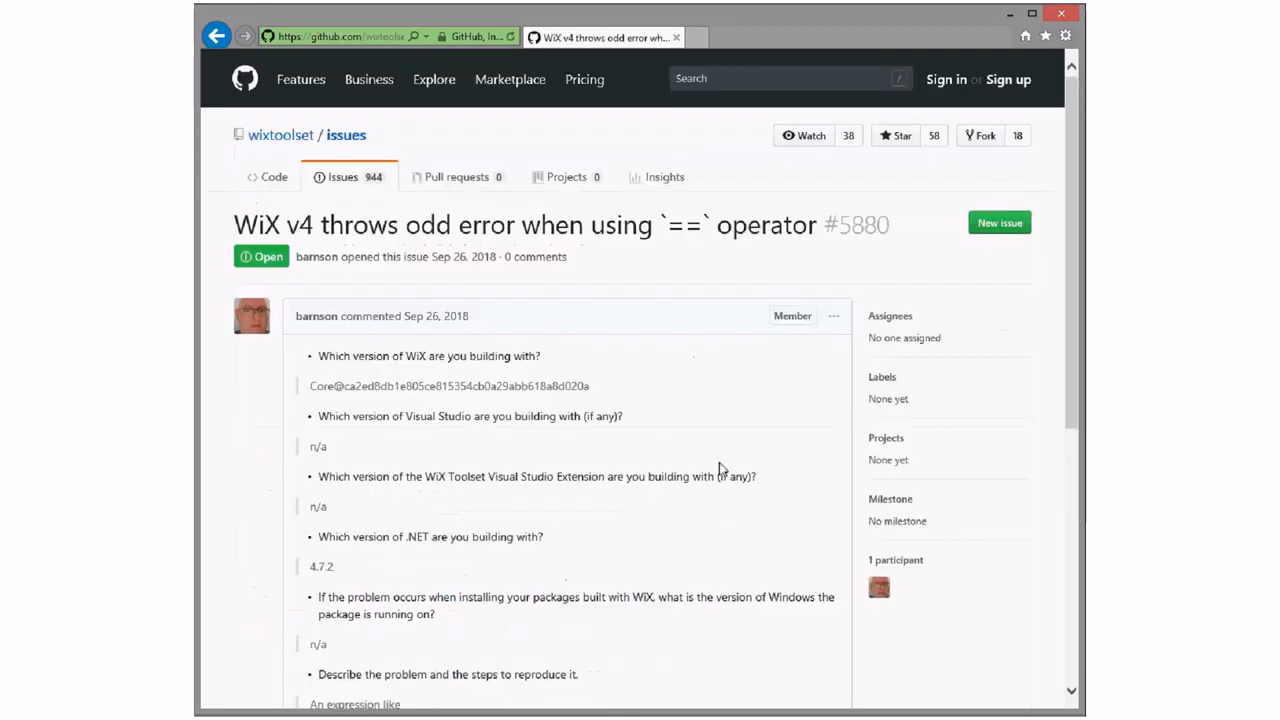
pyautogui.scroll(-3)
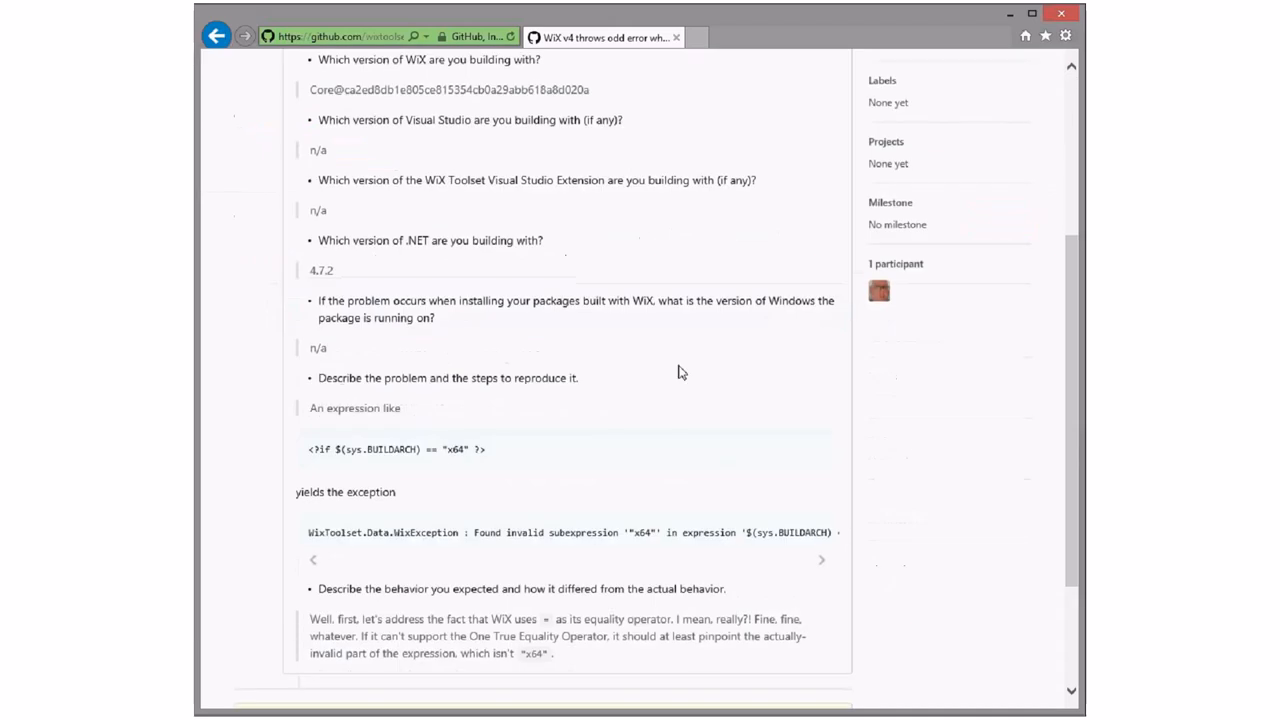
pyautogui.scroll(-3)
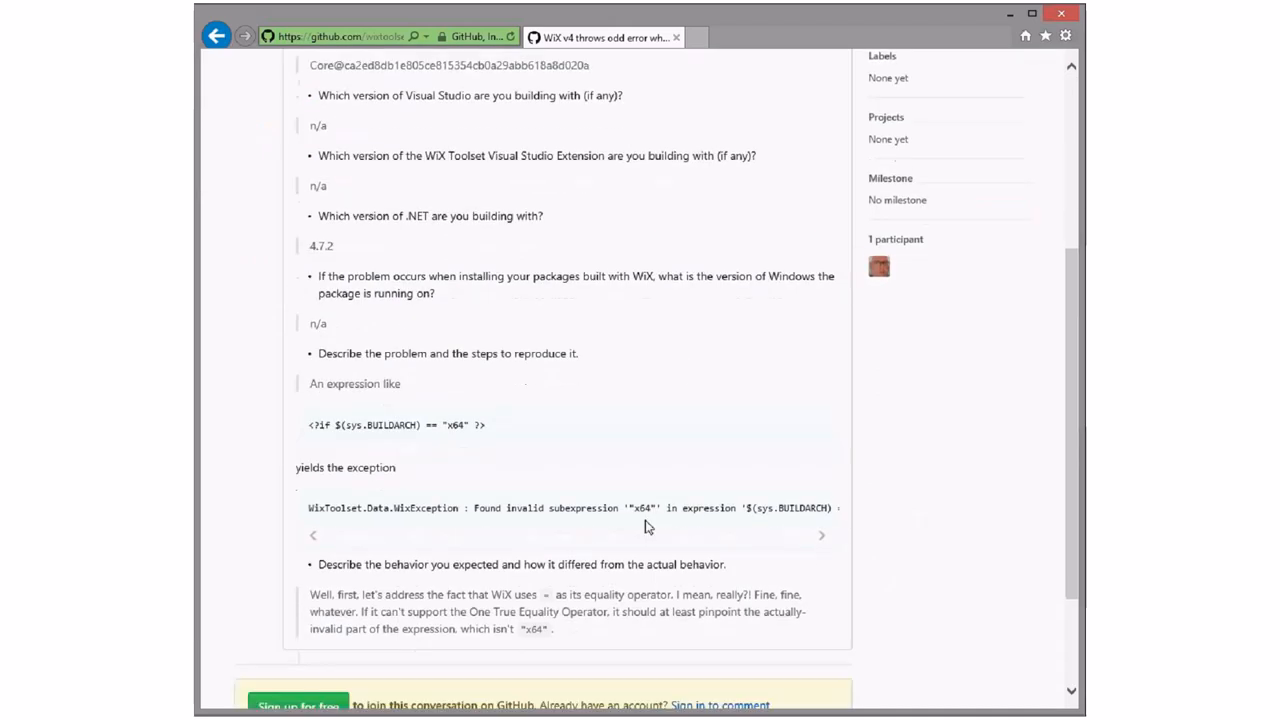
pyautogui.moveTo(613, 547)
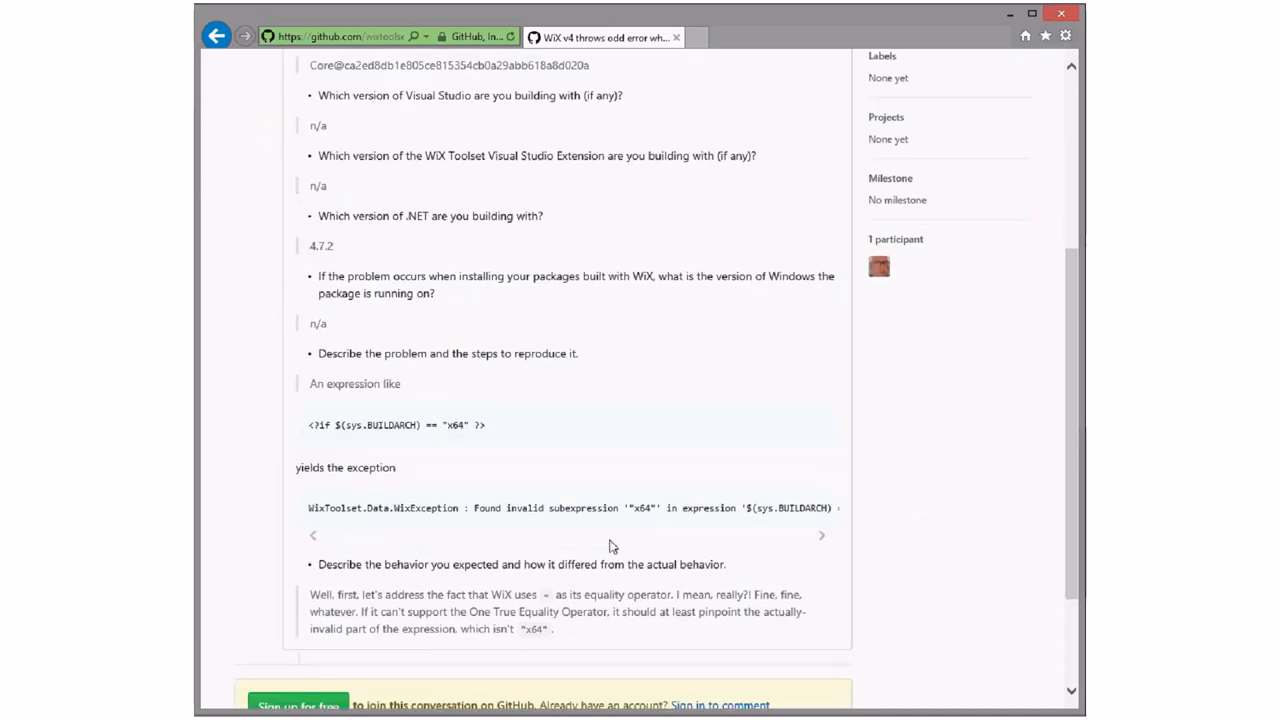
pyautogui.scroll(-3)
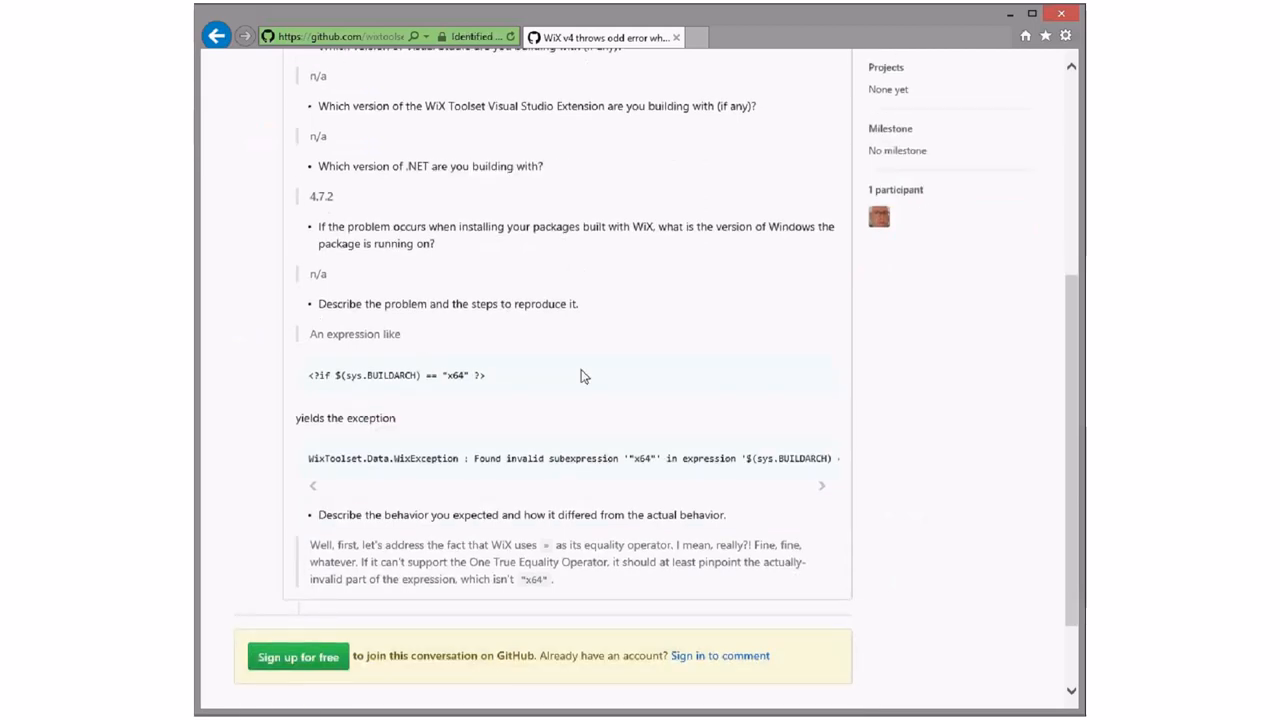
pyautogui.scroll(3)
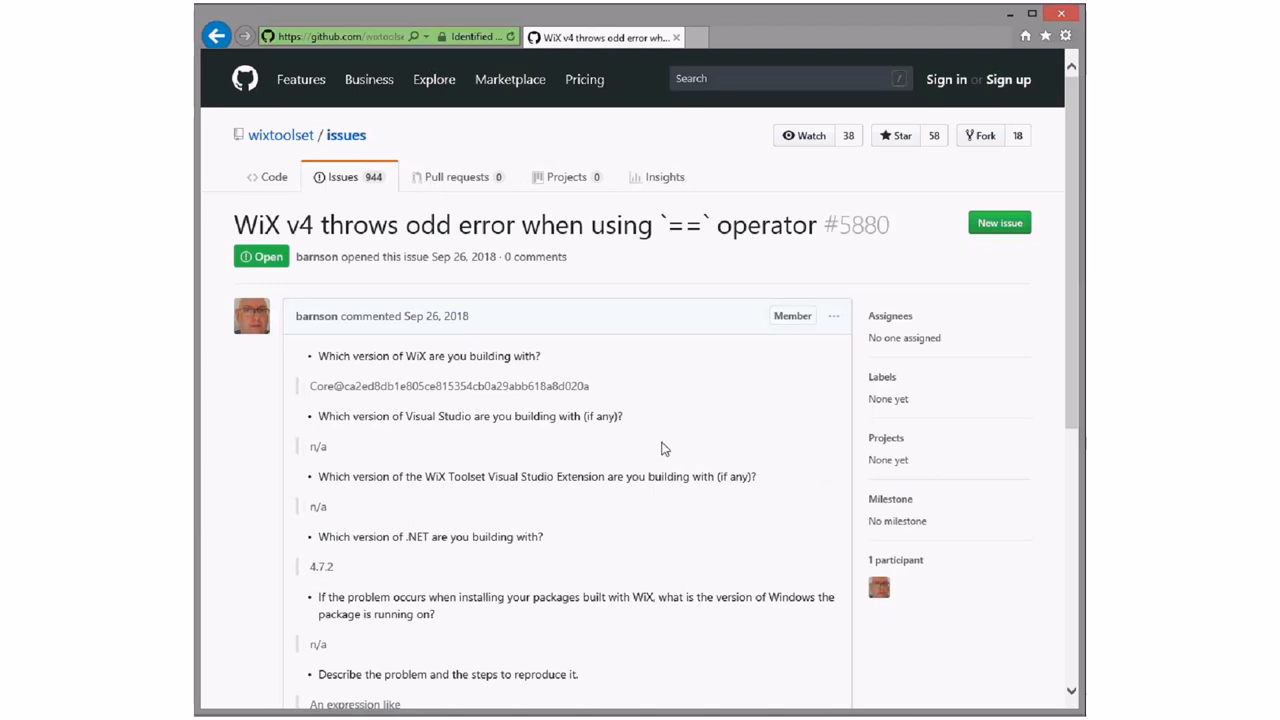
pyautogui.scroll(-3)
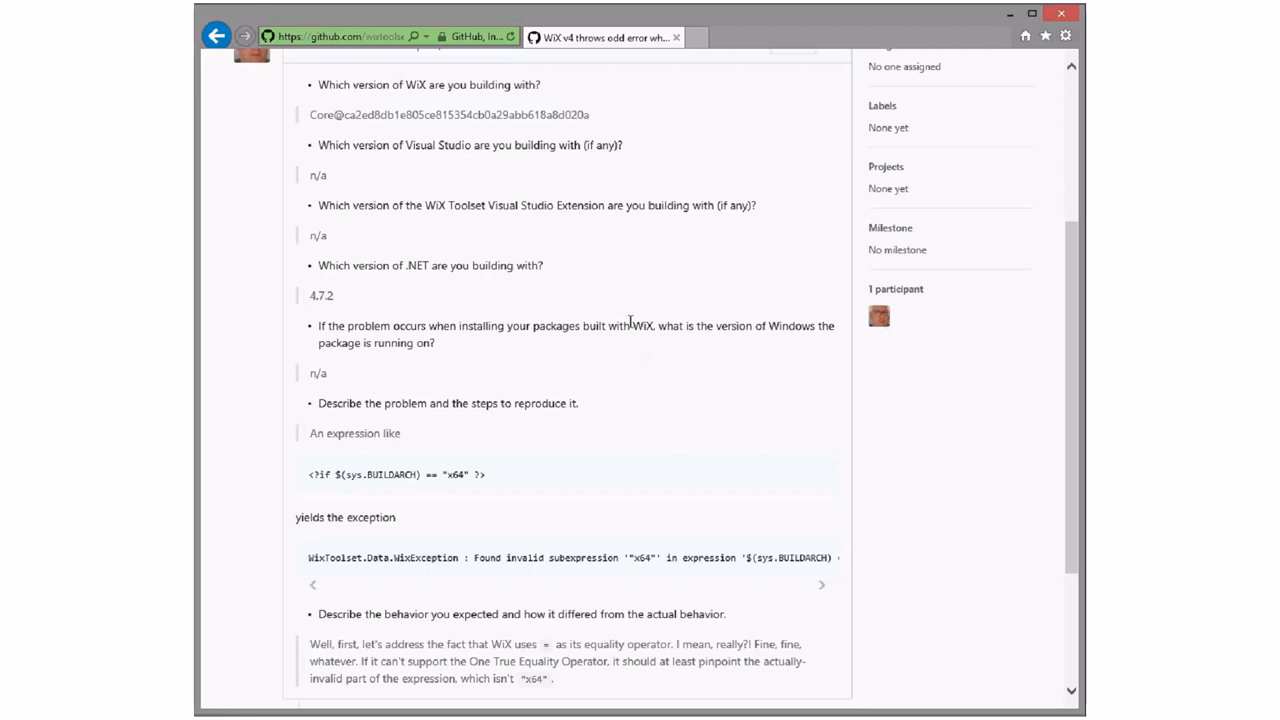
# Go back from issue #5880 to the is:issue no:label list.
pyautogui.click(217, 35)
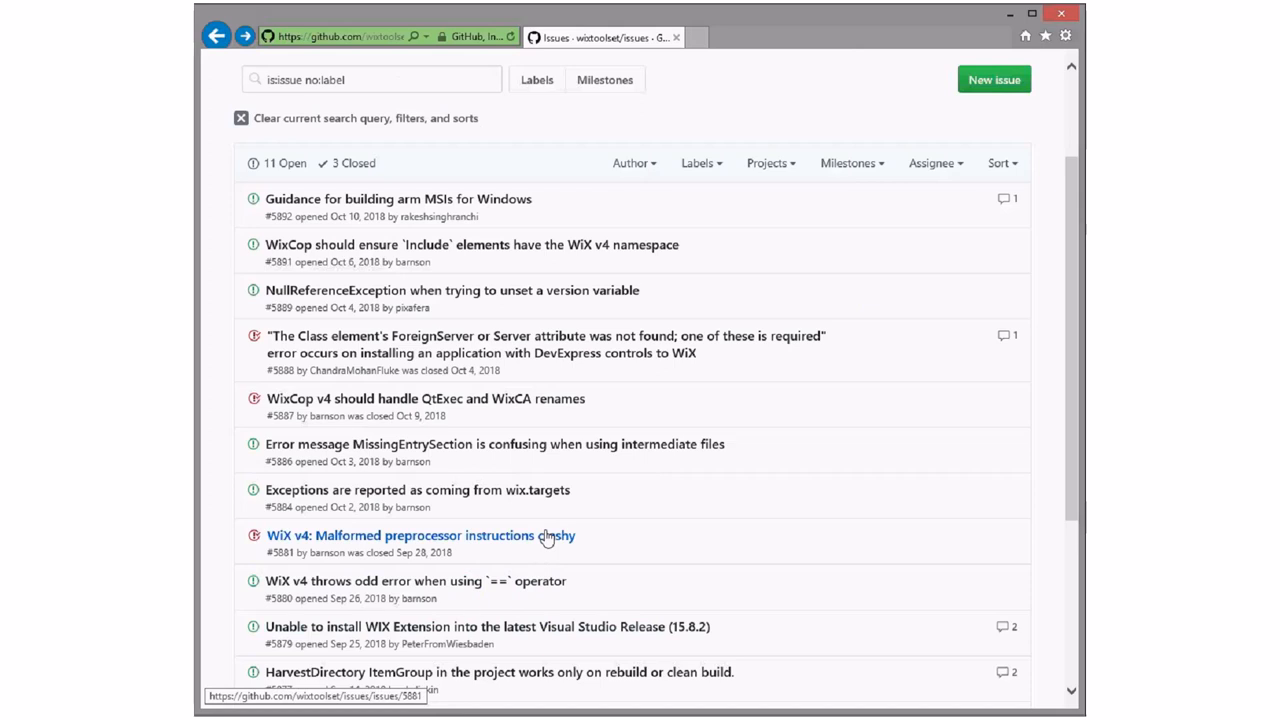
# Open closed issue #5881 on malformed preprocessor instructions and read down to its closing commits.
pyautogui.click(407, 535)
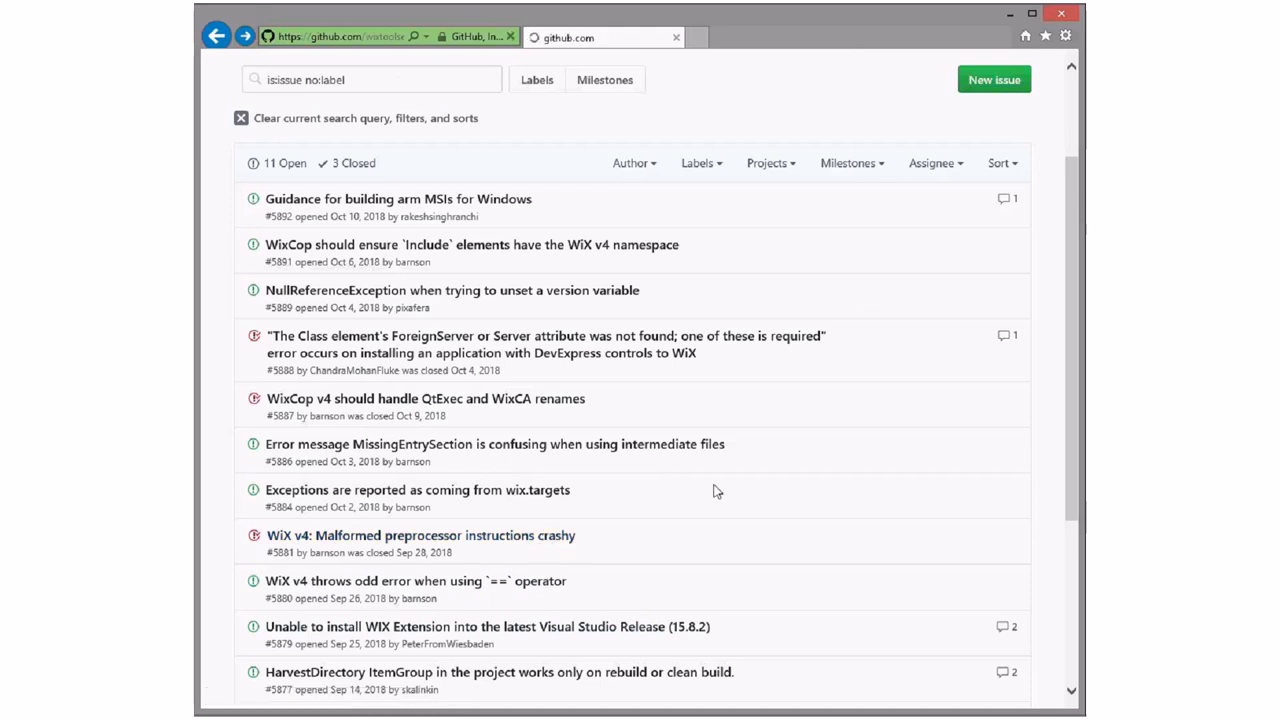
pyautogui.click(420, 535)
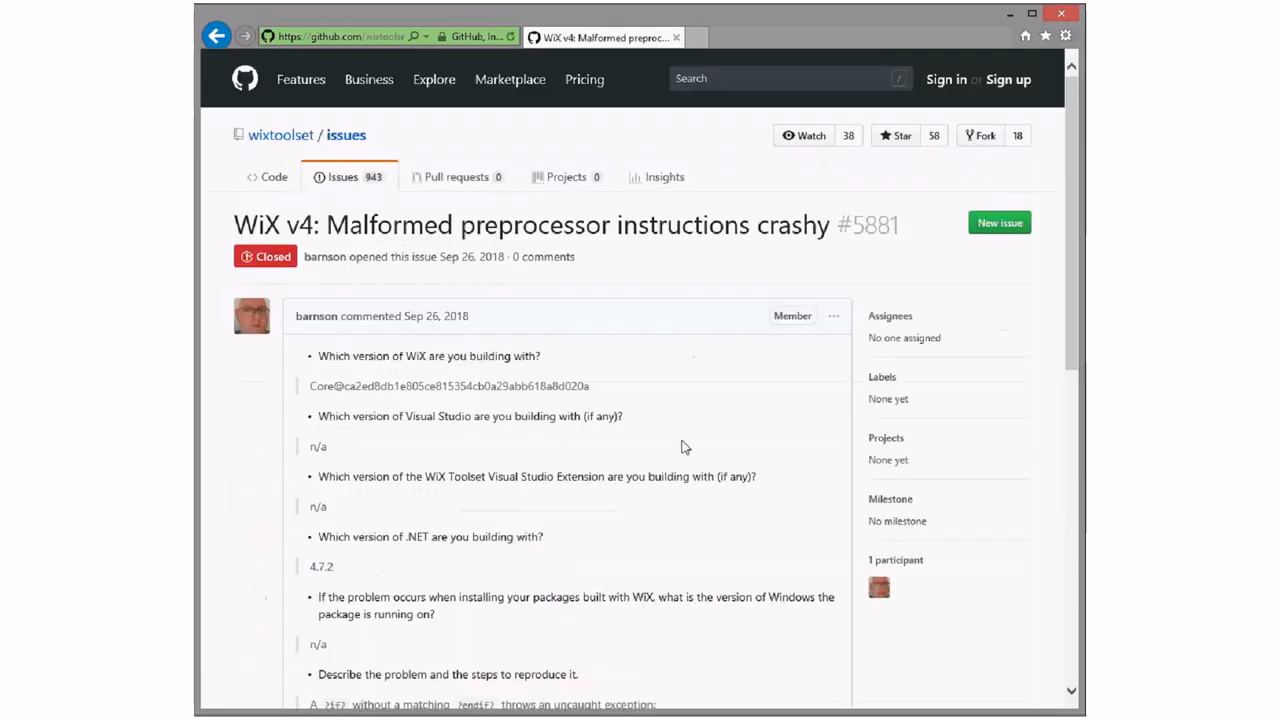
pyautogui.scroll(-3)
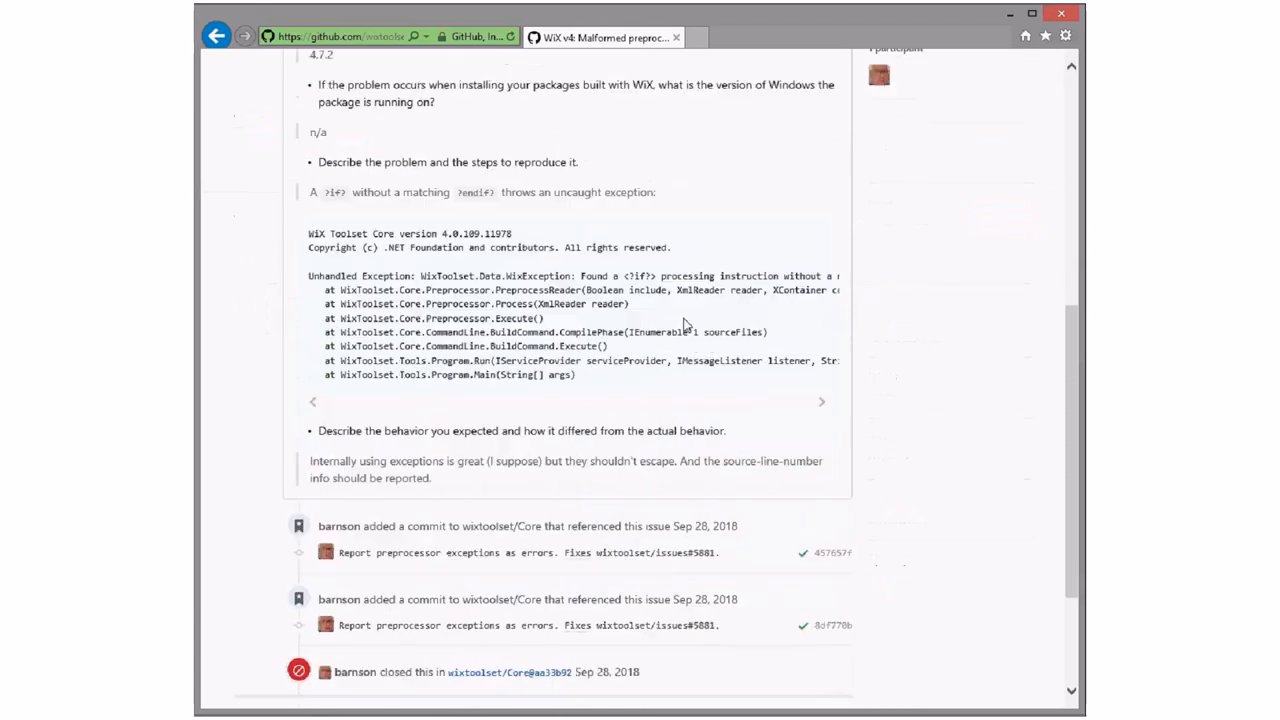
pyautogui.scroll(-3)
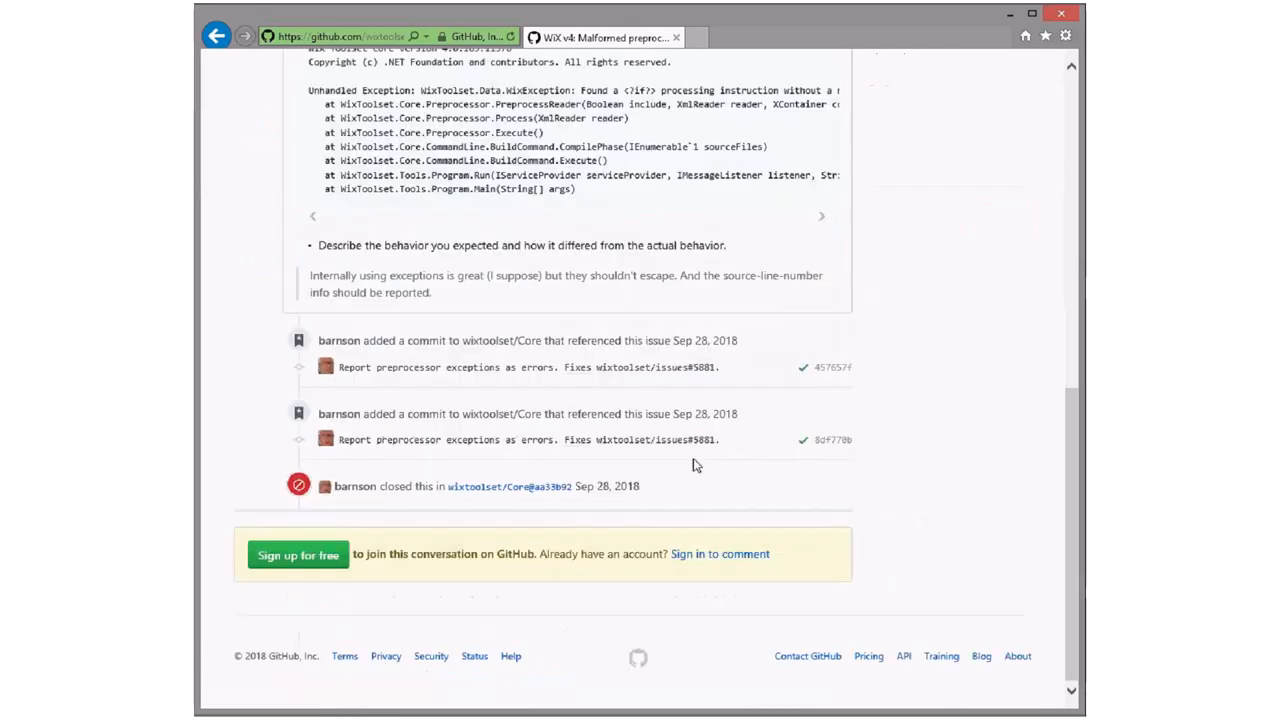
pyautogui.moveTo(655, 367)
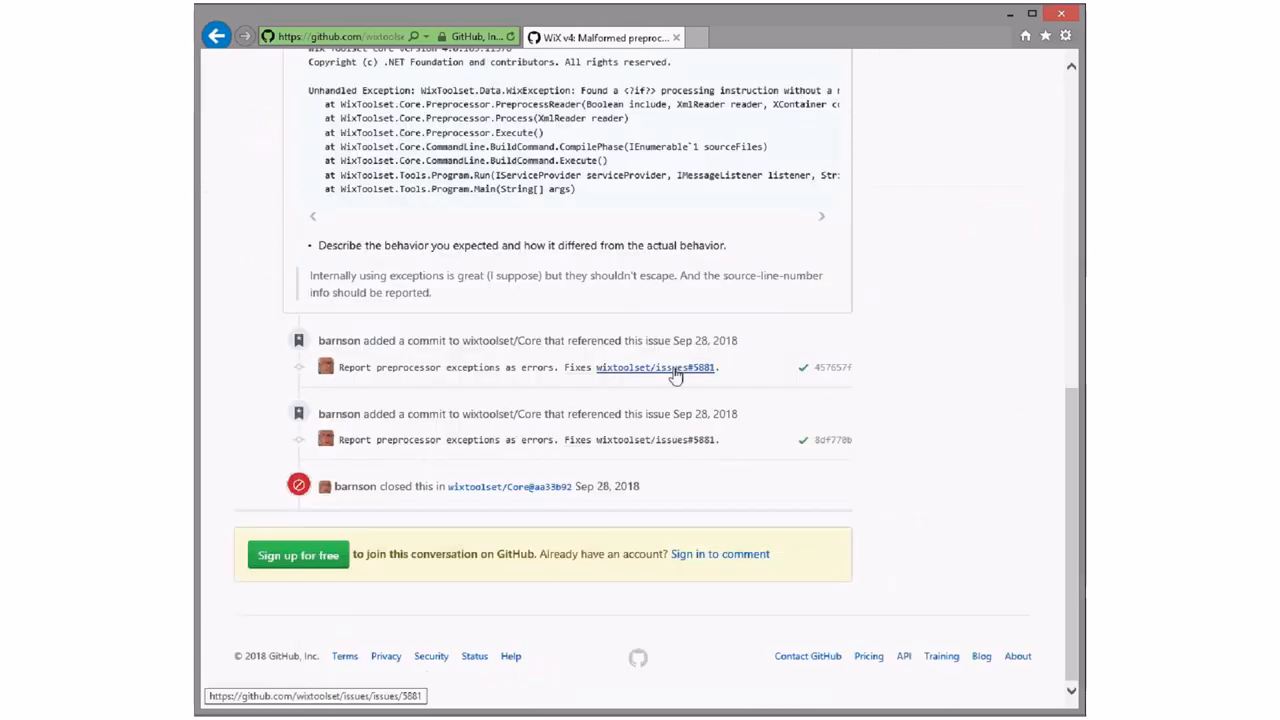
pyautogui.moveTo(518, 492)
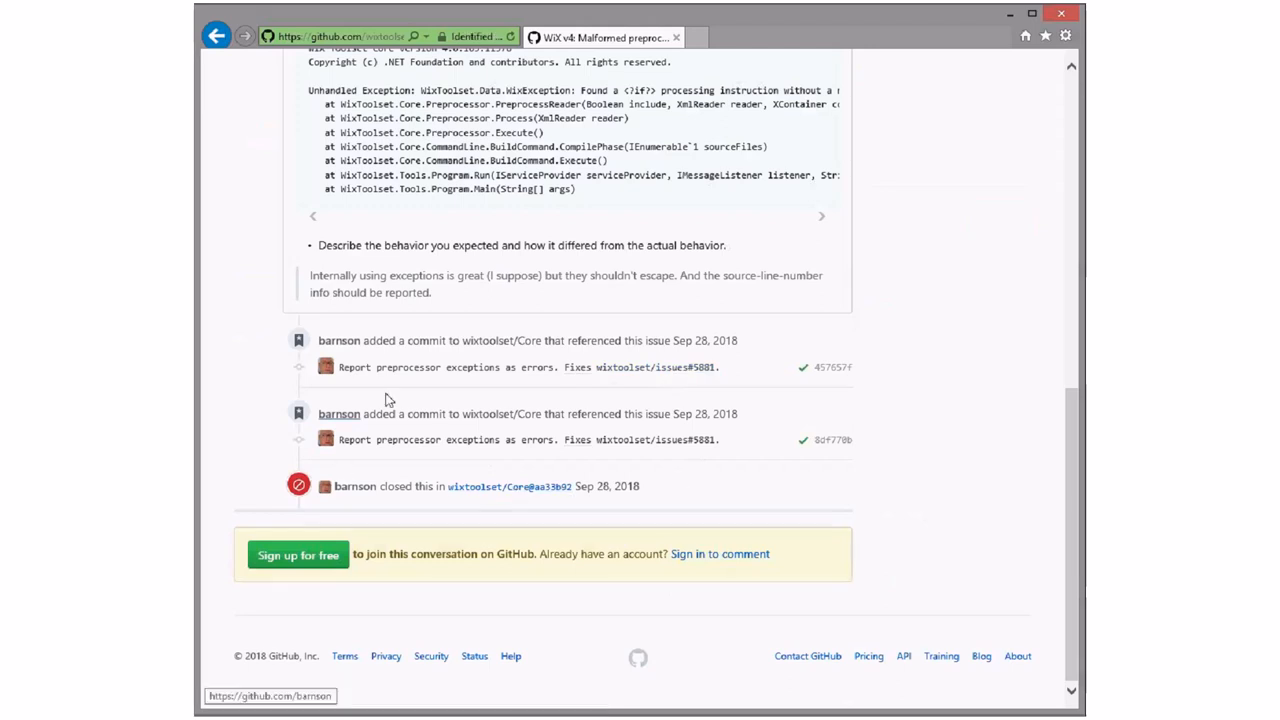
pyautogui.scroll(3)
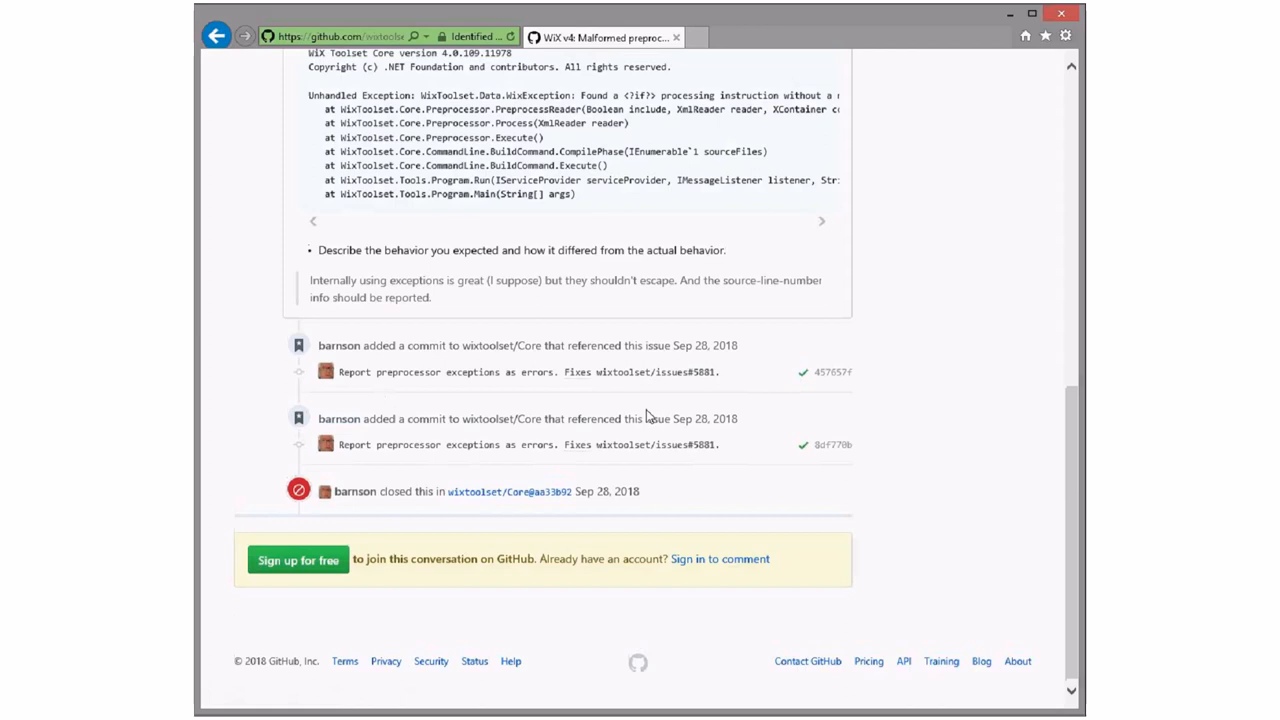
pyautogui.scroll(3)
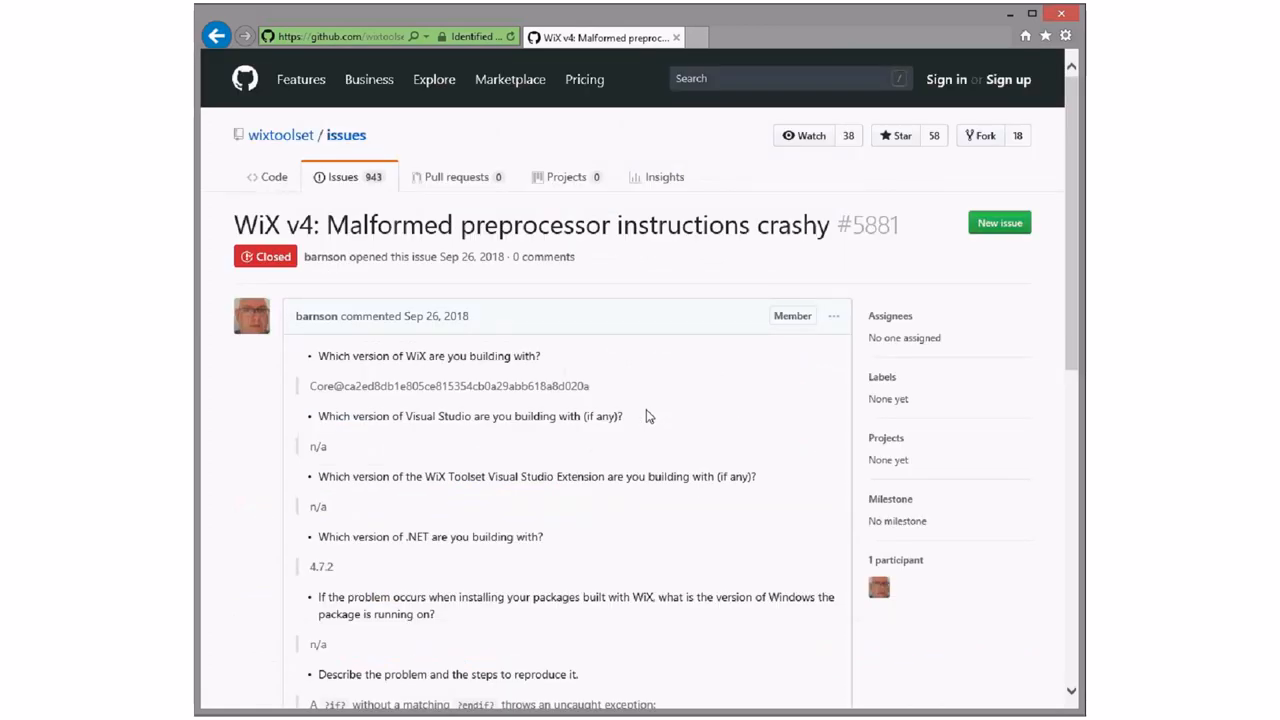
pyautogui.moveTo(858, 450)
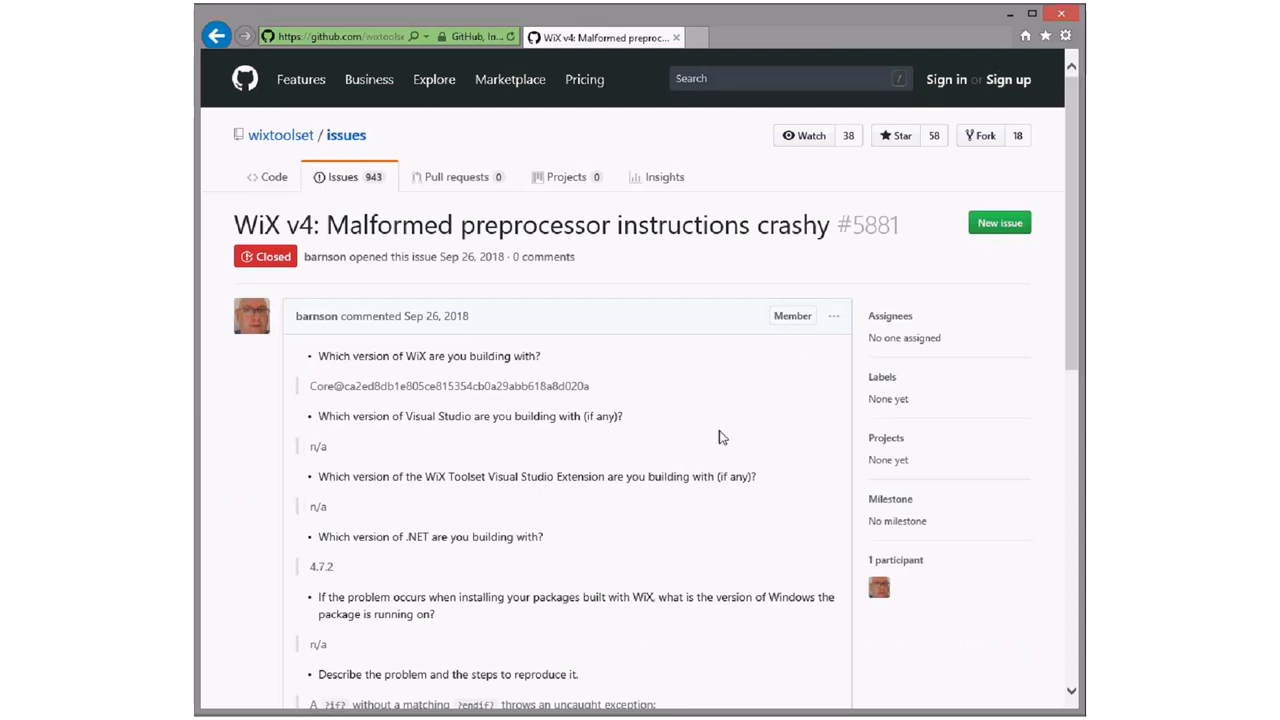
pyautogui.moveTo(700, 397)
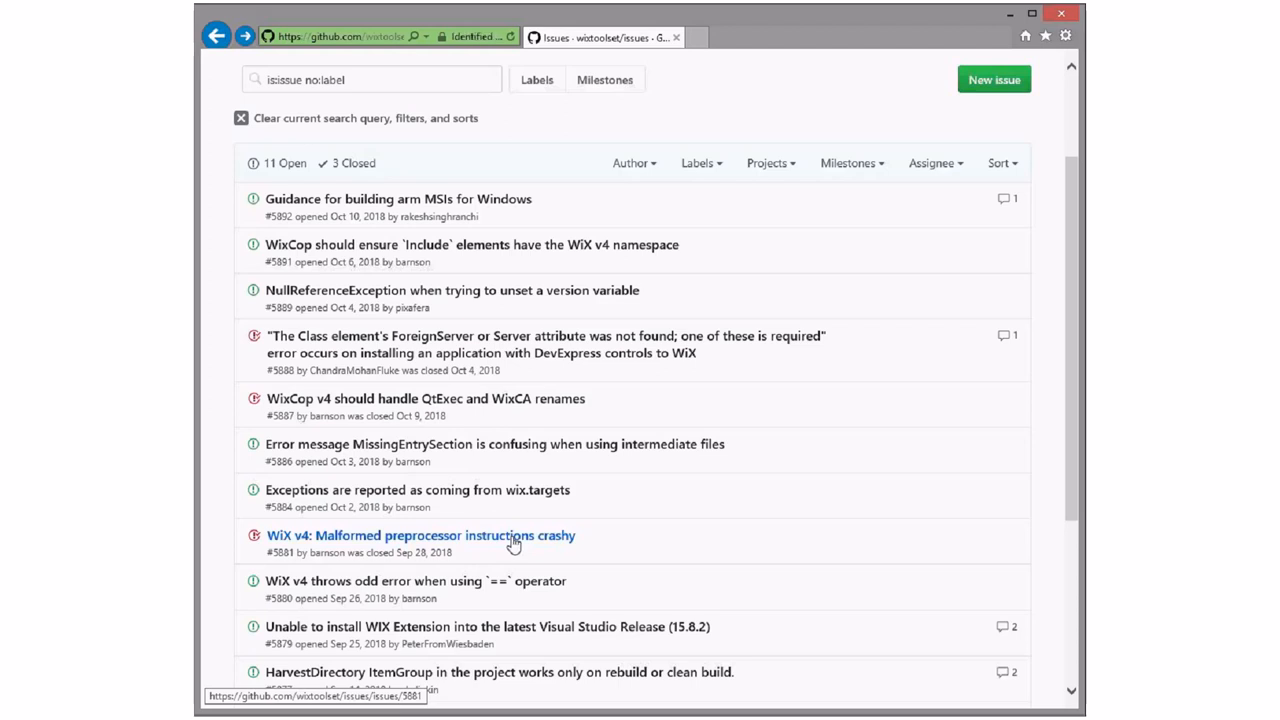
pyautogui.moveTo(520, 490)
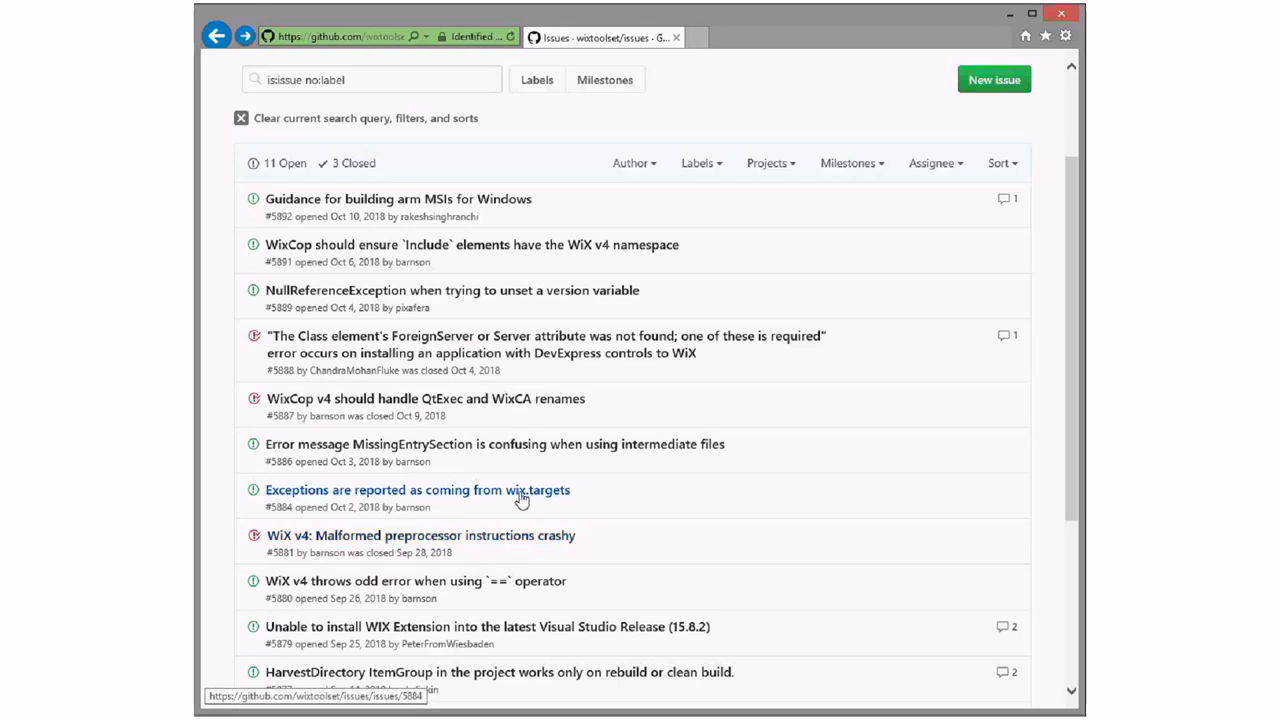
# Open issue #5884 and read down to its expected-behavior section.
pyautogui.click(417, 489)
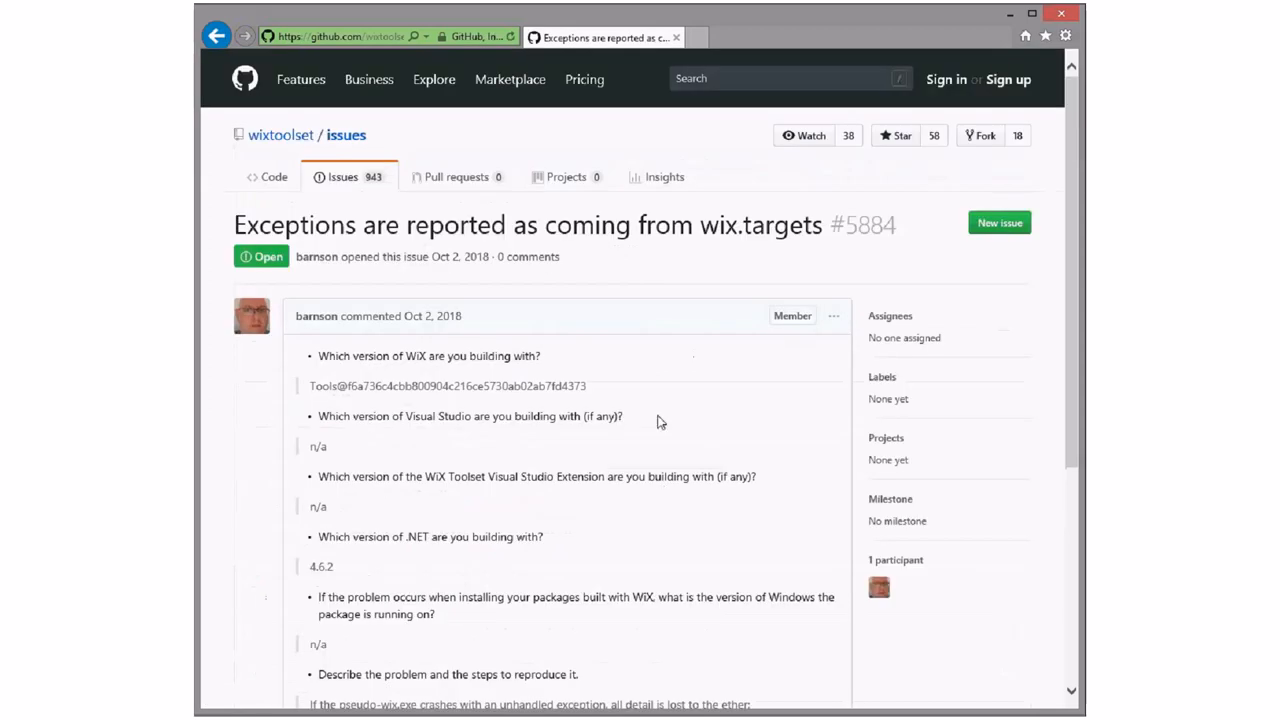
pyautogui.scroll(-3)
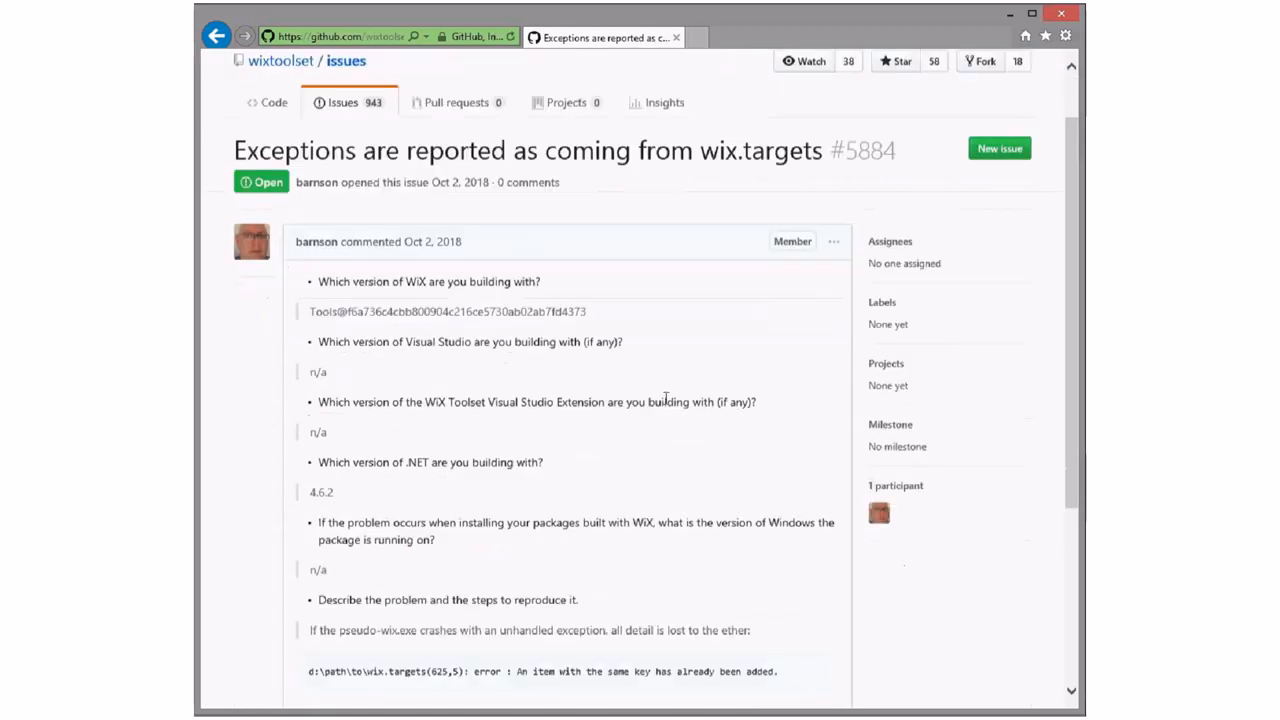
pyautogui.scroll(-3)
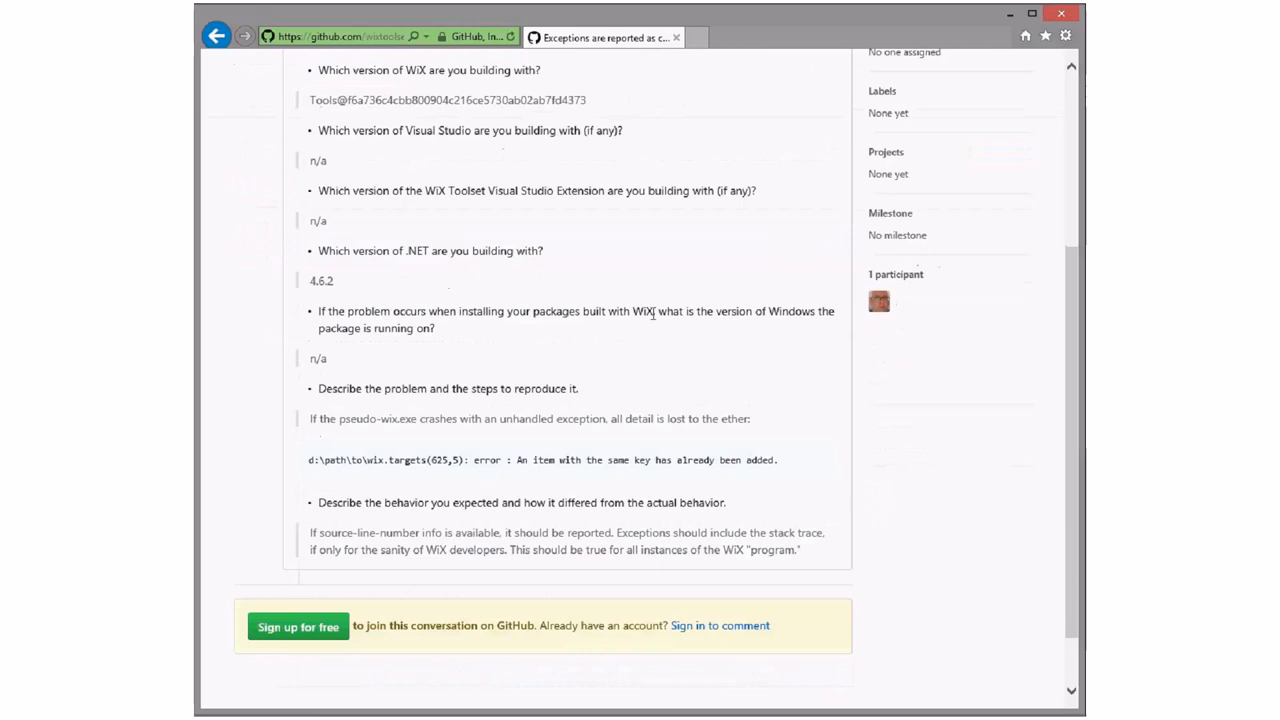
pyautogui.moveTo(471, 468)
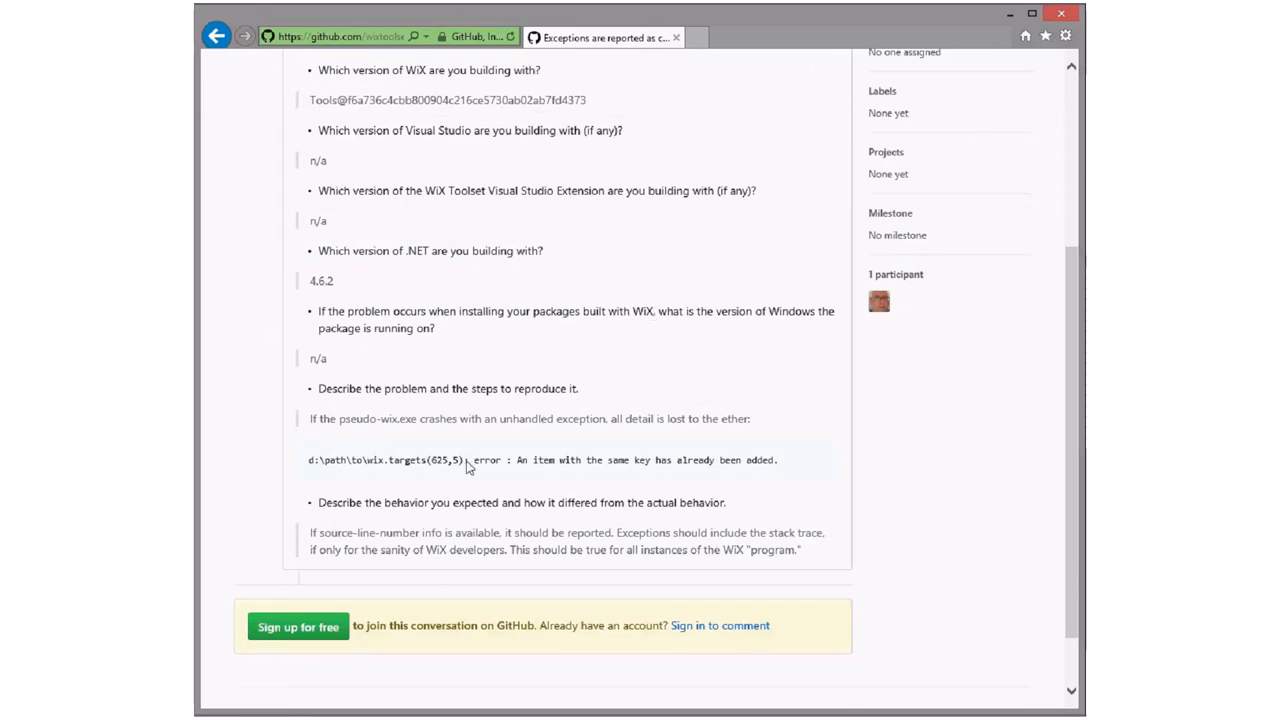
pyautogui.moveTo(712, 447)
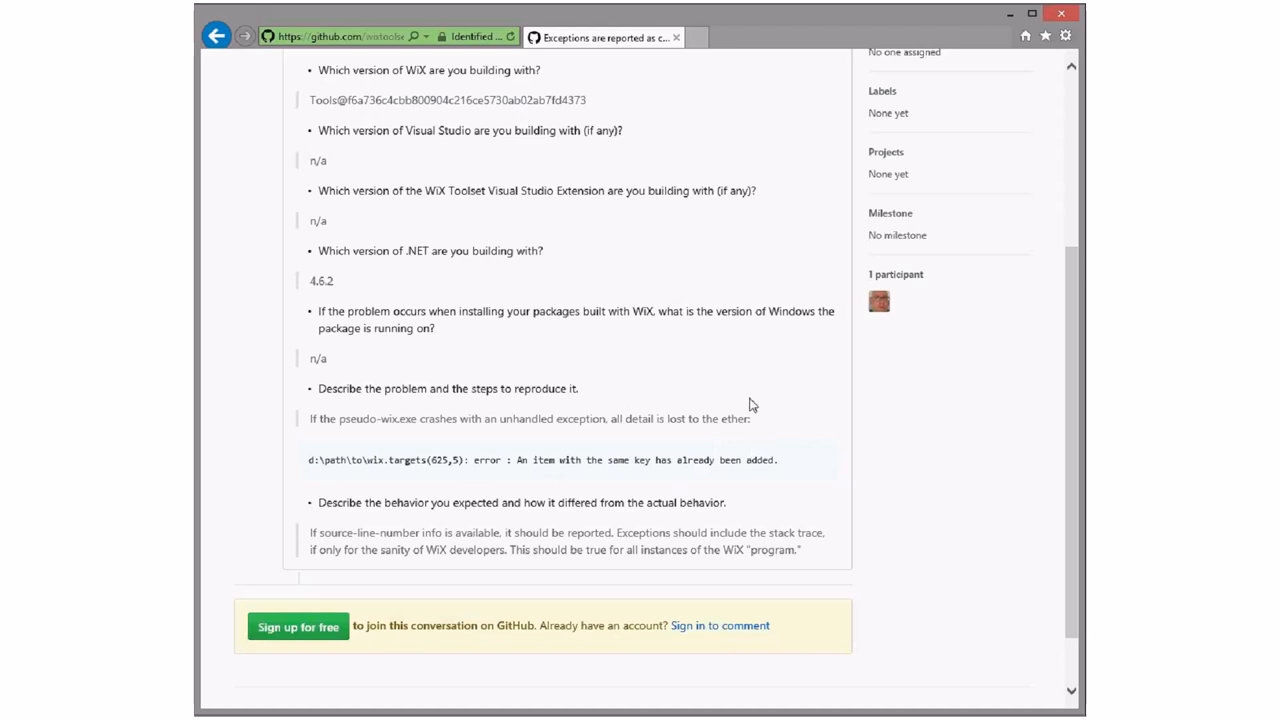
pyautogui.moveTo(708, 404)
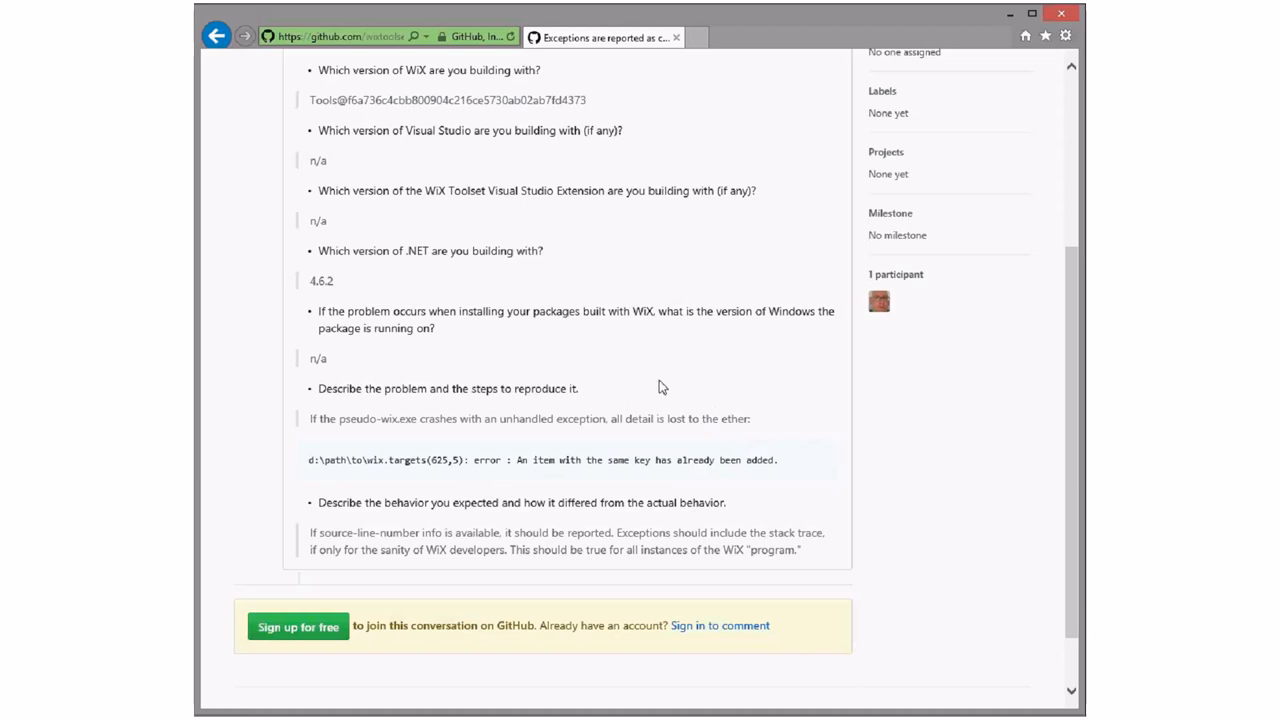
# Go back from issue #5884 to the unlabelled issues list.
pyautogui.click(216, 36)
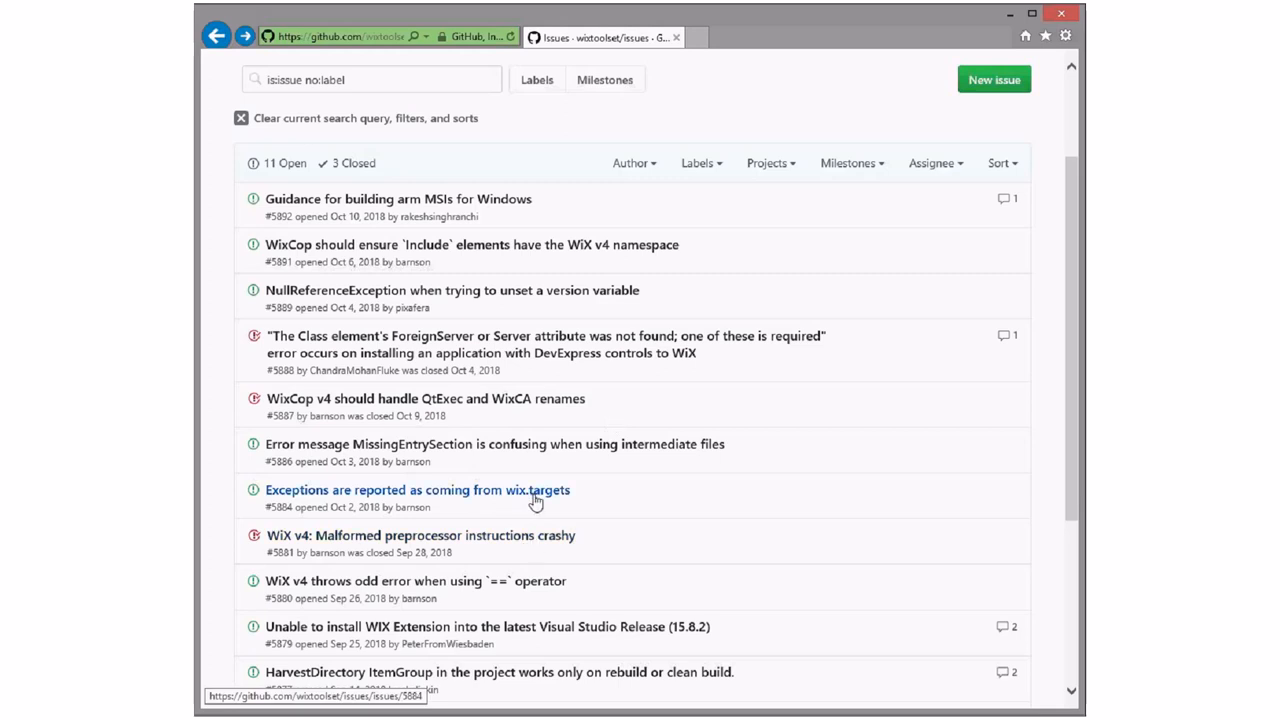
pyautogui.moveTo(575, 444)
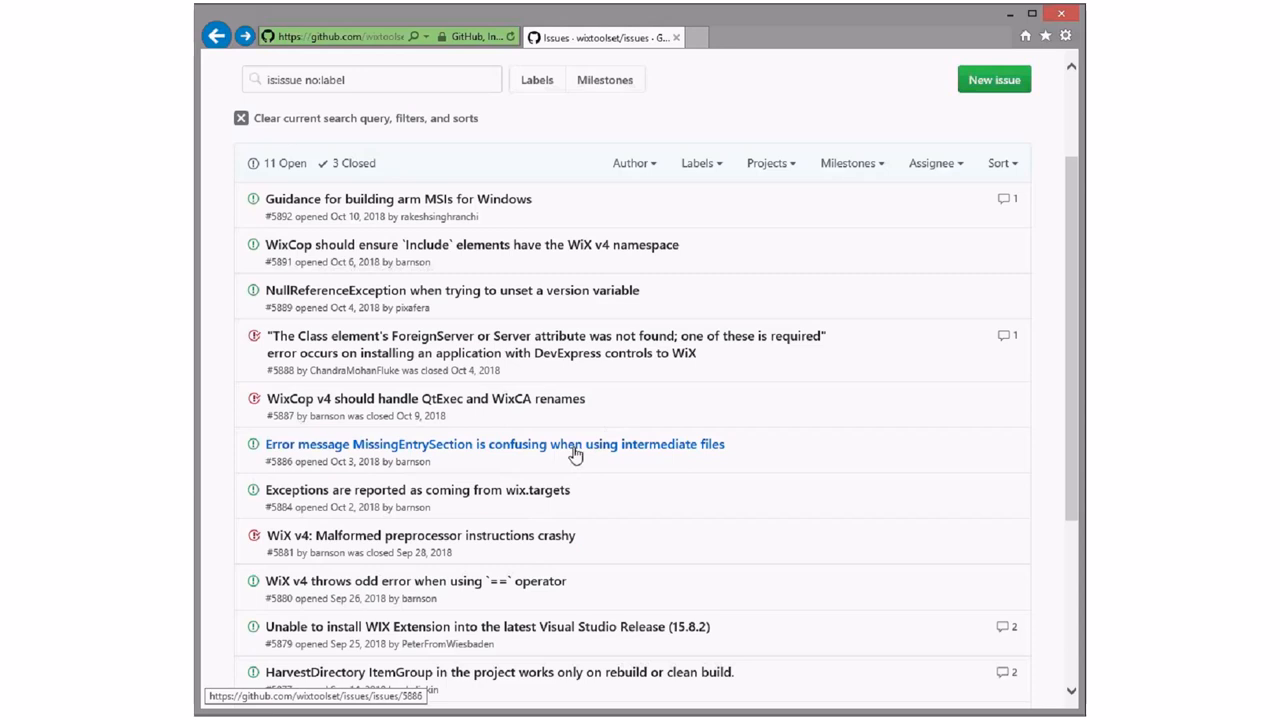
pyautogui.click(495, 444)
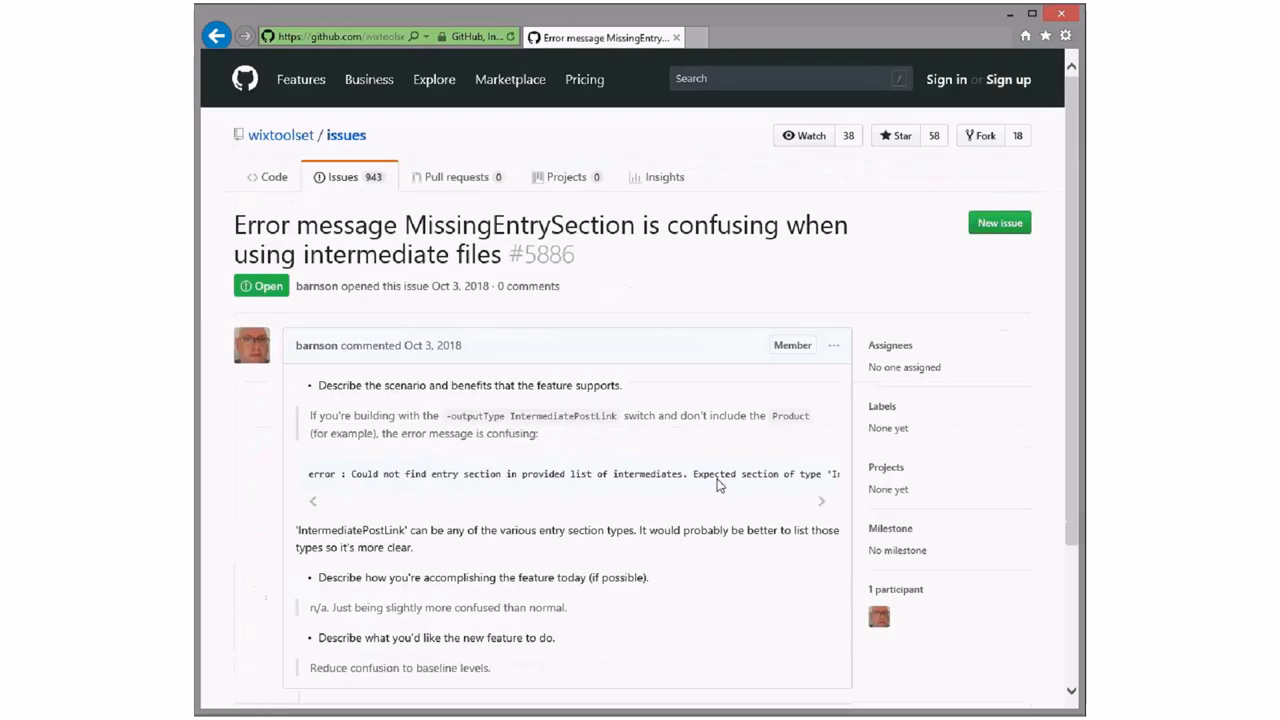
pyautogui.moveTo(620, 485)
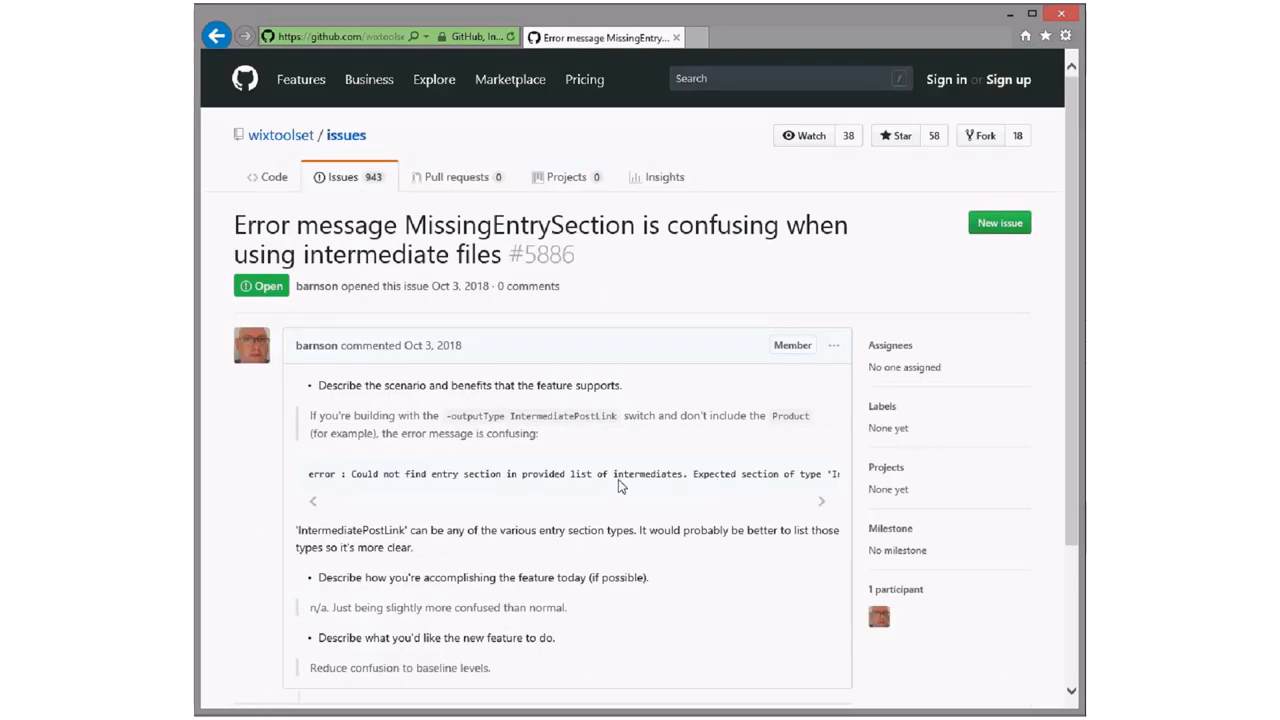
pyautogui.moveTo(597, 445)
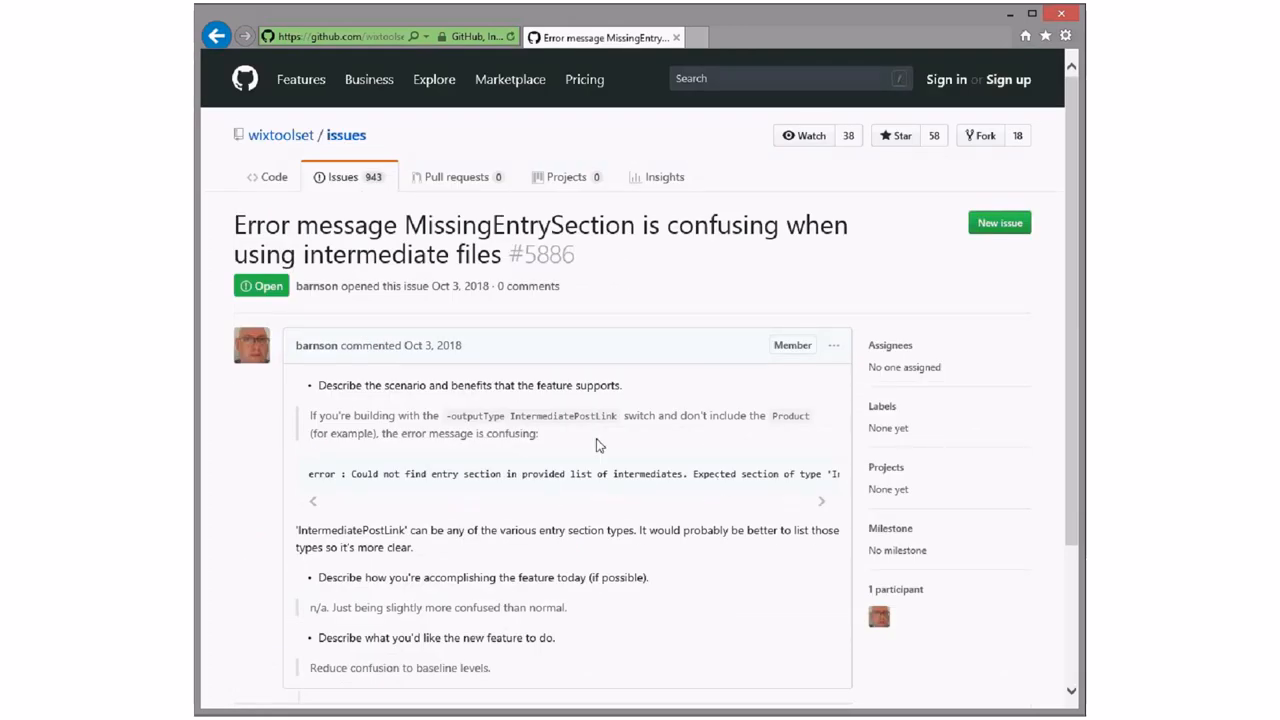
pyautogui.moveTo(703, 513)
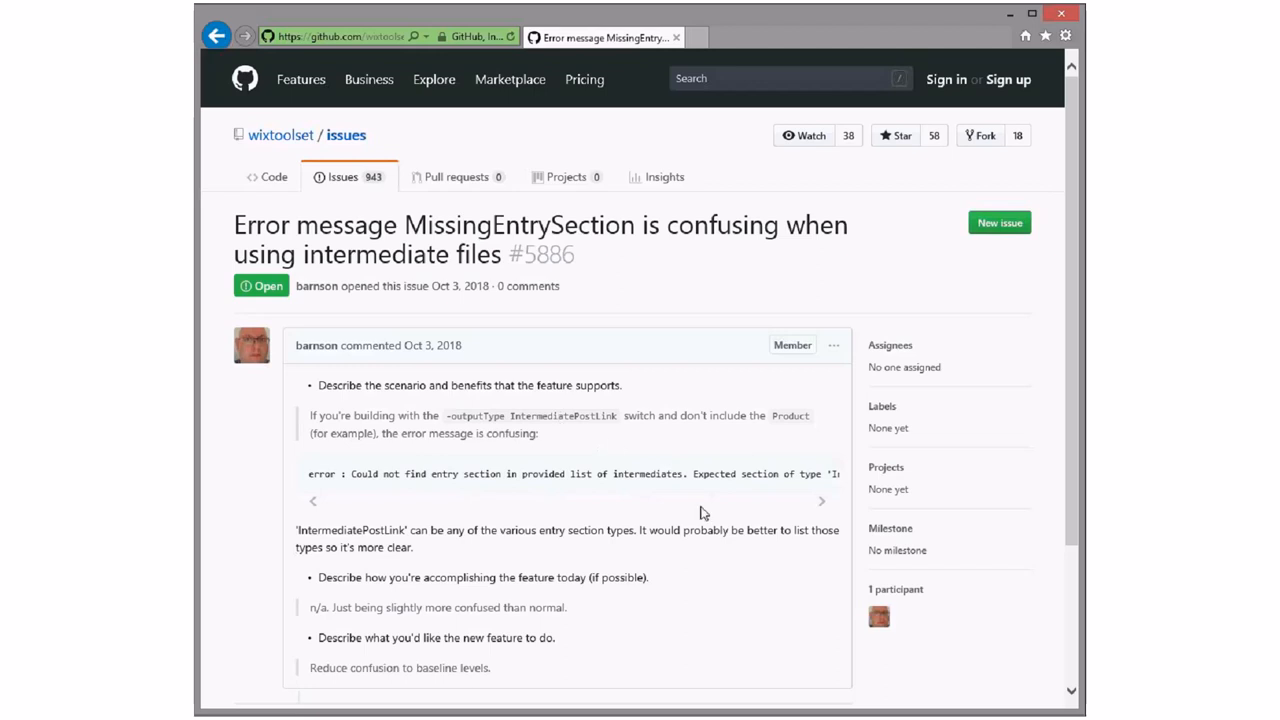
pyautogui.moveTo(675, 489)
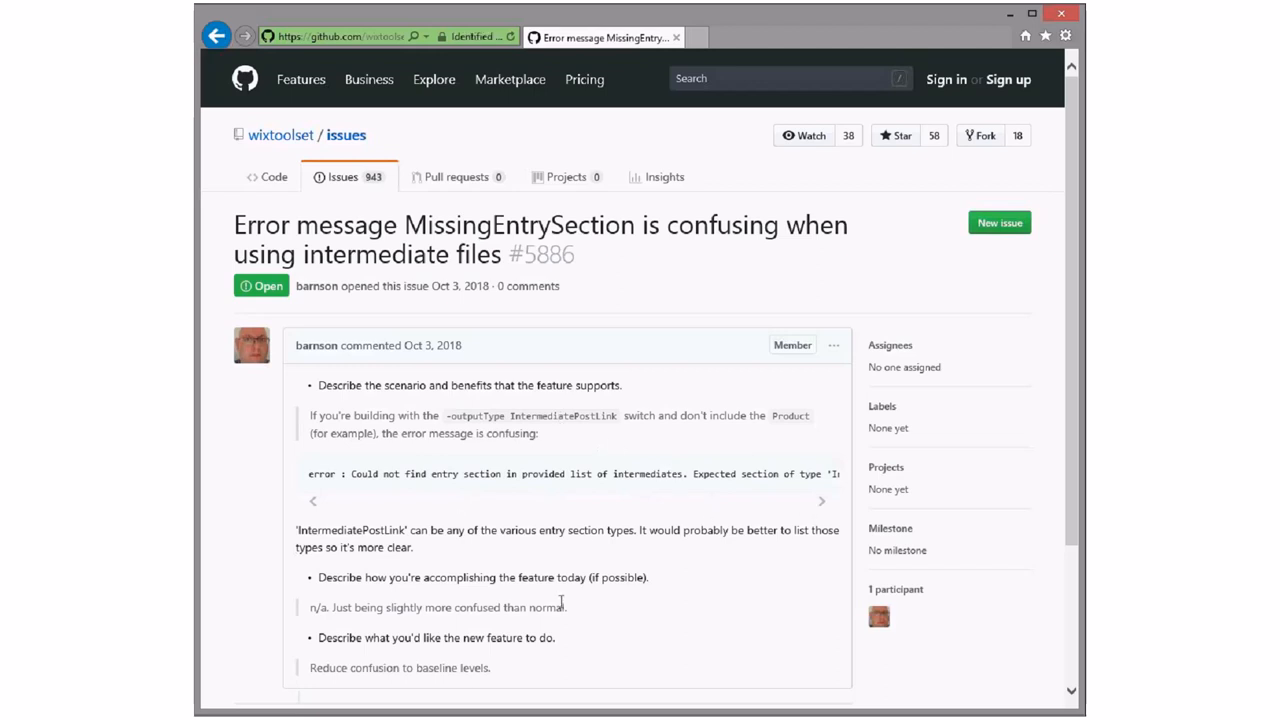
pyautogui.moveTo(515, 530)
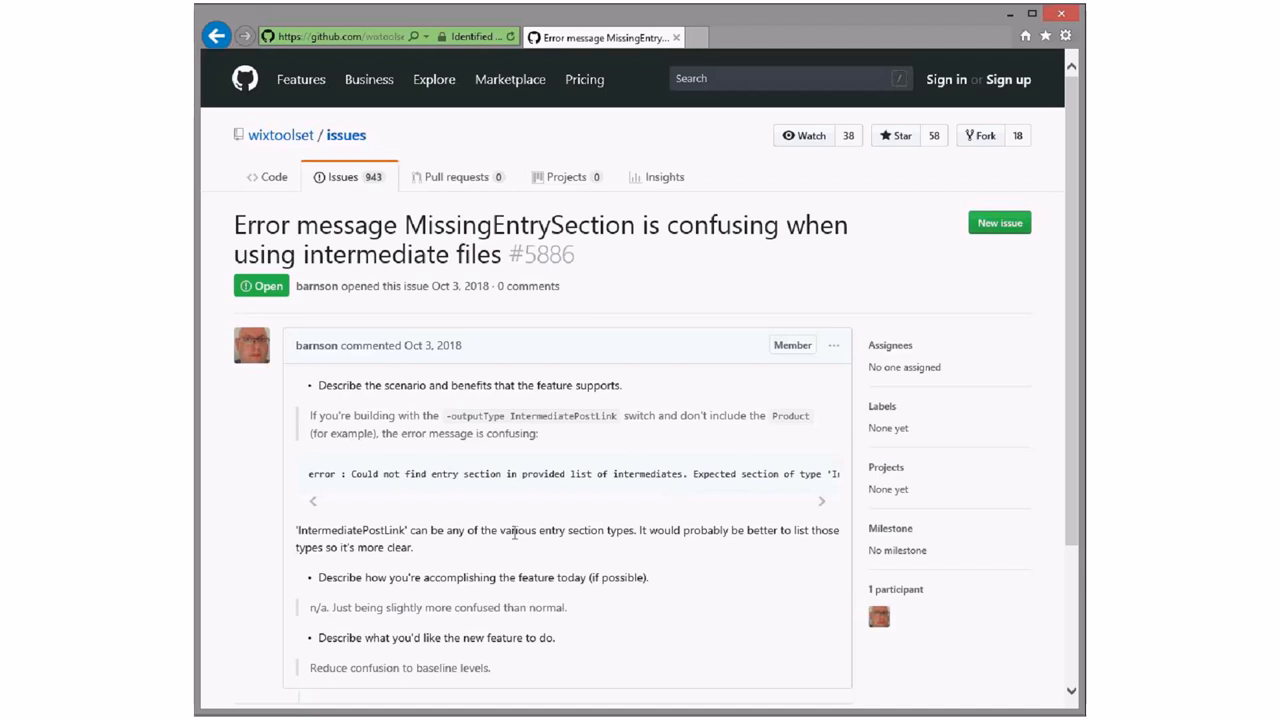
pyautogui.moveTo(552, 527)
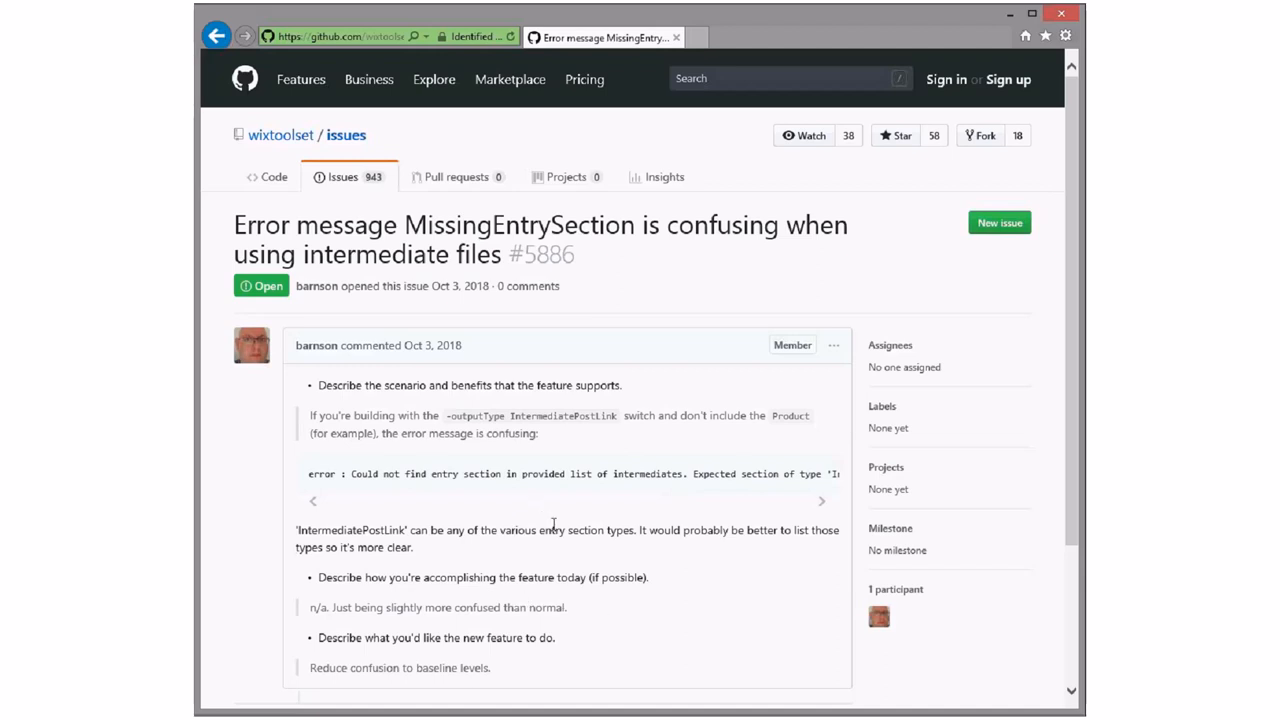
pyautogui.moveTo(740, 561)
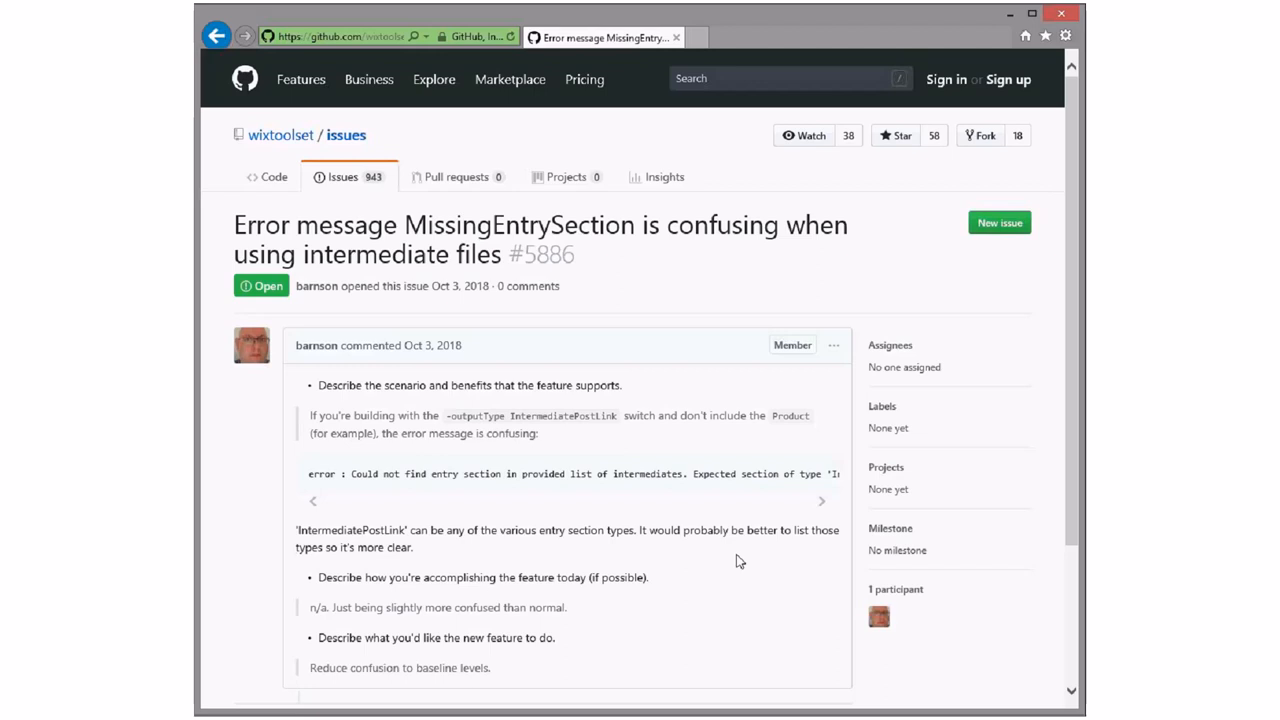
pyautogui.moveTo(388, 506)
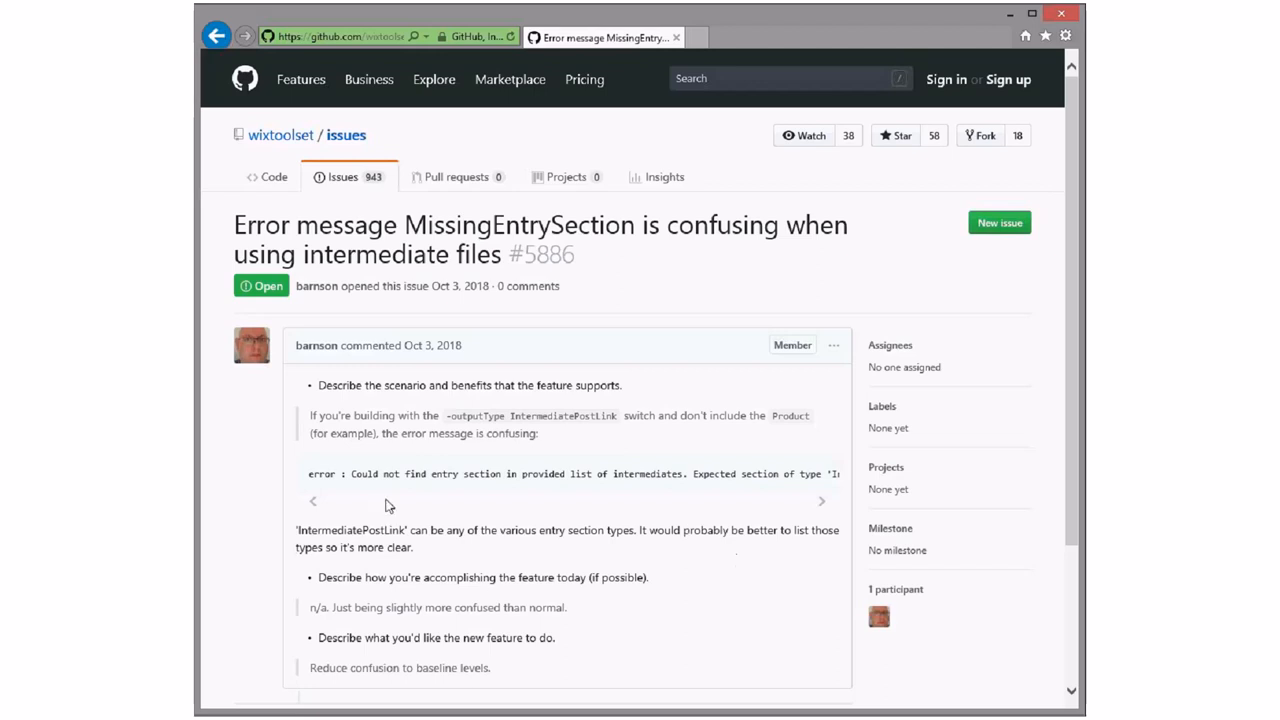
pyautogui.moveTo(823, 506)
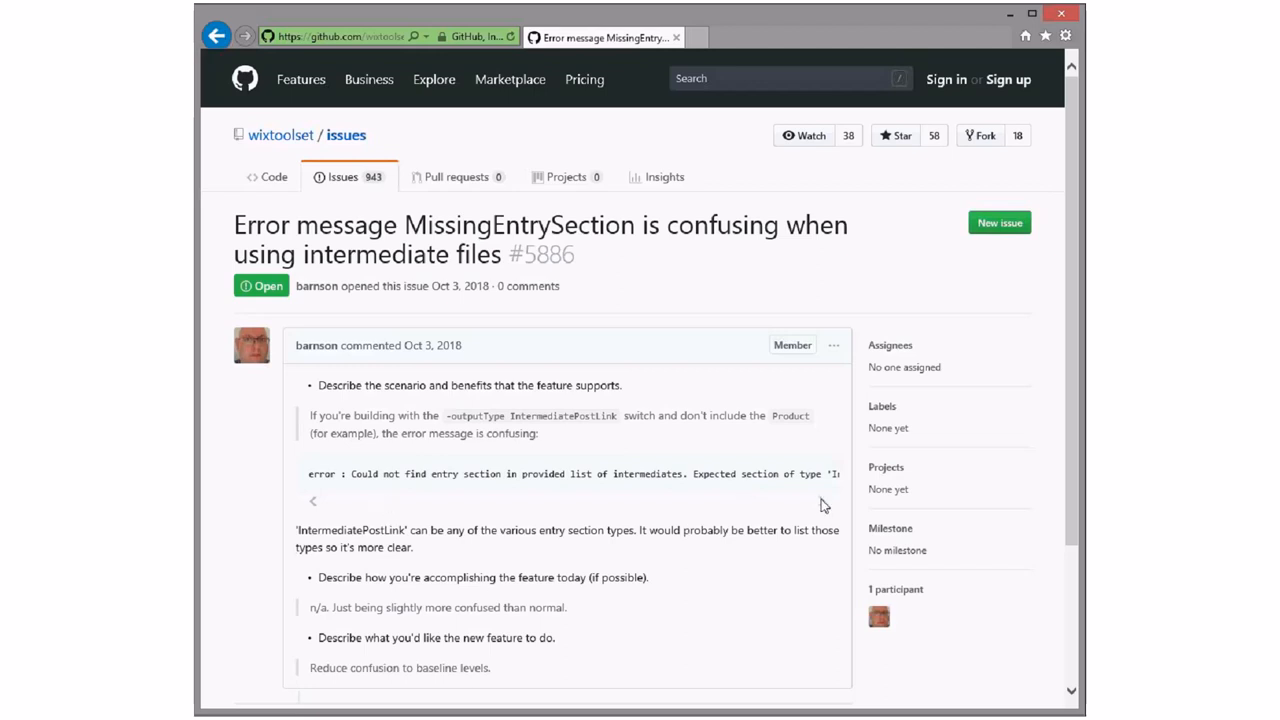
pyautogui.moveTo(714, 474)
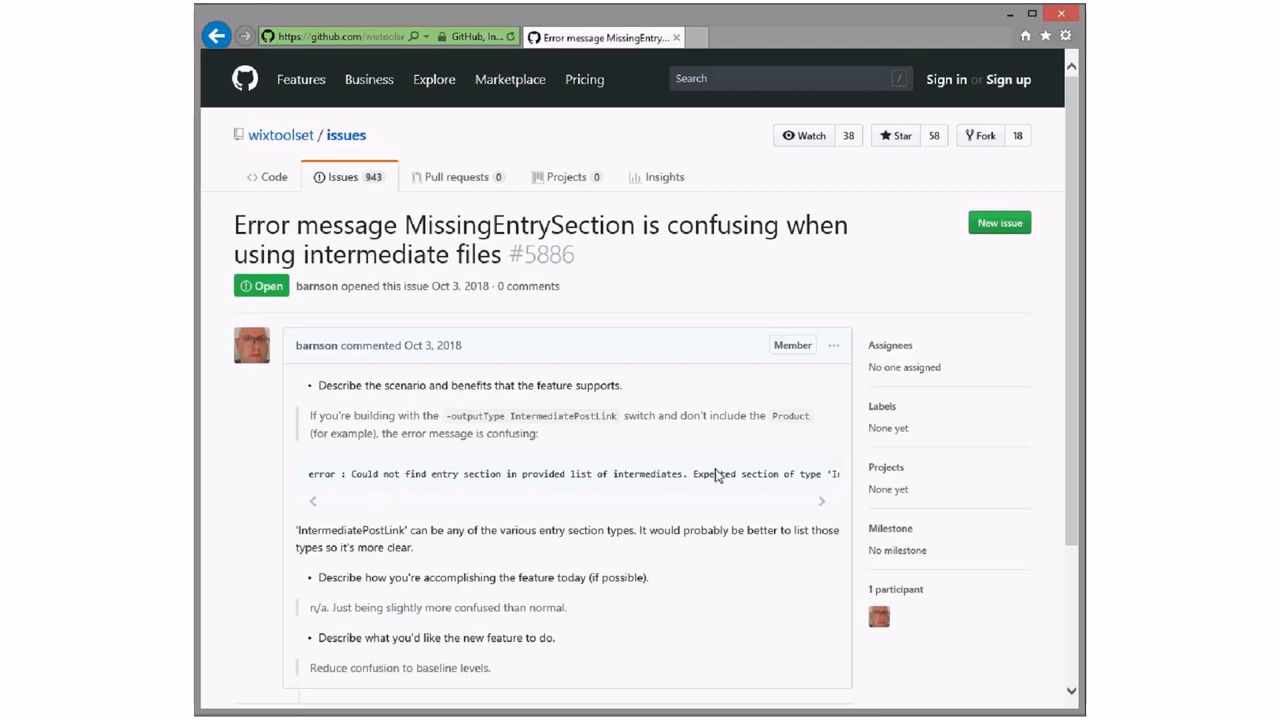
pyautogui.moveTo(629, 616)
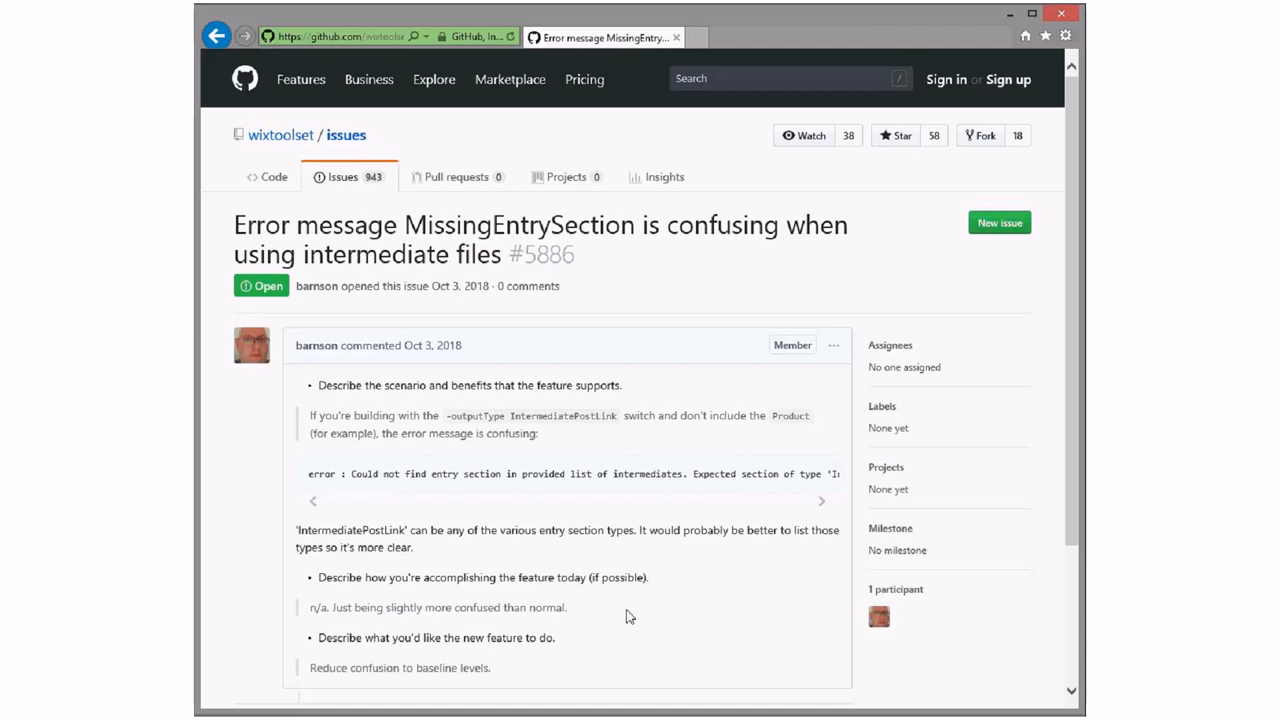
pyautogui.moveTo(824, 484)
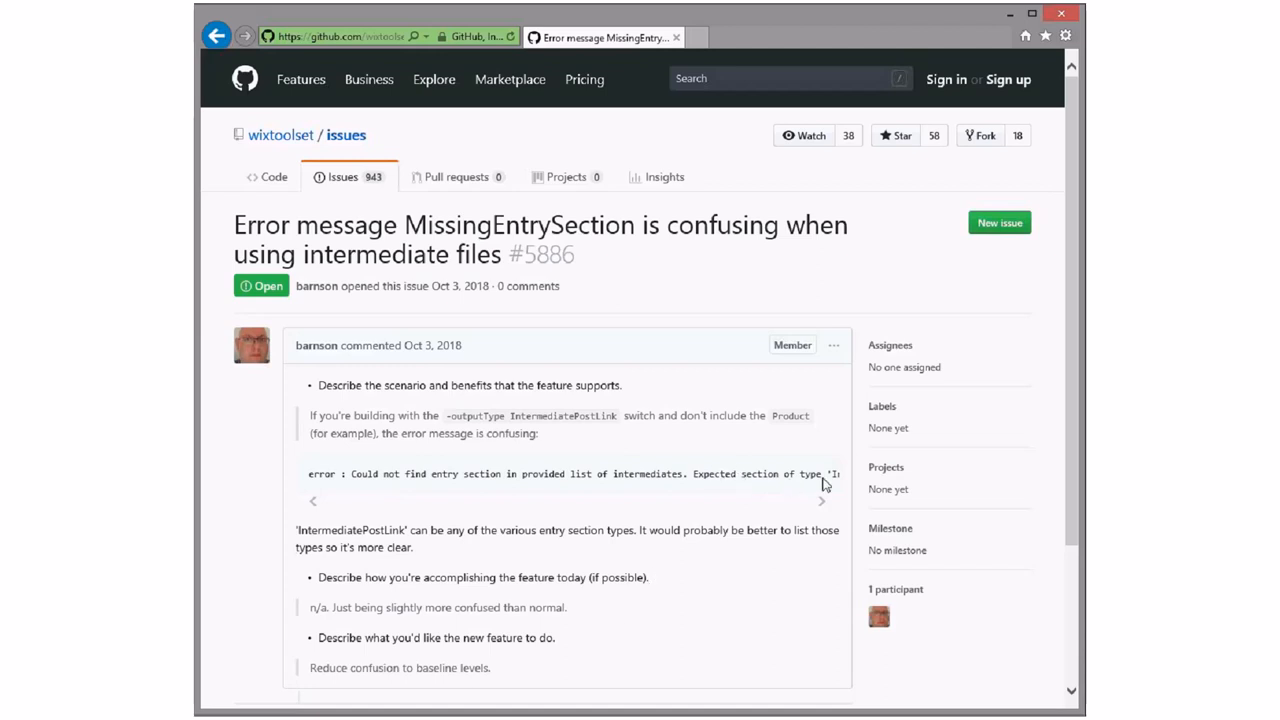
pyautogui.moveTo(624, 480)
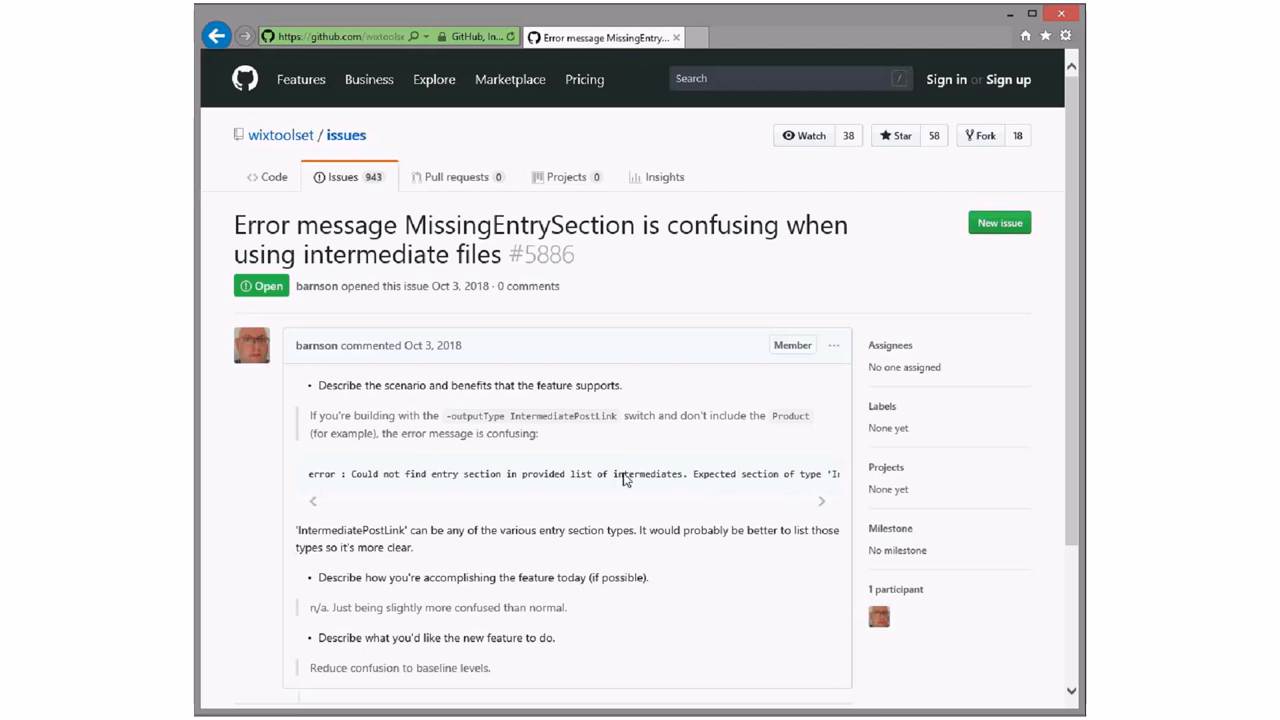
pyautogui.moveTo(835, 488)
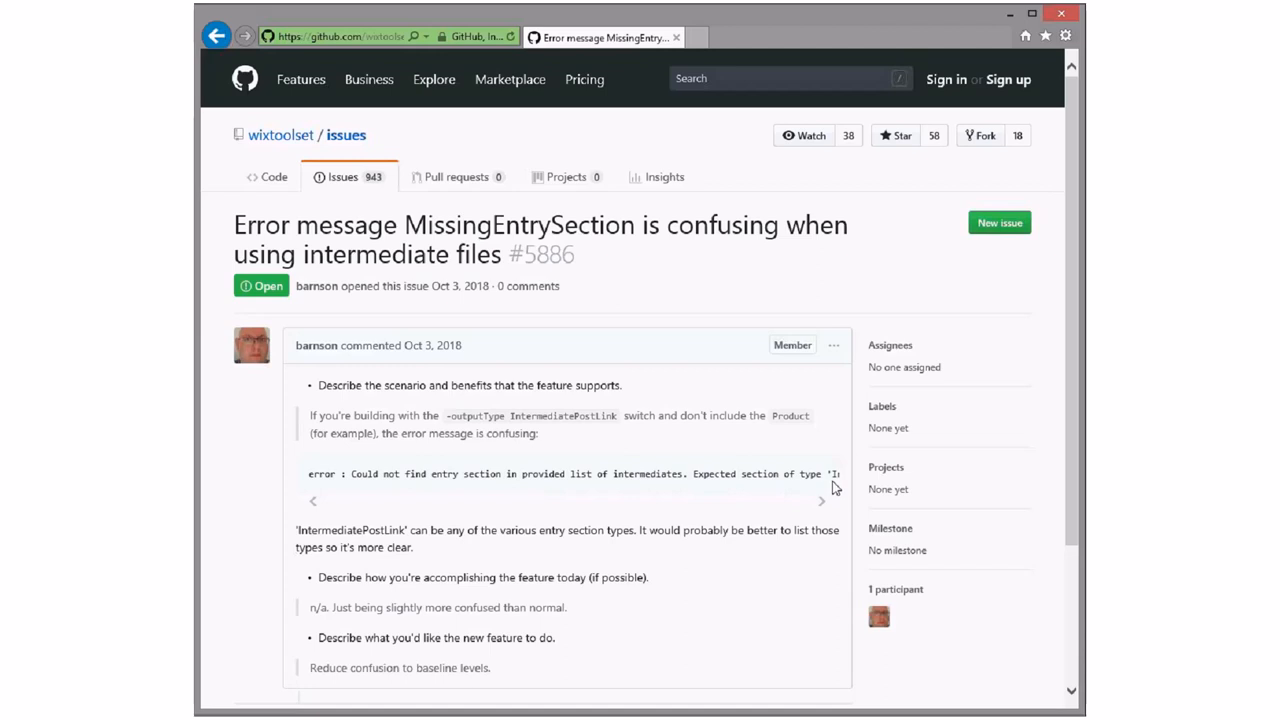
pyautogui.moveTo(374, 489)
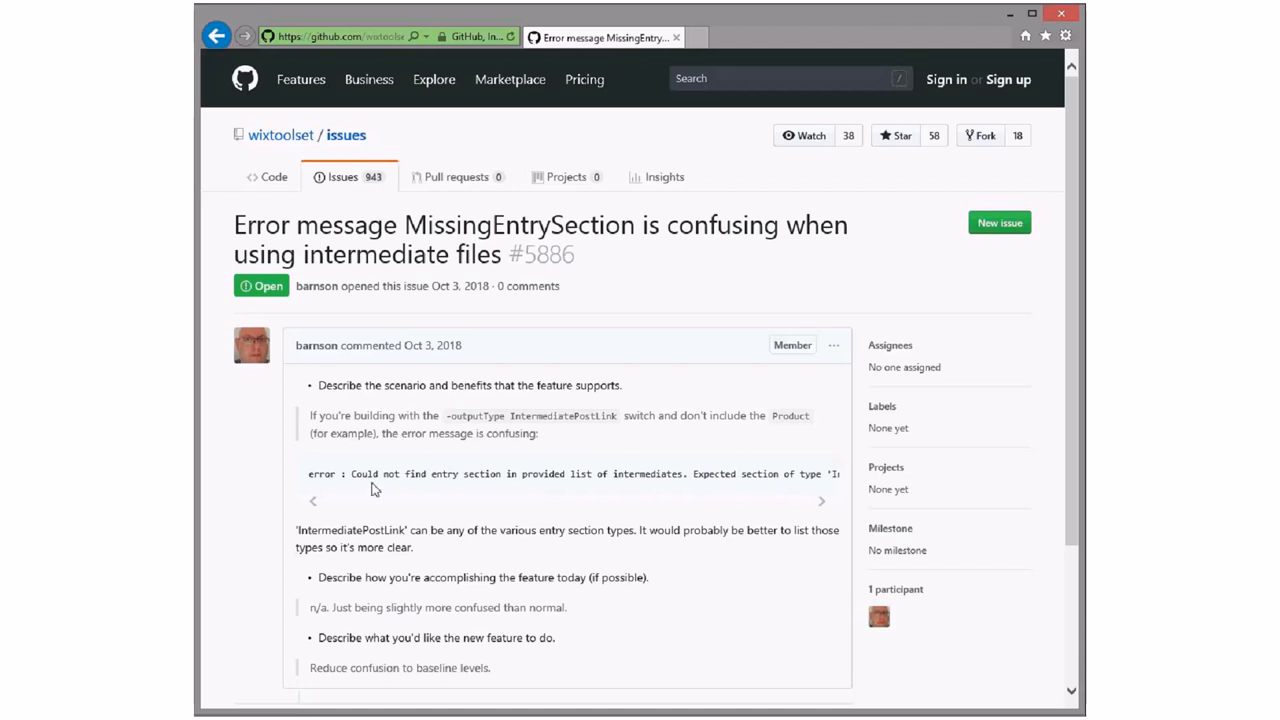
pyautogui.moveTo(487, 485)
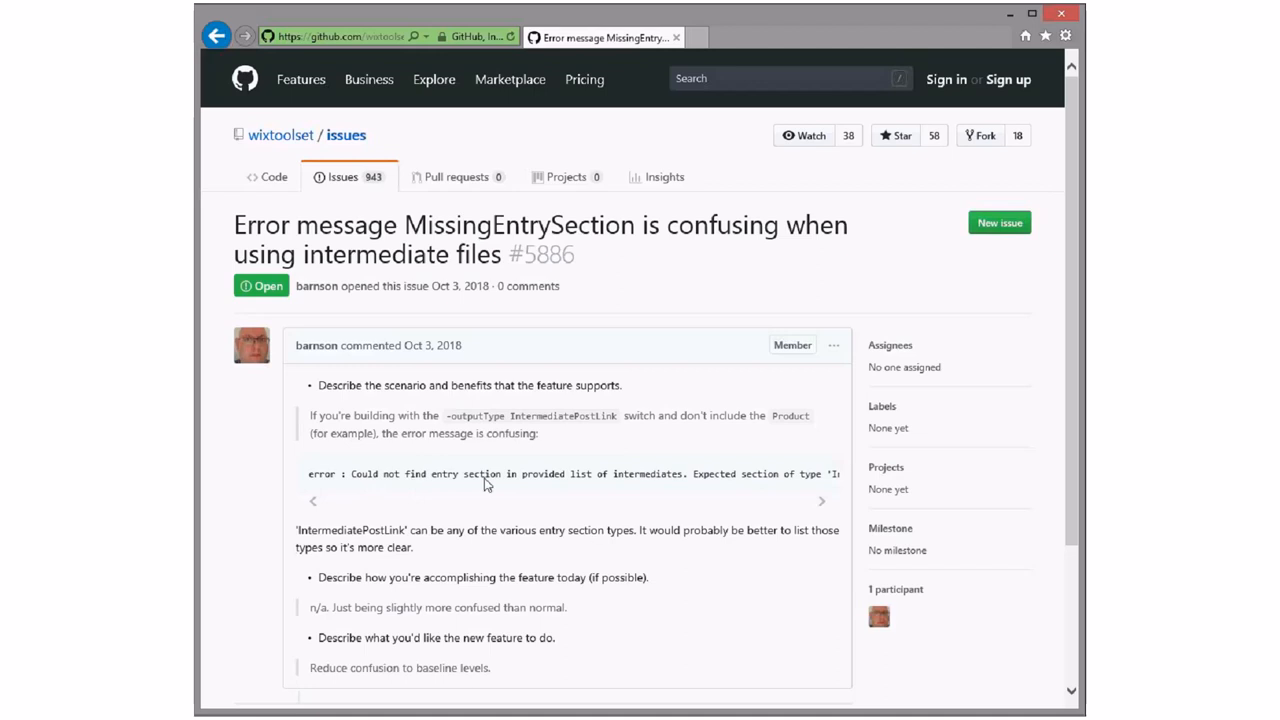
pyautogui.moveTo(595, 484)
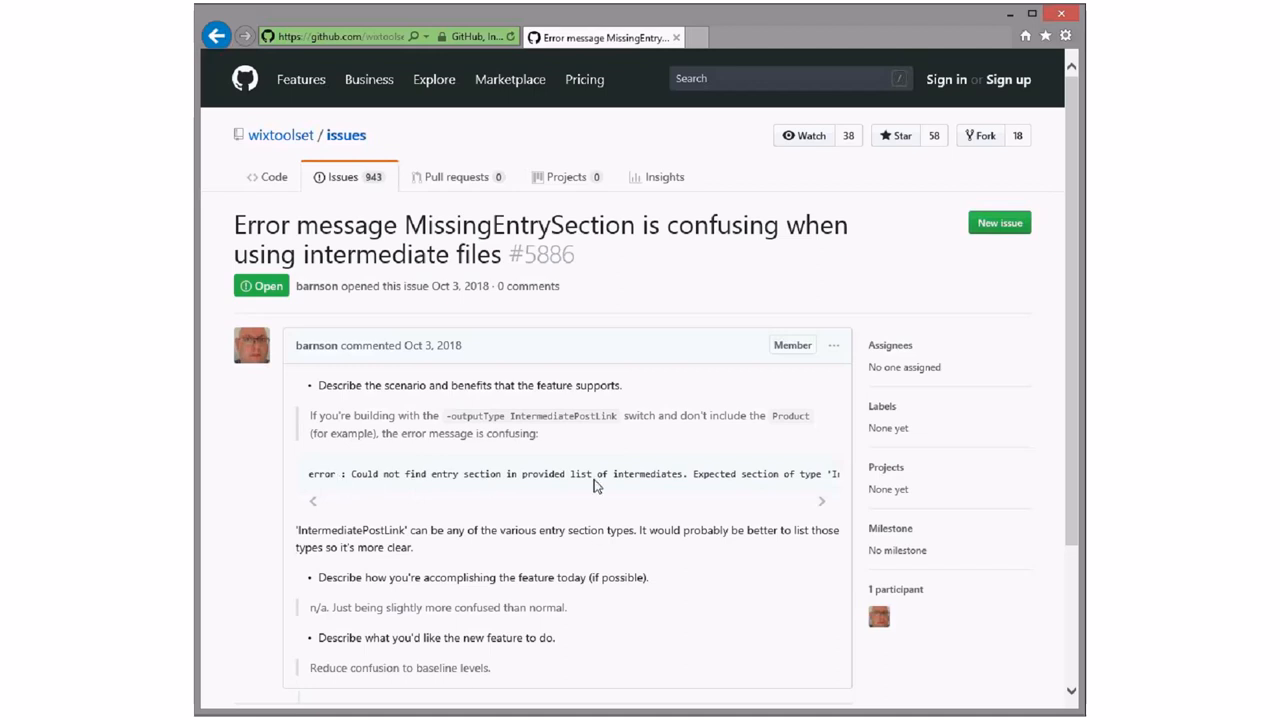
pyautogui.moveTo(355, 532)
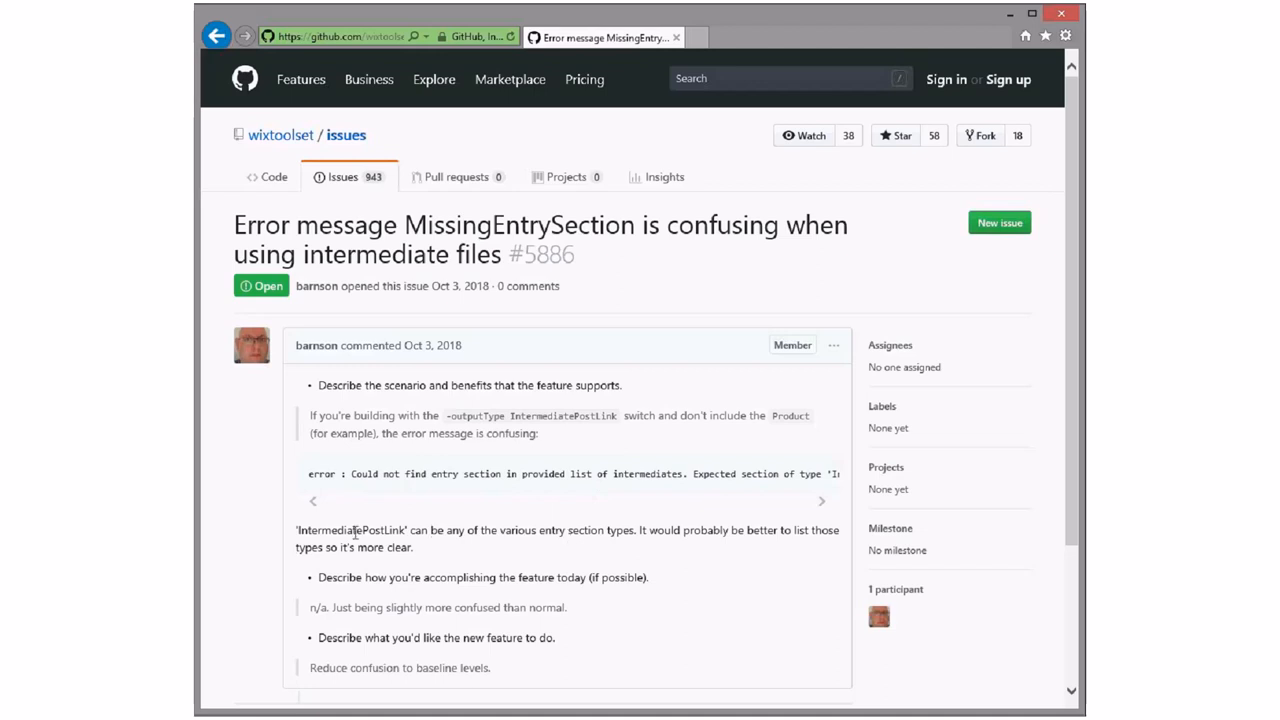
pyautogui.moveTo(420, 484)
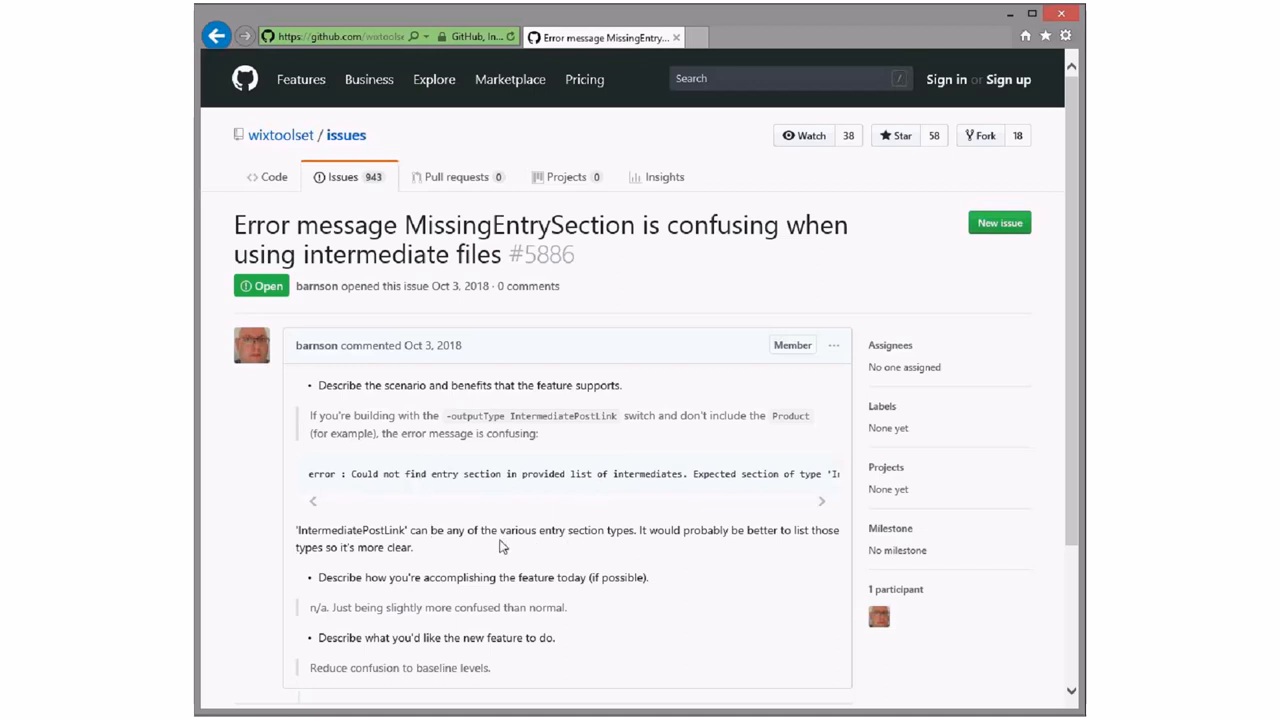
pyautogui.moveTo(449, 490)
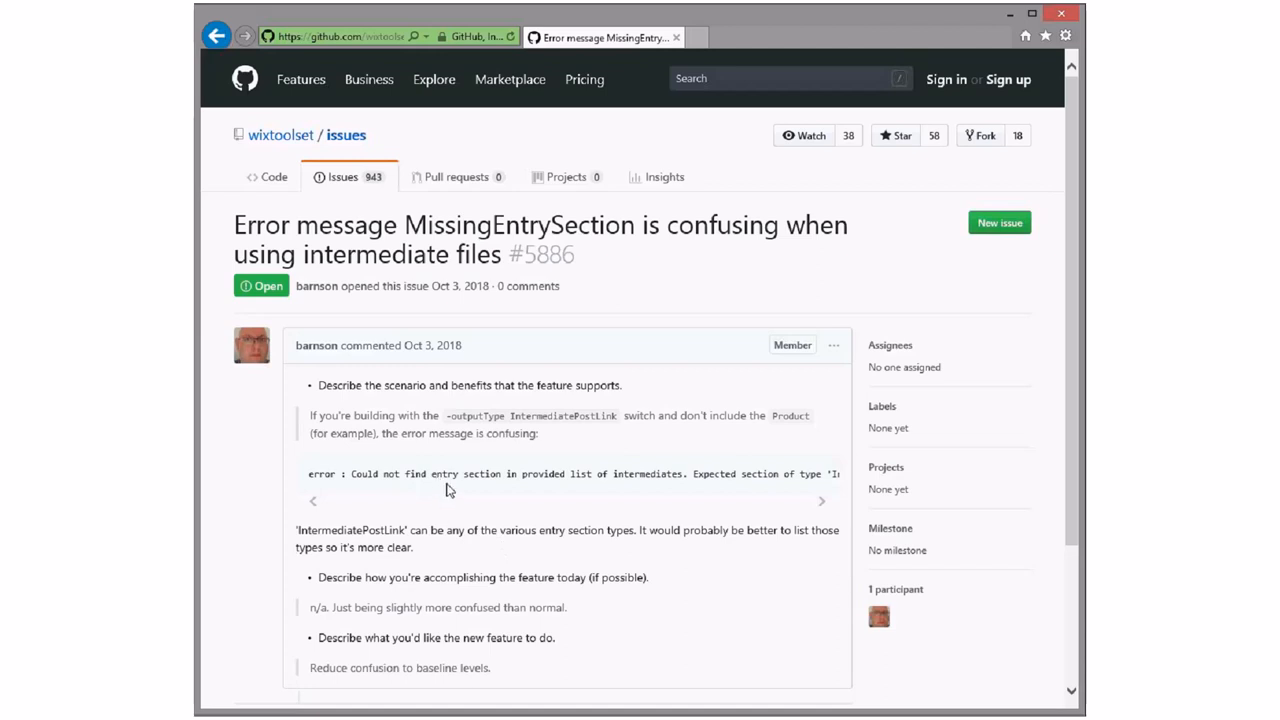
pyautogui.moveTo(486, 490)
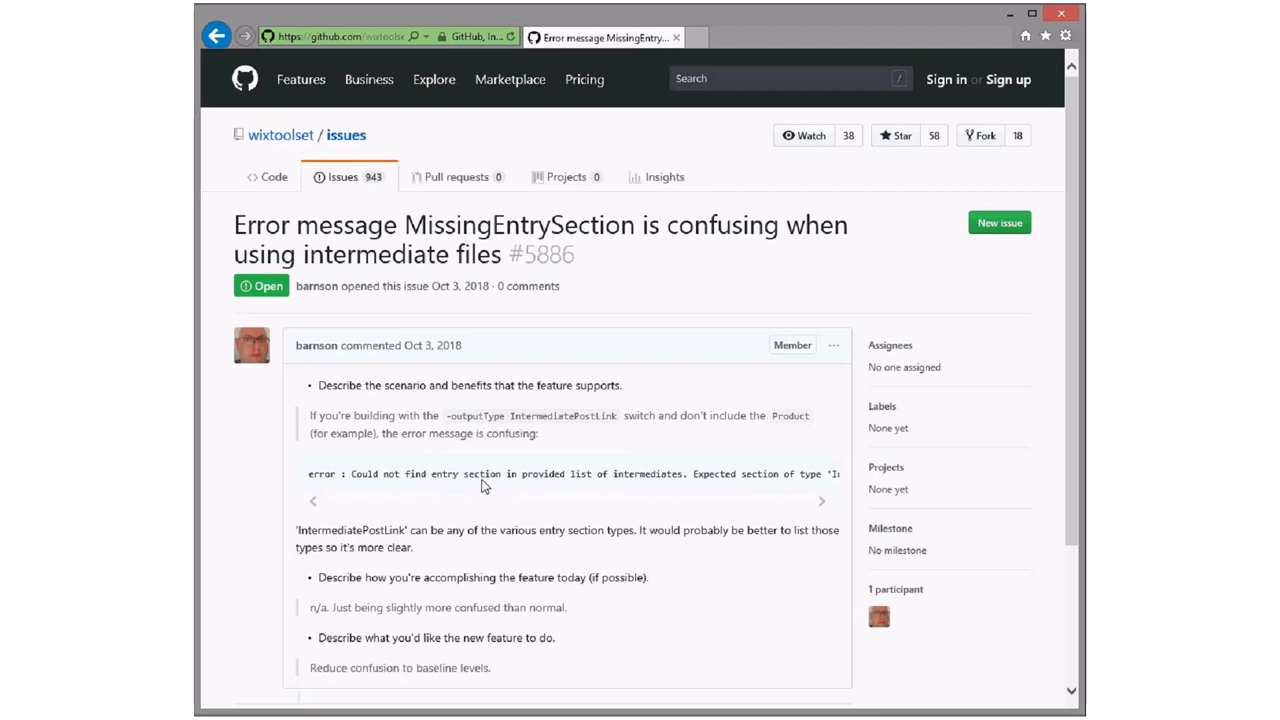
pyautogui.moveTo(493, 461)
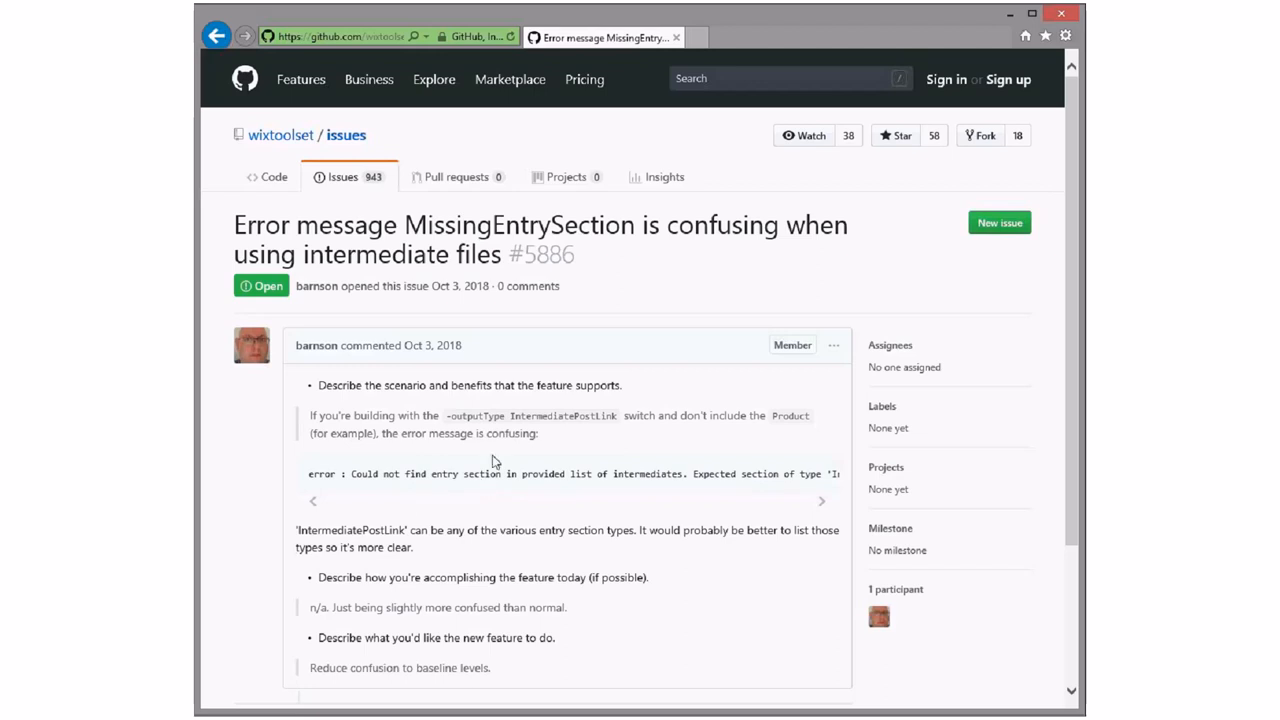
pyautogui.moveTo(487, 481)
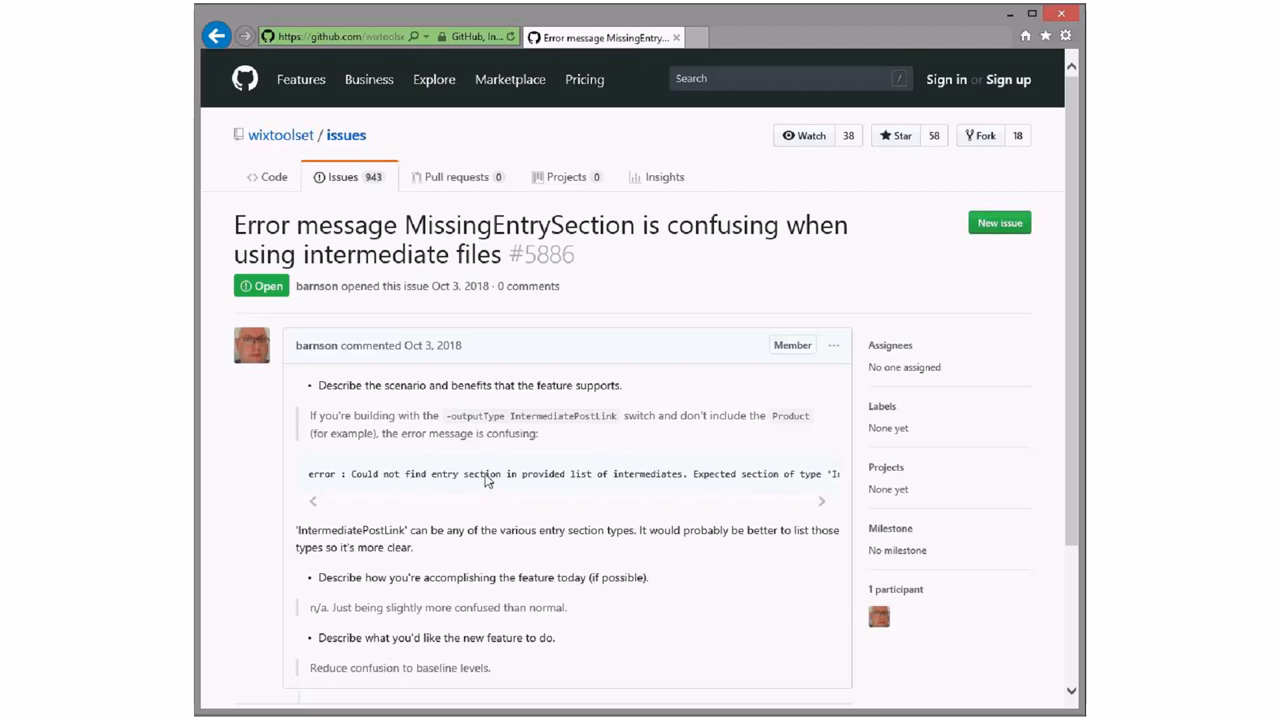
pyautogui.moveTo(441, 485)
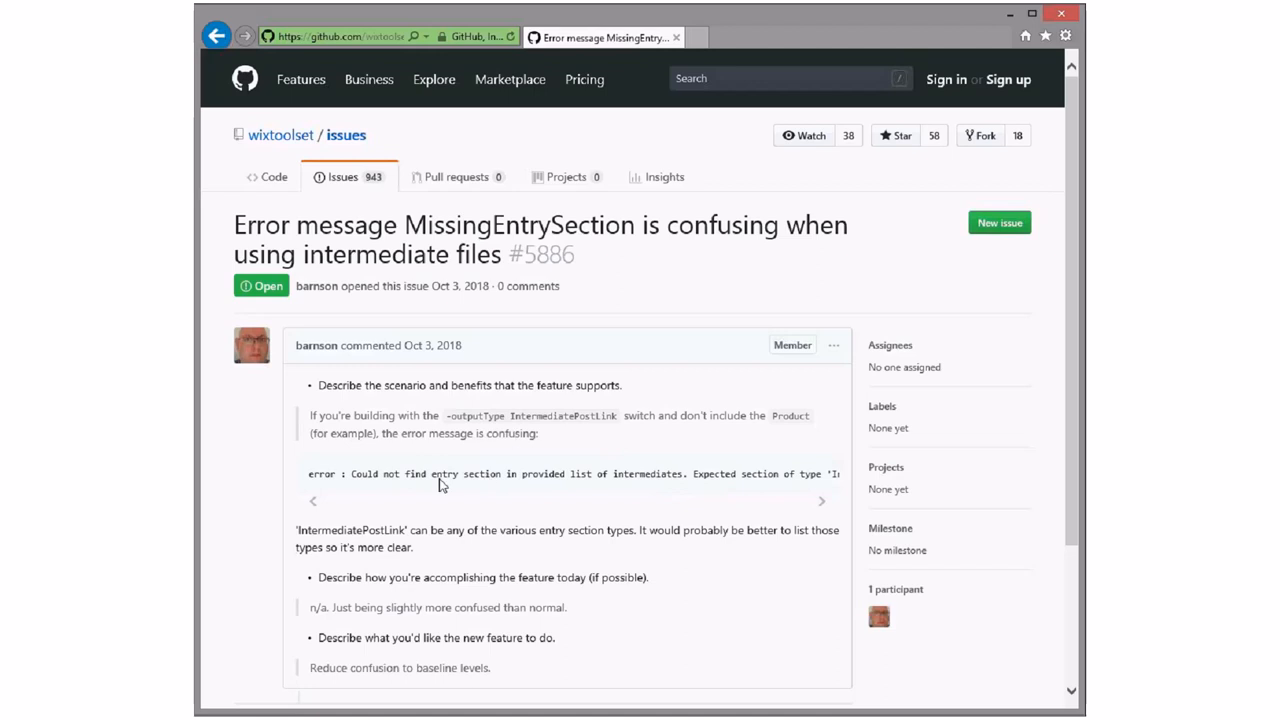
pyautogui.moveTo(479, 516)
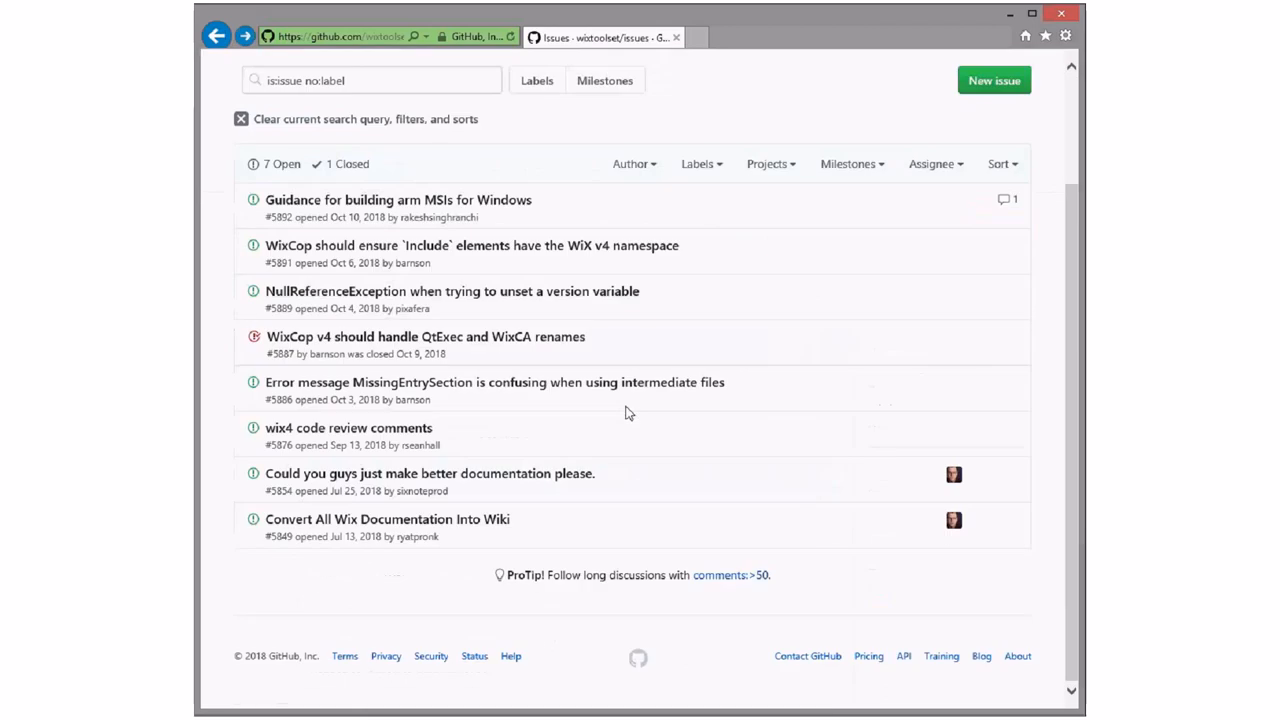
pyautogui.moveTo(504, 450)
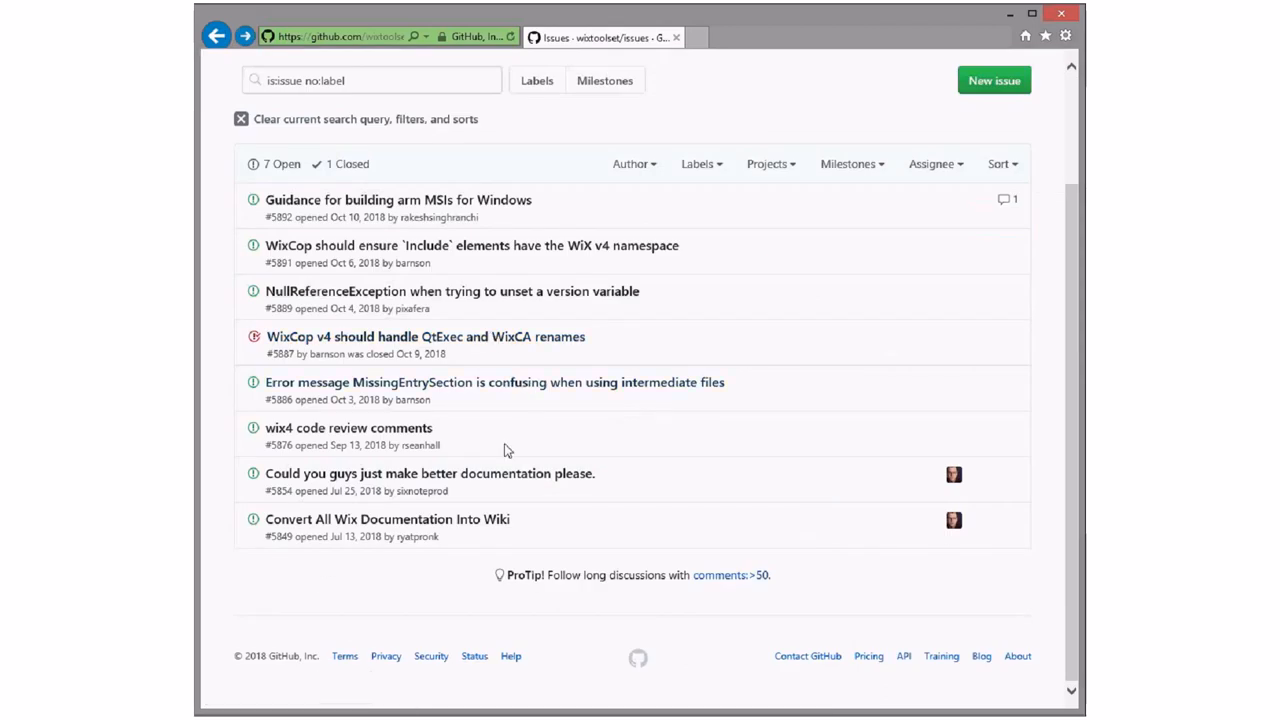
pyautogui.moveTo(670, 352)
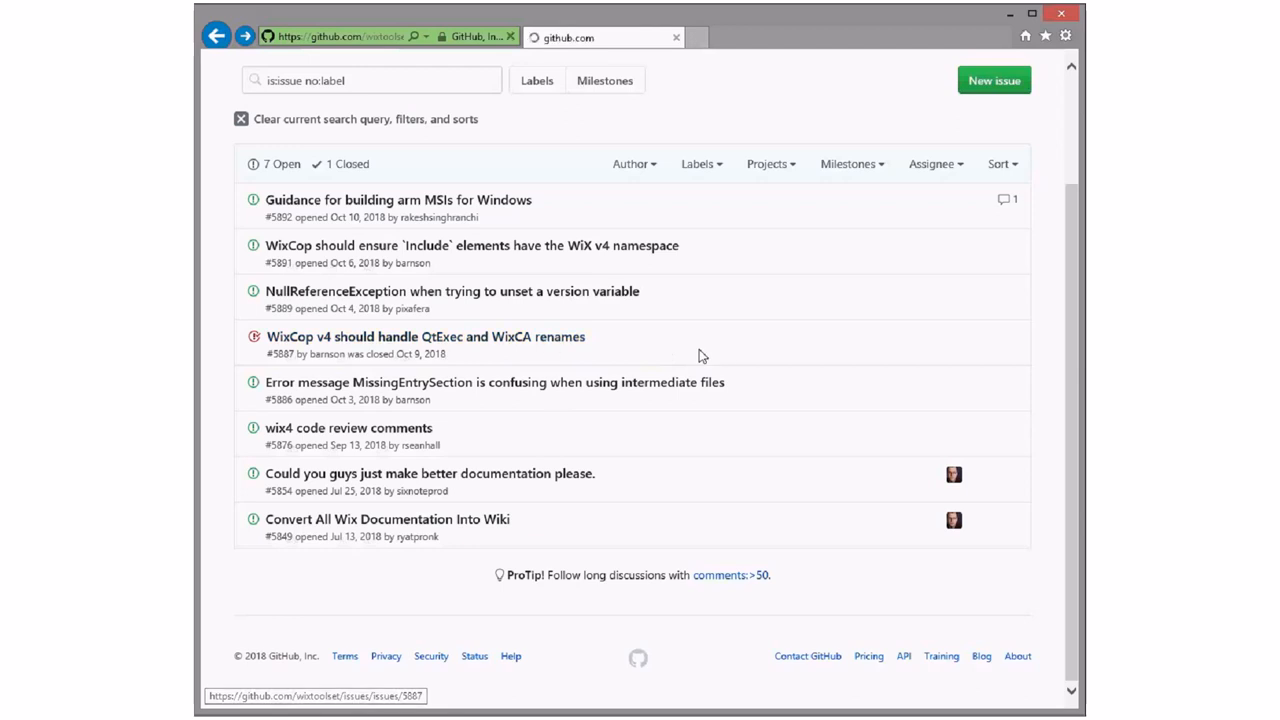
pyautogui.click(424, 336)
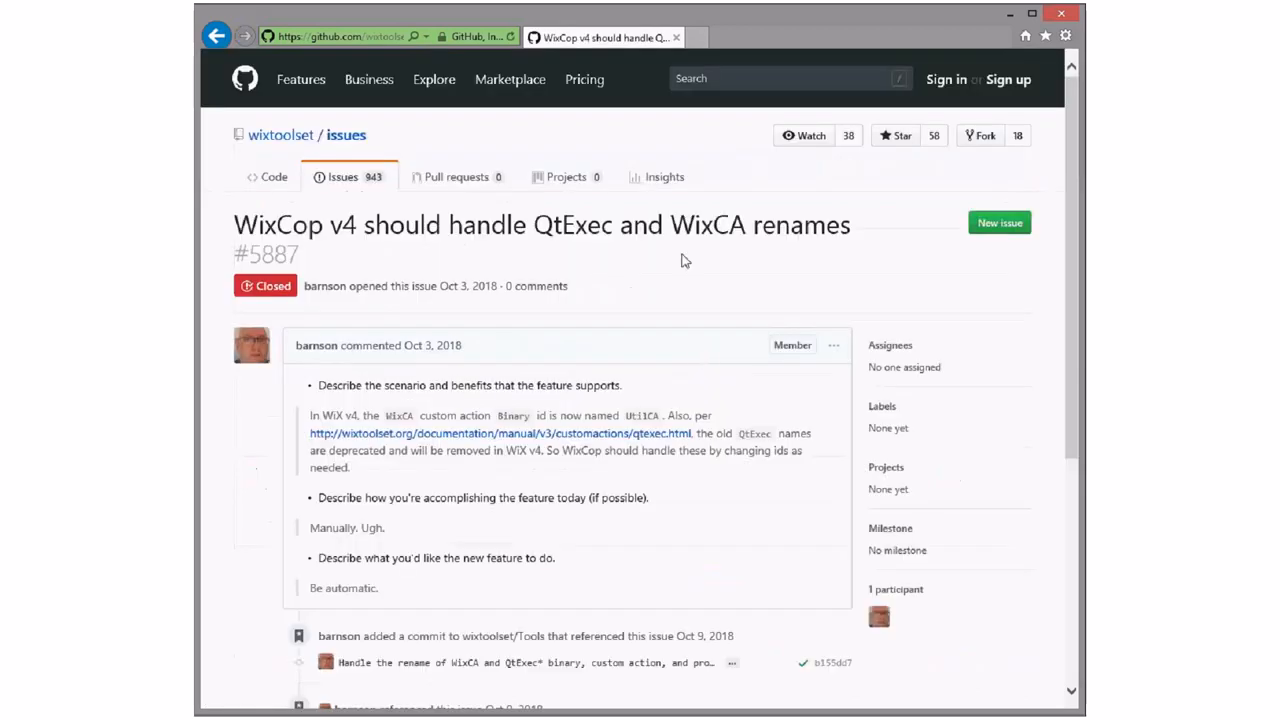
pyautogui.scroll(-3)
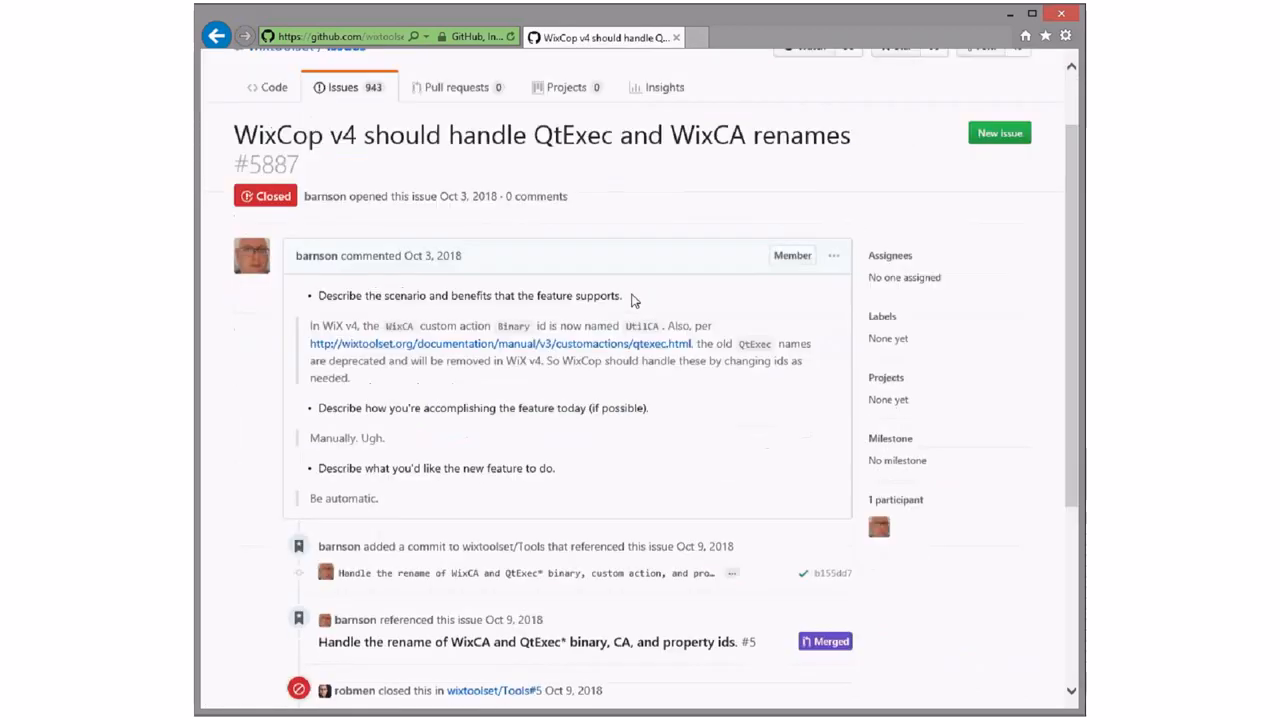
pyautogui.scroll(-3)
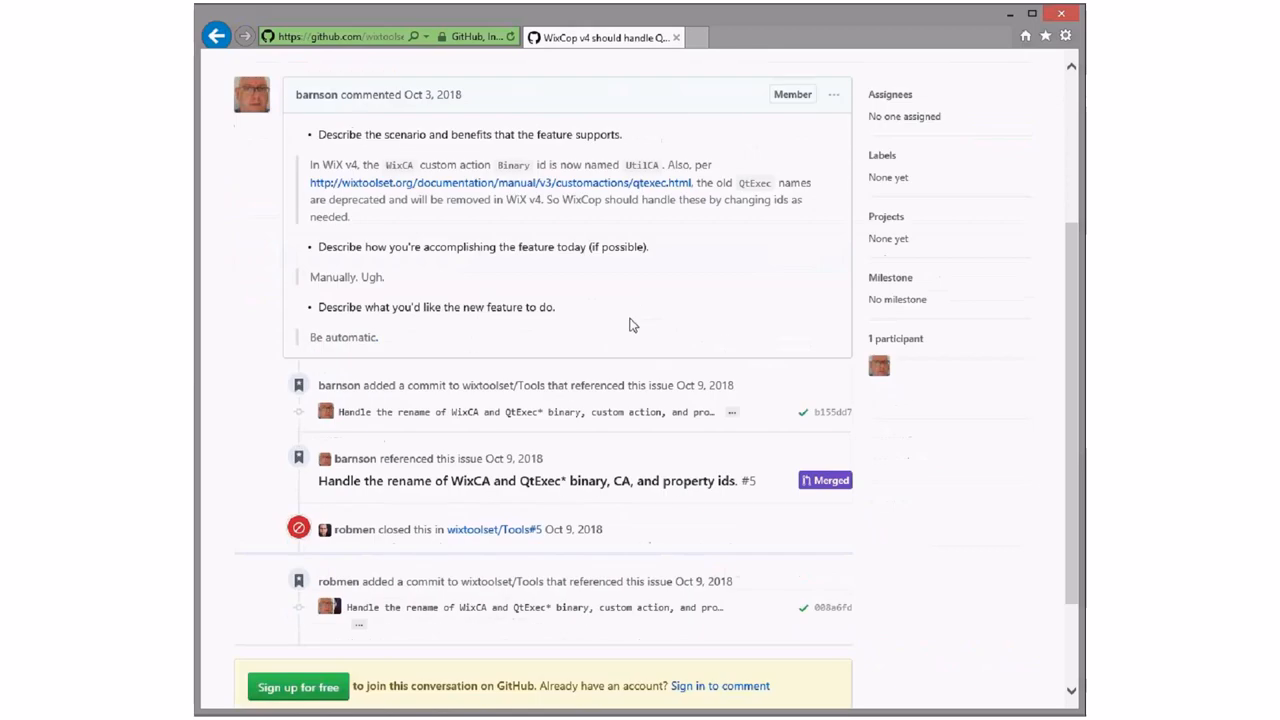
pyautogui.moveTo(637, 298)
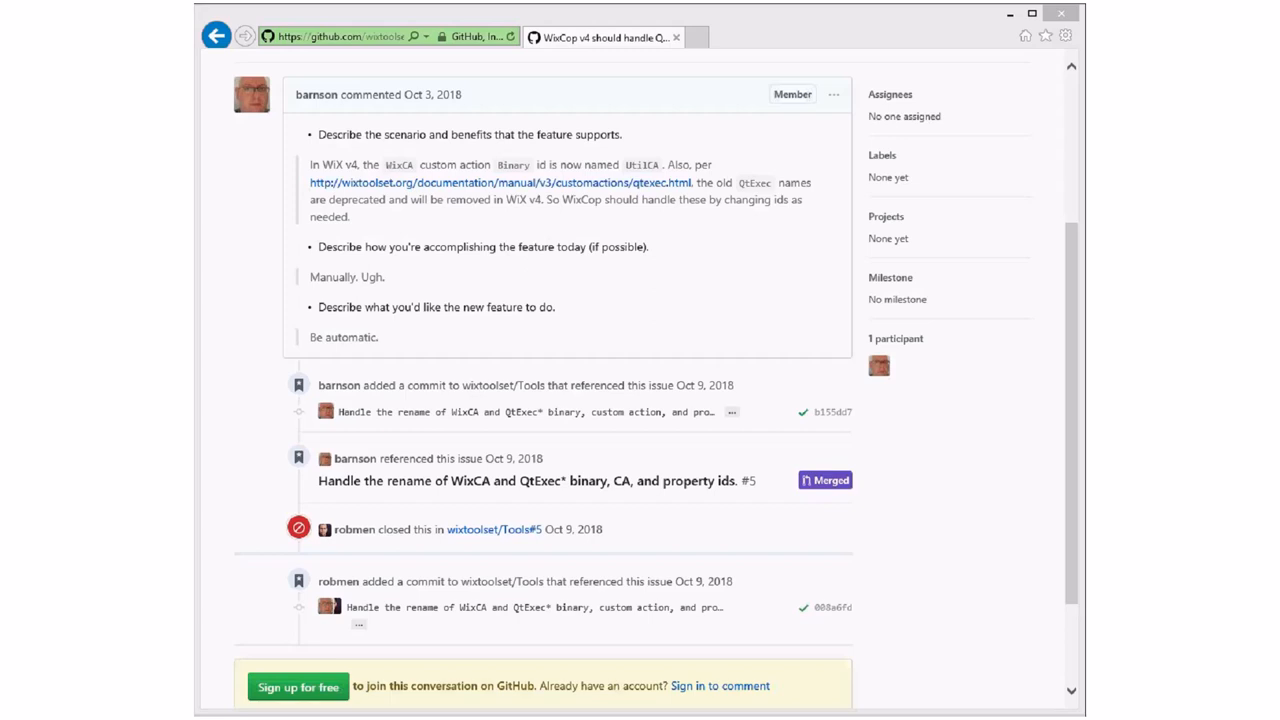
pyautogui.moveTo(937, 264)
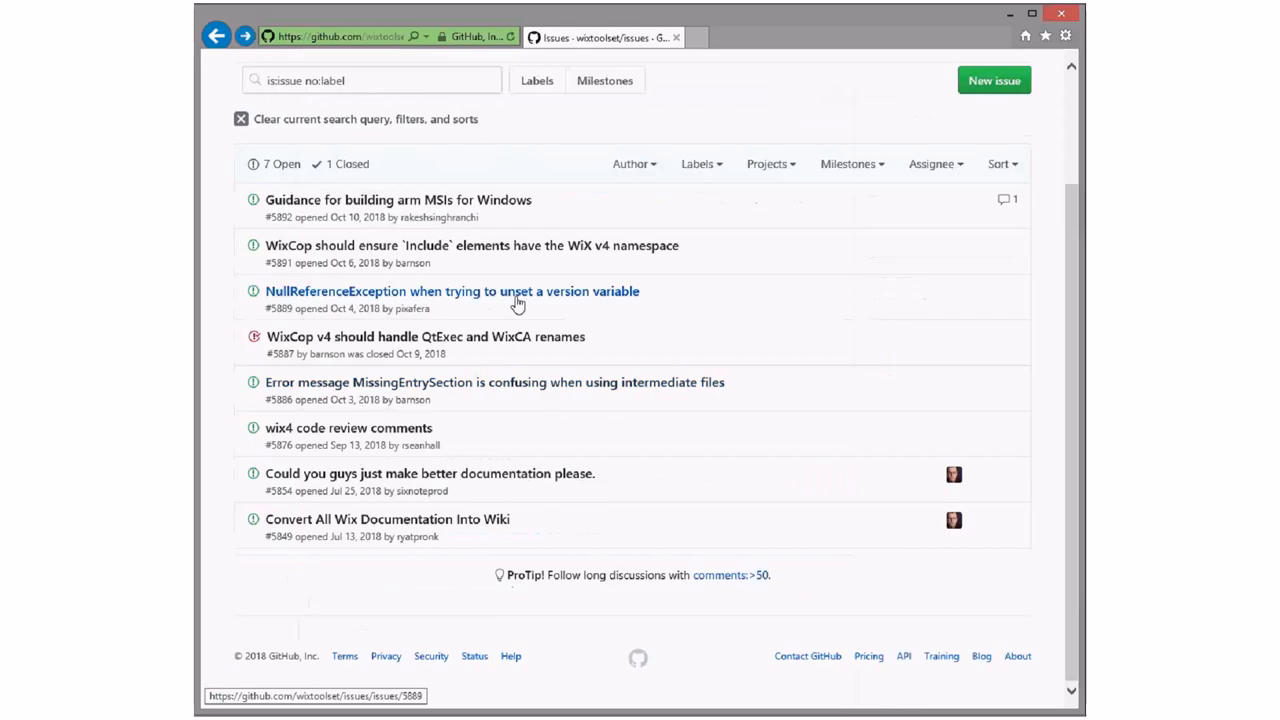
# Open issue #5889 and scroll into its description and stack trace.
pyautogui.click(452, 291)
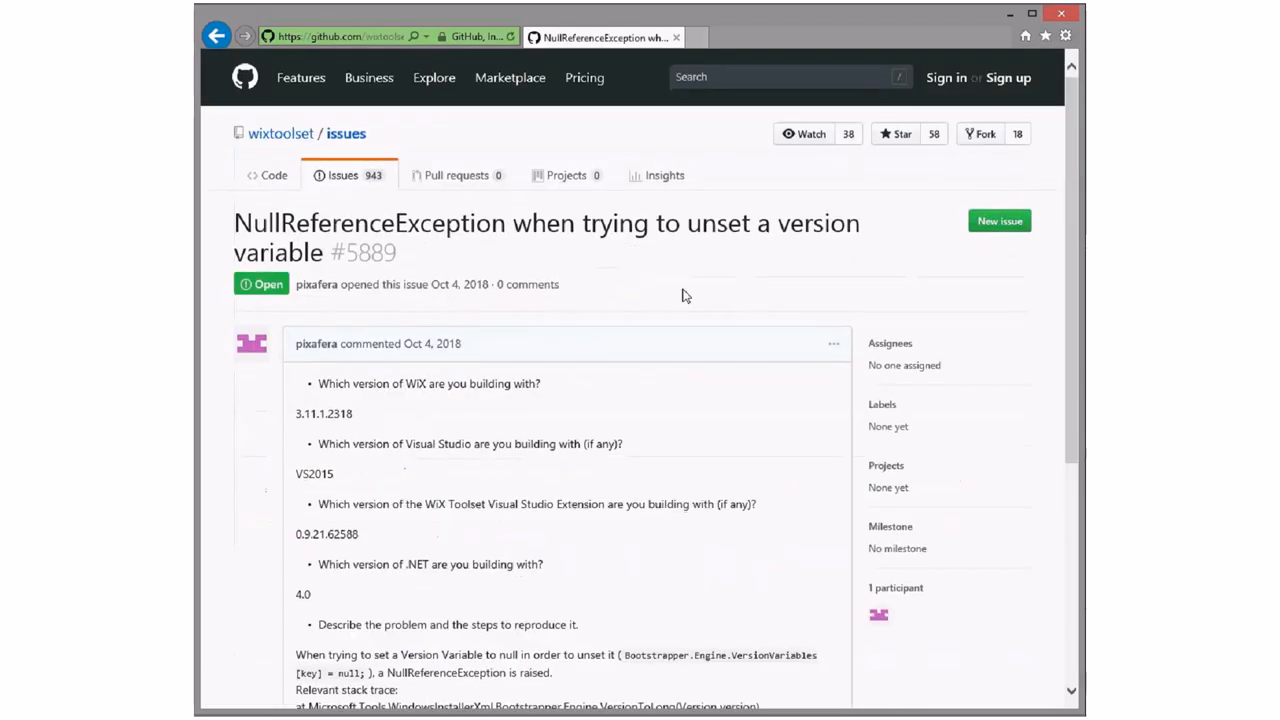
pyautogui.scroll(-3)
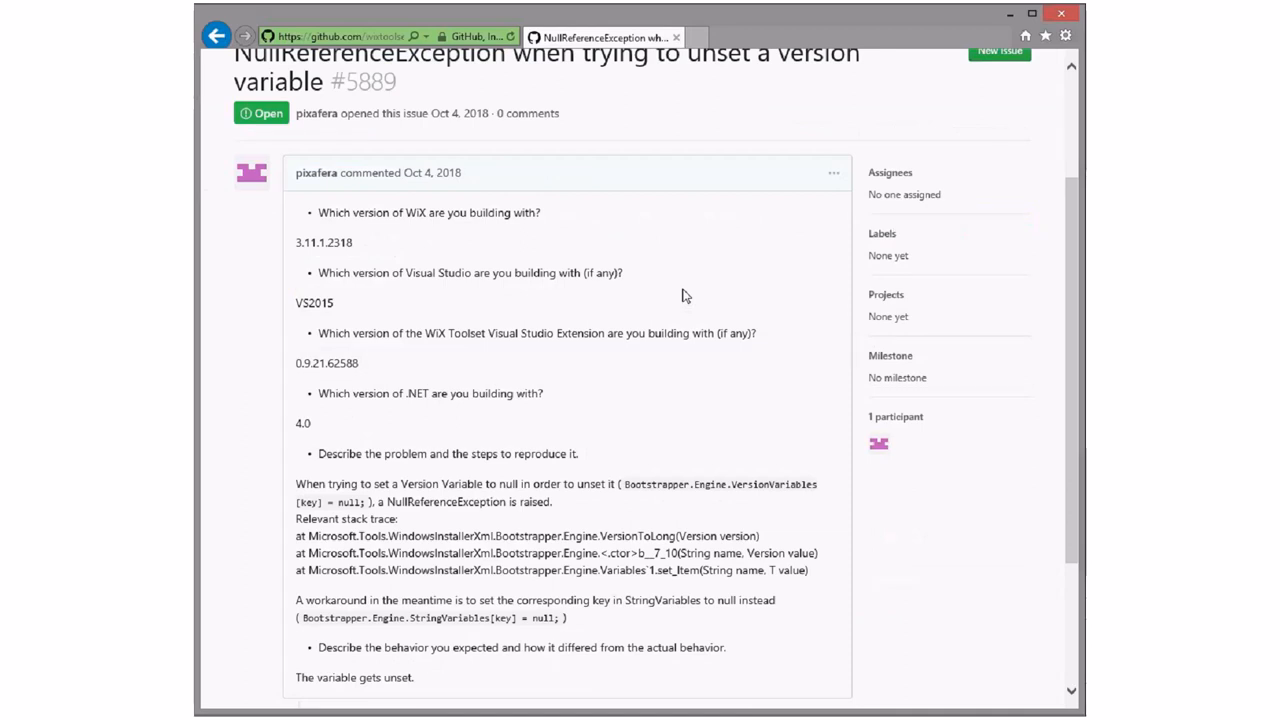
pyautogui.moveTo(684, 333)
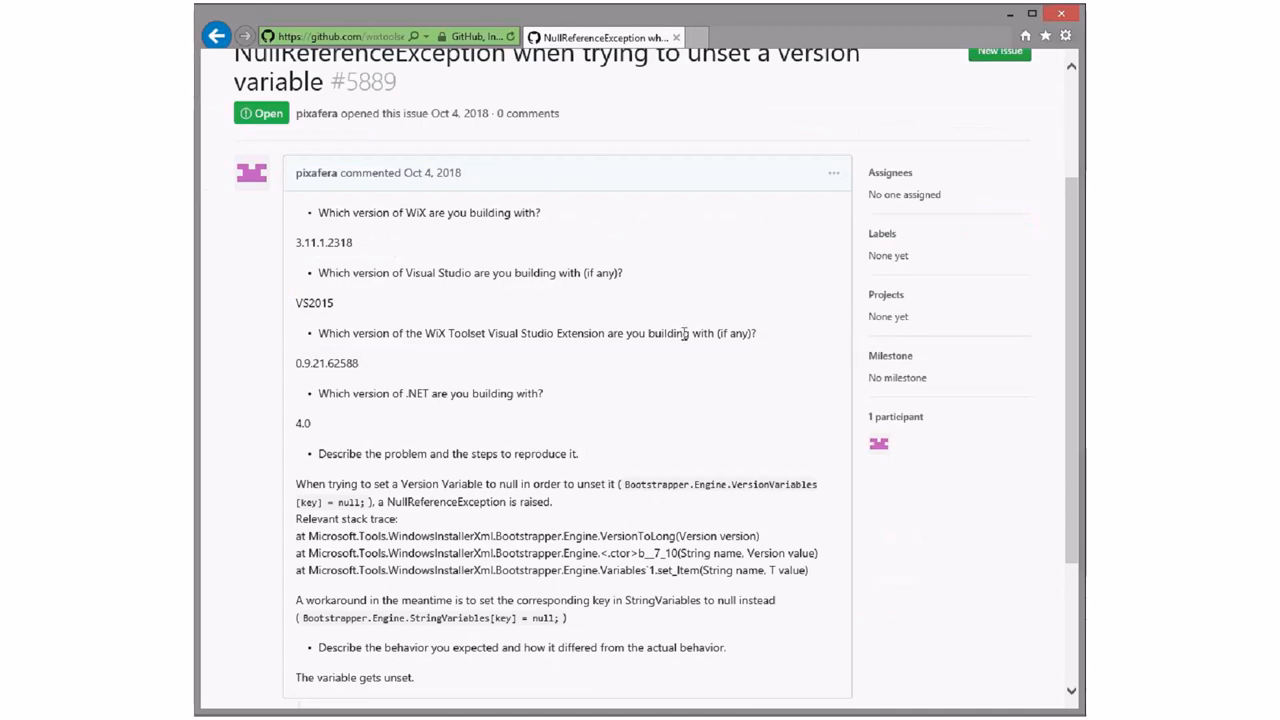
pyautogui.moveTo(685, 333)
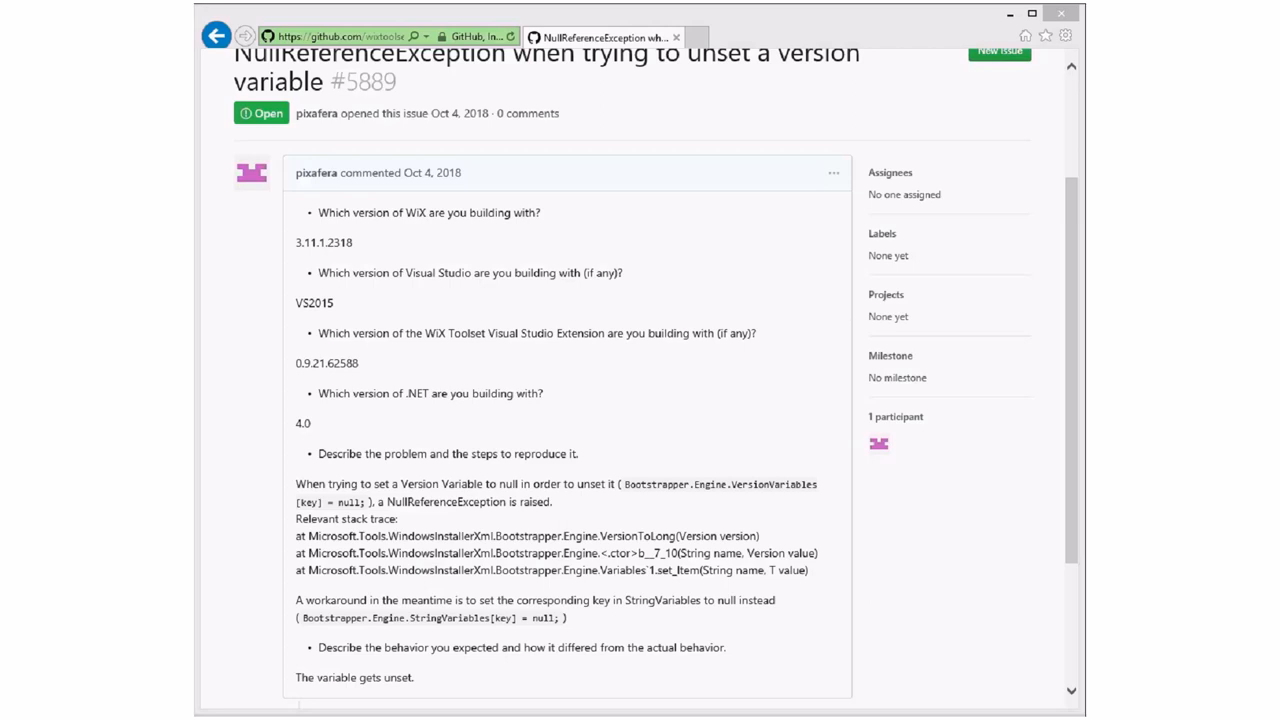
pyautogui.moveTo(683, 347)
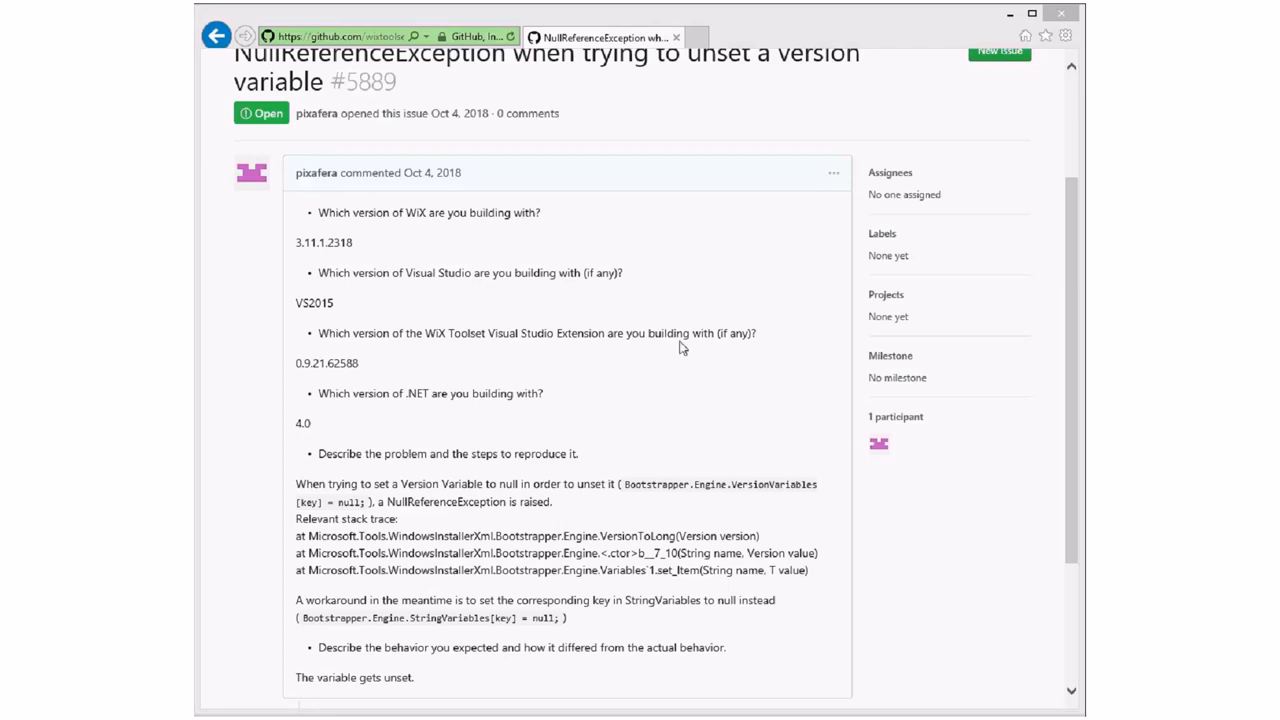
# Return to the unlabelled issues list, now 7 open and 1 closed.
pyautogui.click(216, 35)
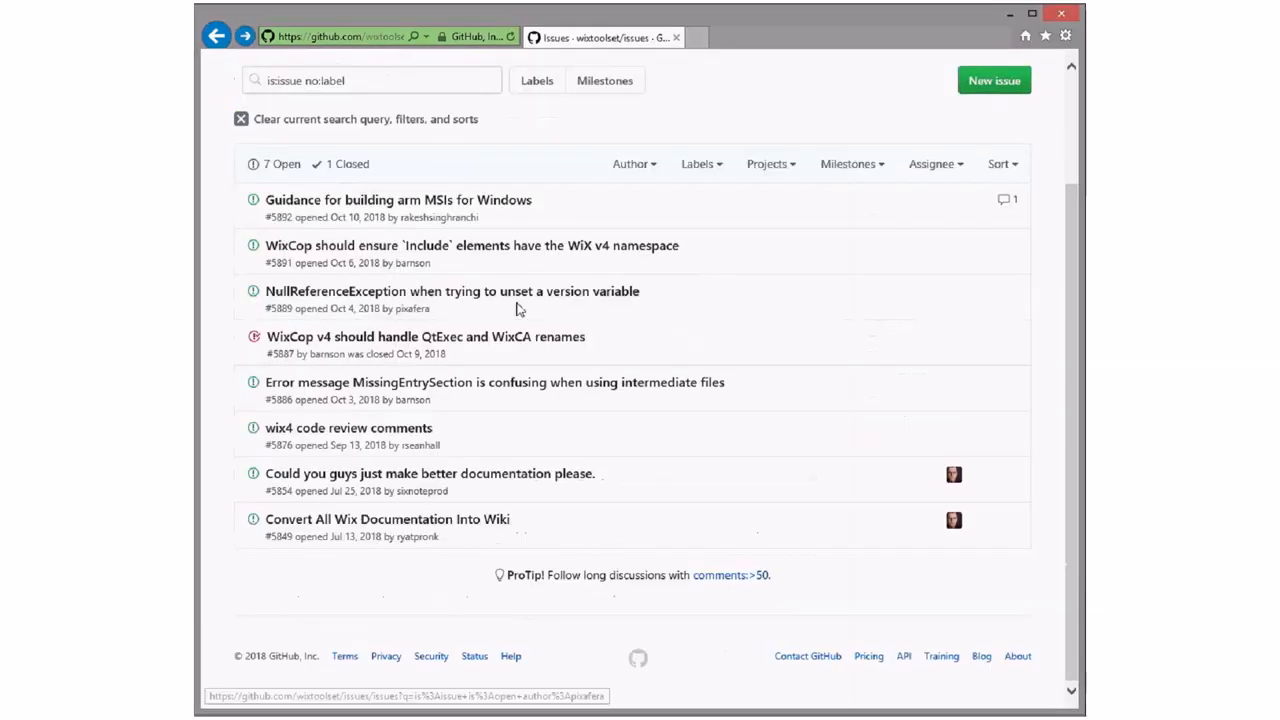
pyautogui.click(472, 245)
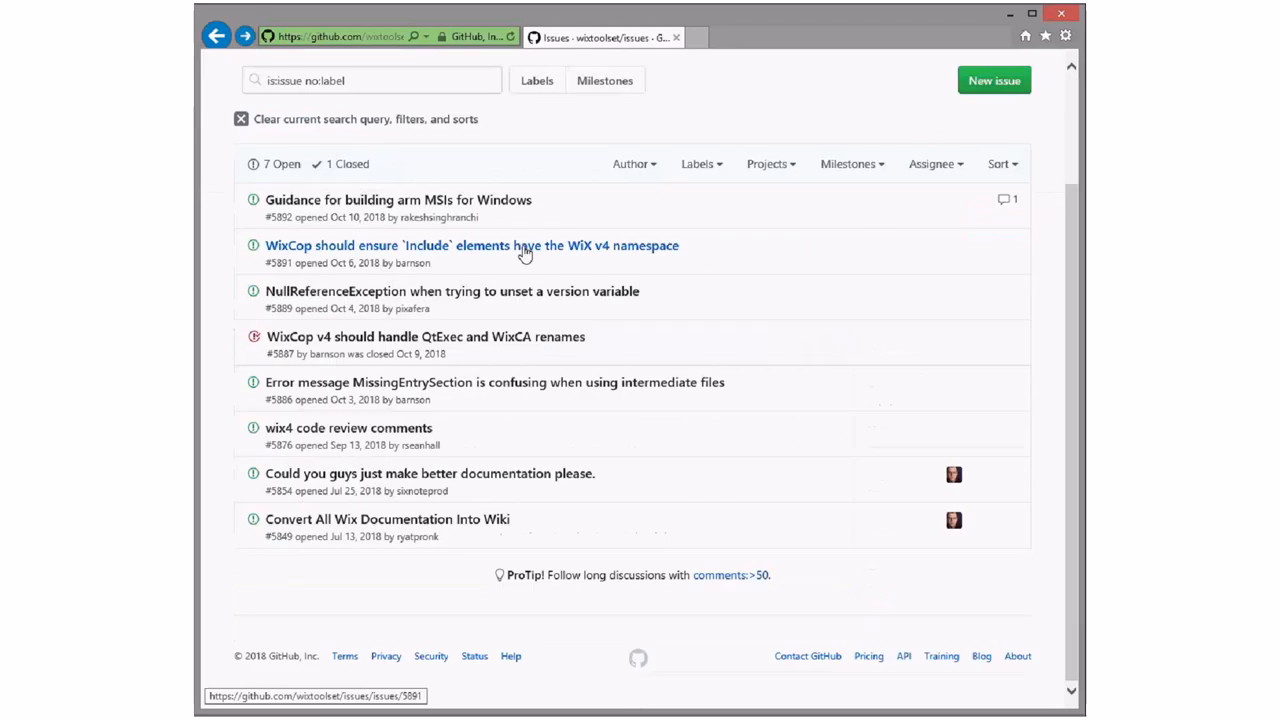
pyautogui.moveTo(503, 206)
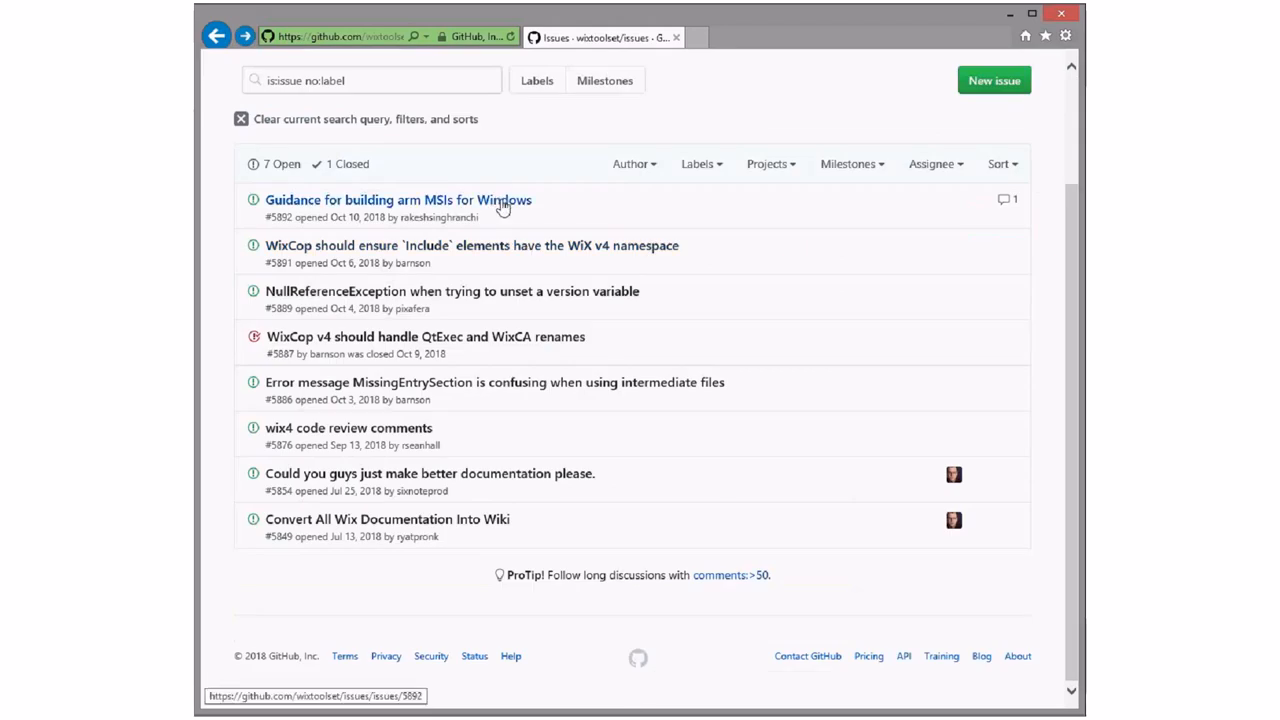
# Open issue #5892 to see robmen's reply that ARM isn't supported.
pyautogui.click(398, 199)
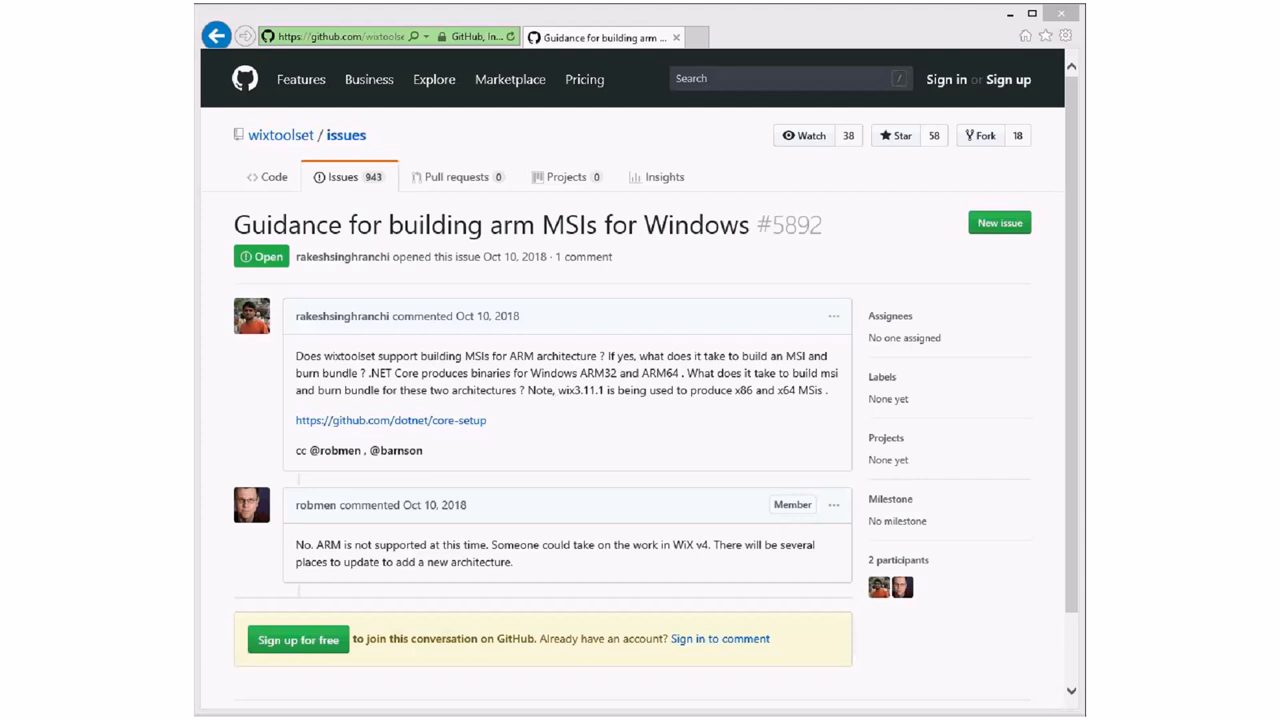
pyautogui.moveTo(475, 471)
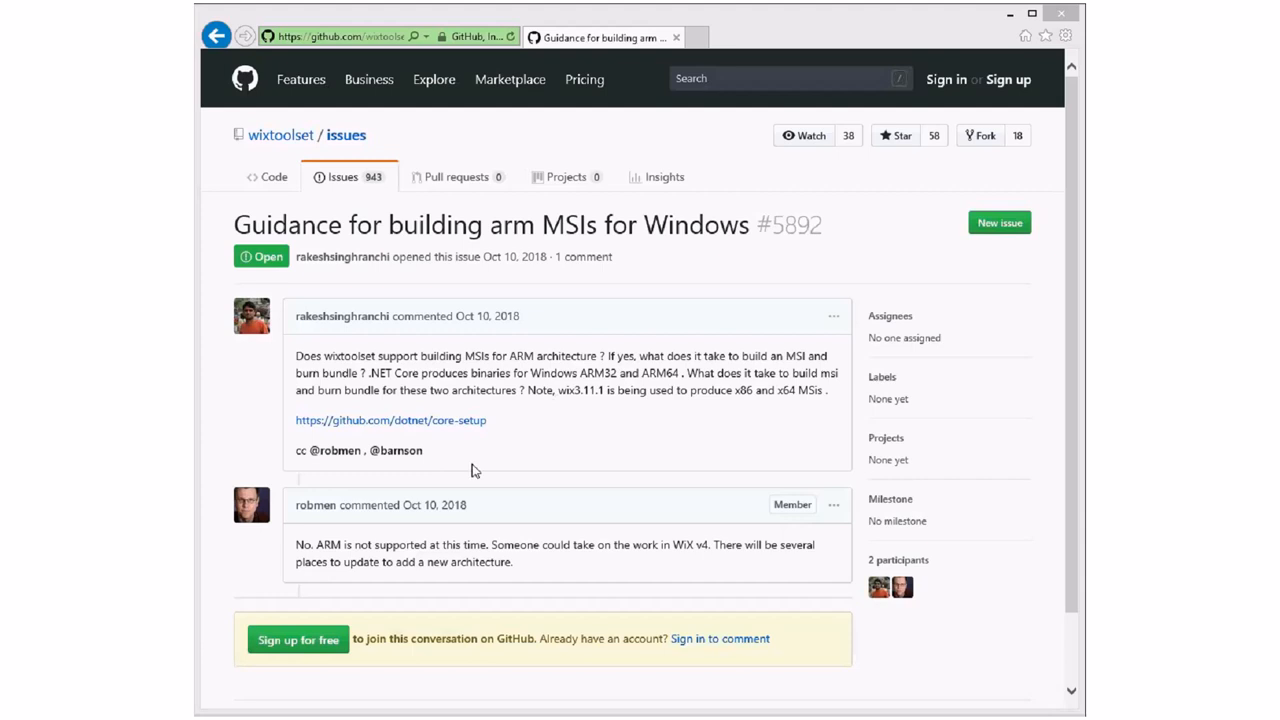